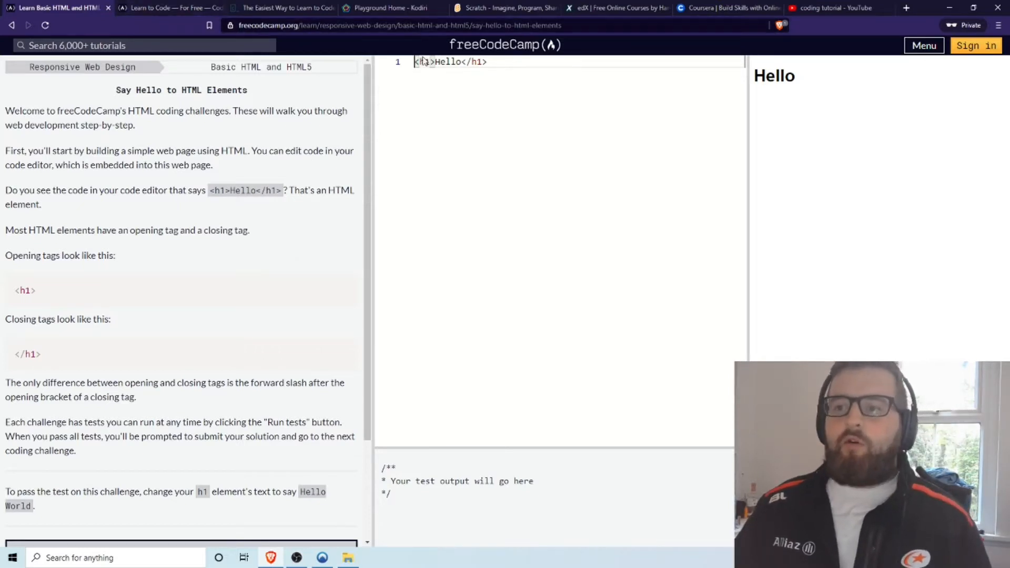
mouse_move(255, 12)
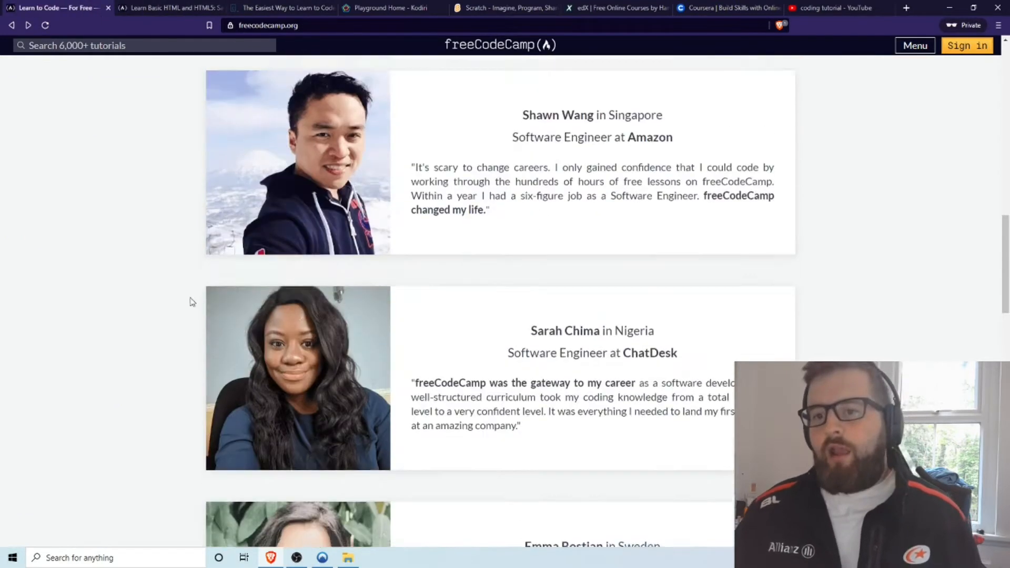
Scroll through the freeCodeCamp homepage testimonials and back up to the 'Learn to code' banner.
scroll("down", 3)
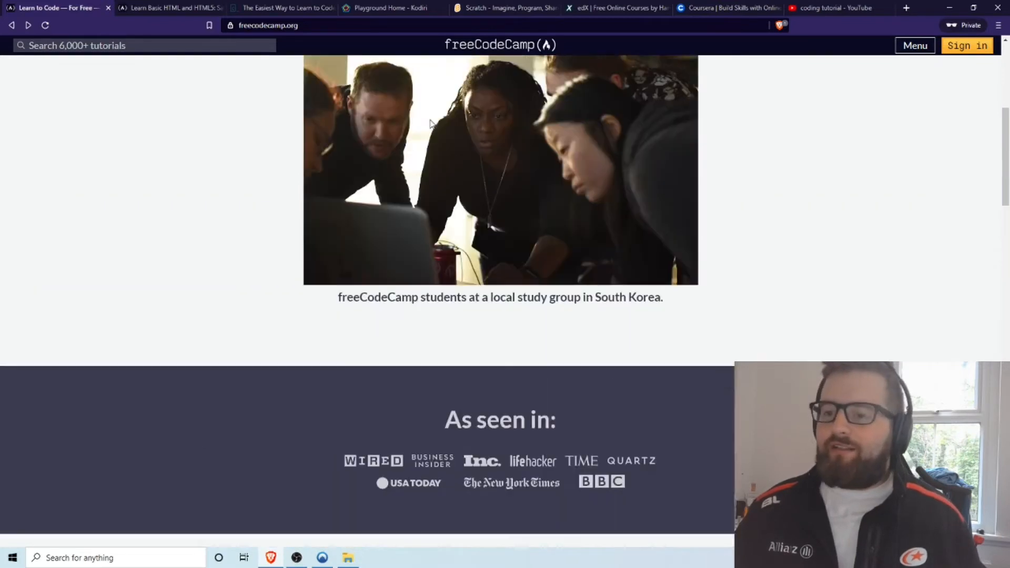
scroll("up", 3)
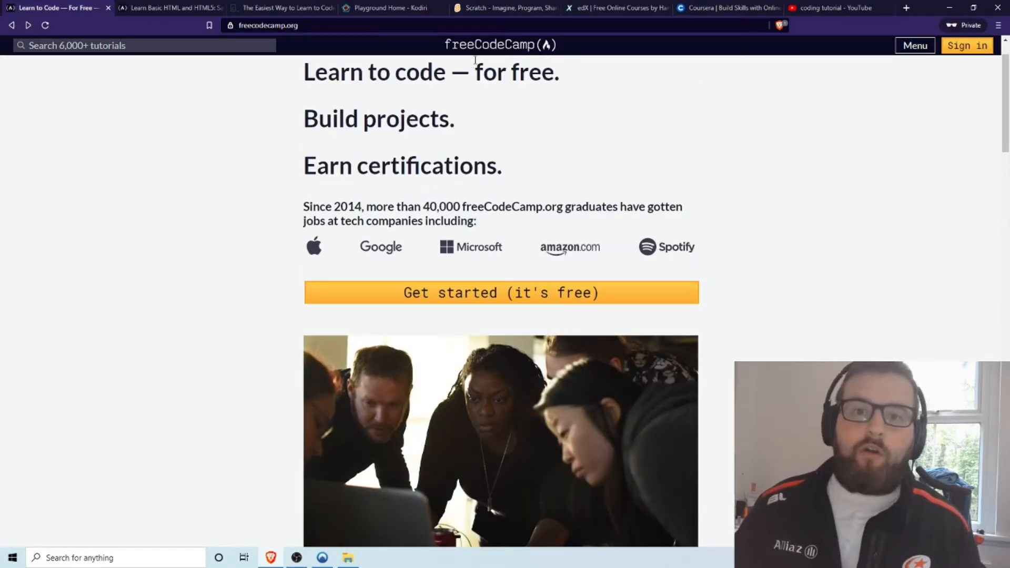
Browse down to the free certifications list, Responsive Web Design through Machine Learning with Python.
scroll("down", 3)
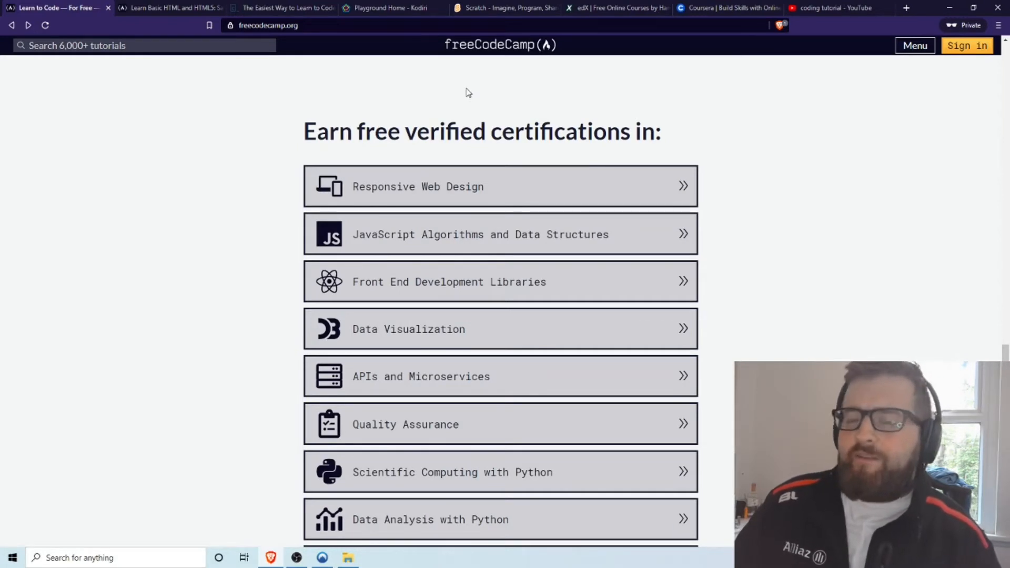
mouse_move(507, 142)
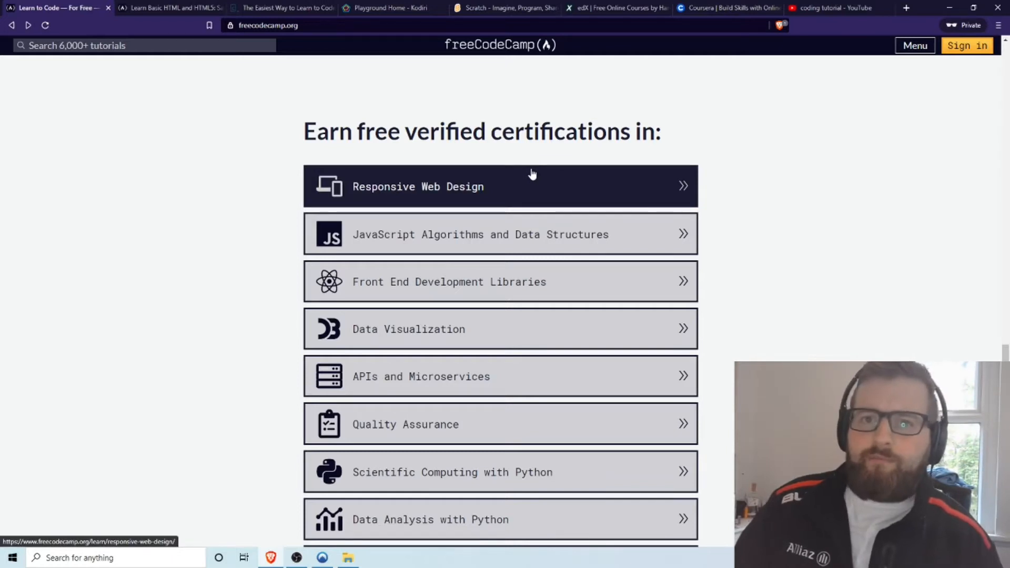
scroll("down", 3)
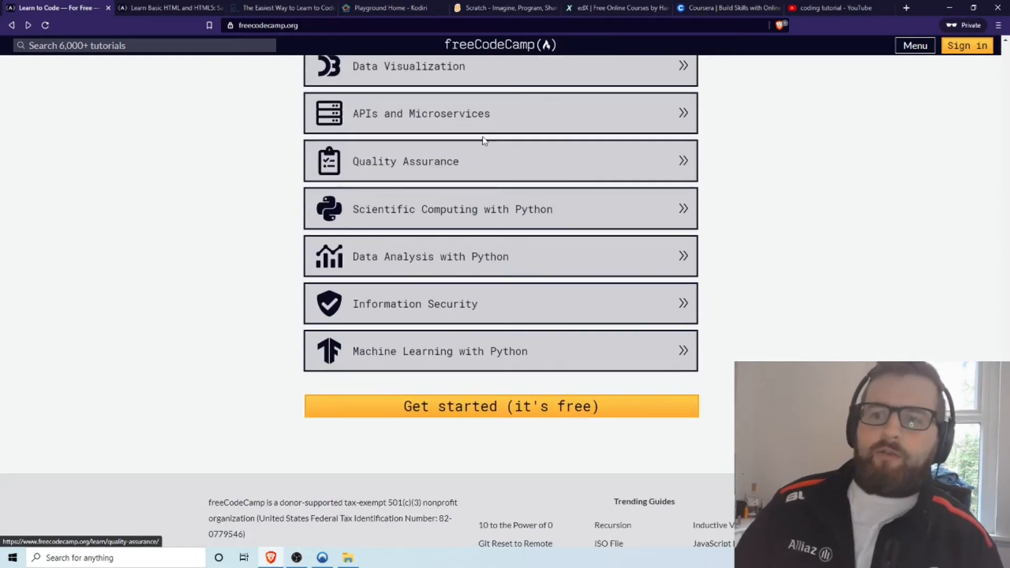
mouse_move(387, 129)
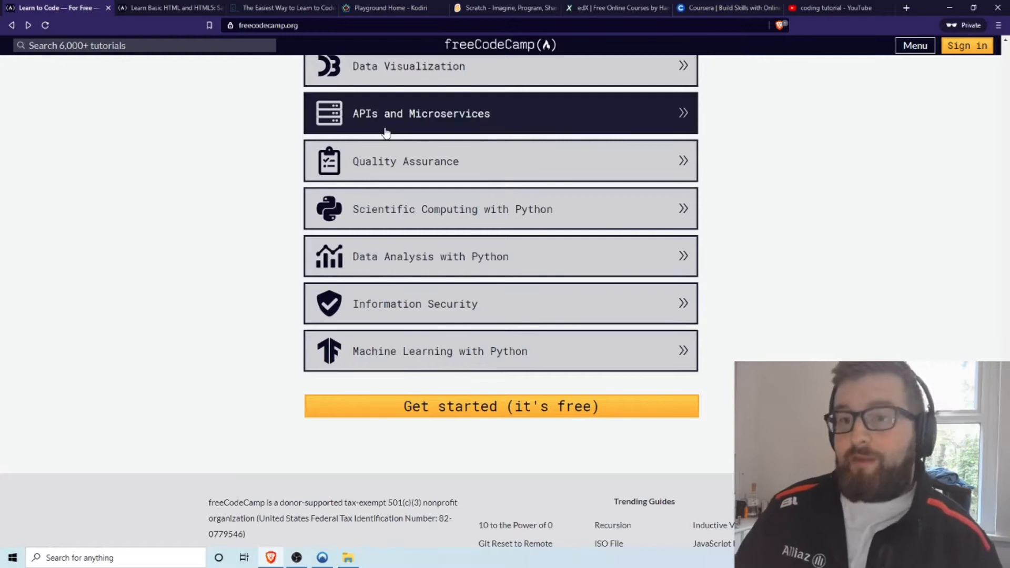
scroll("up", 3)
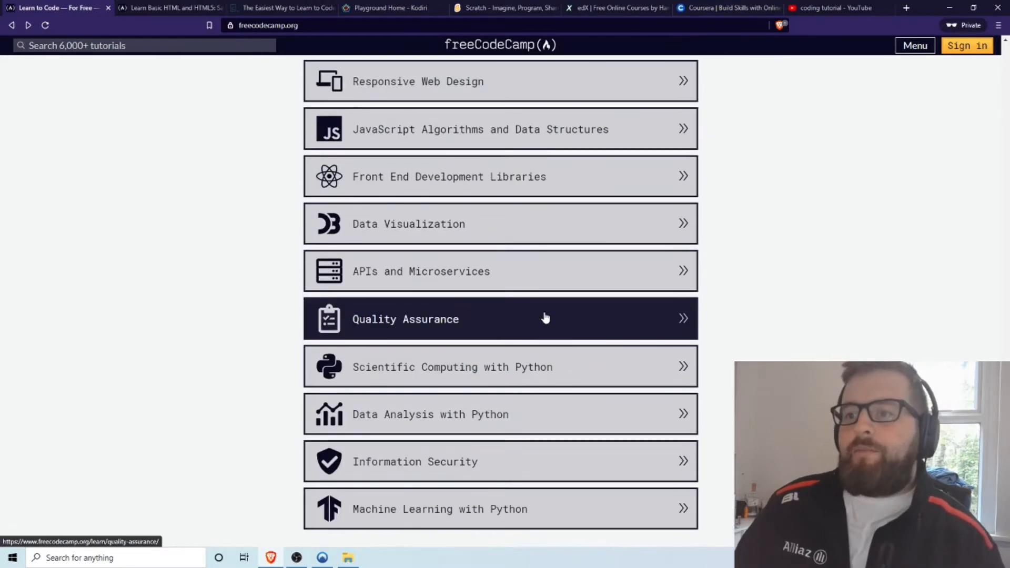
mouse_move(725, 263)
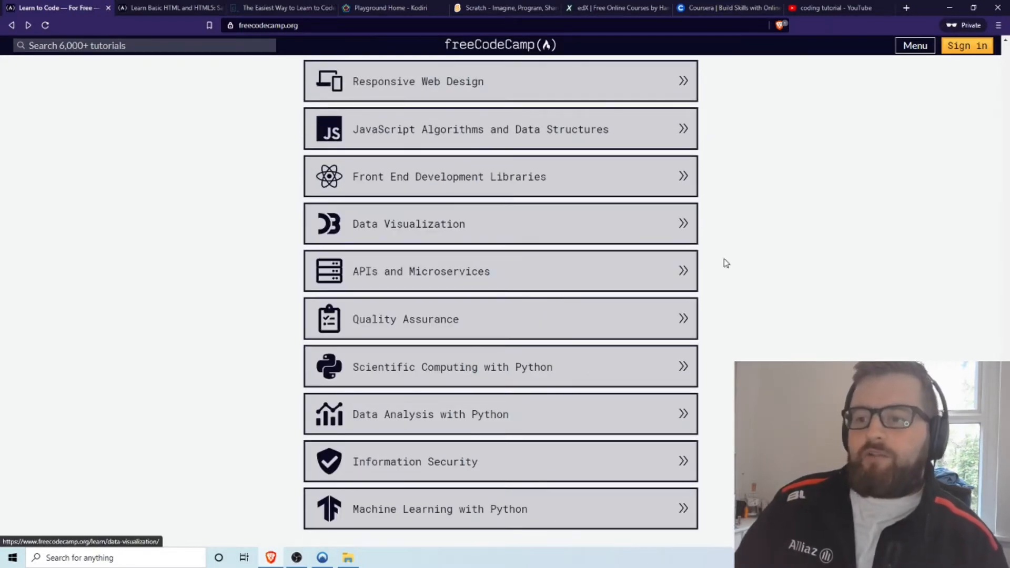
scroll("up", 3)
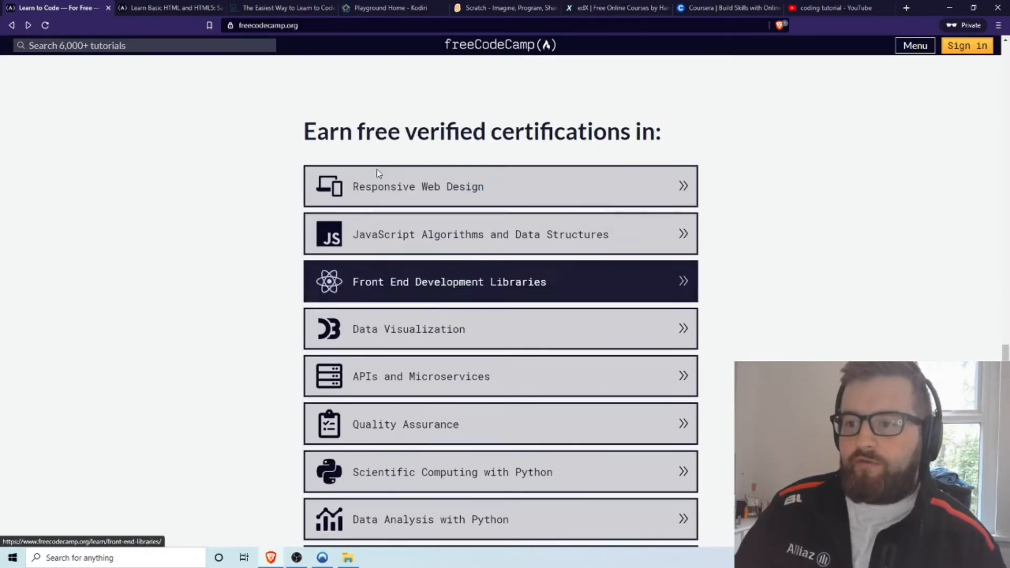
scroll("down", 3)
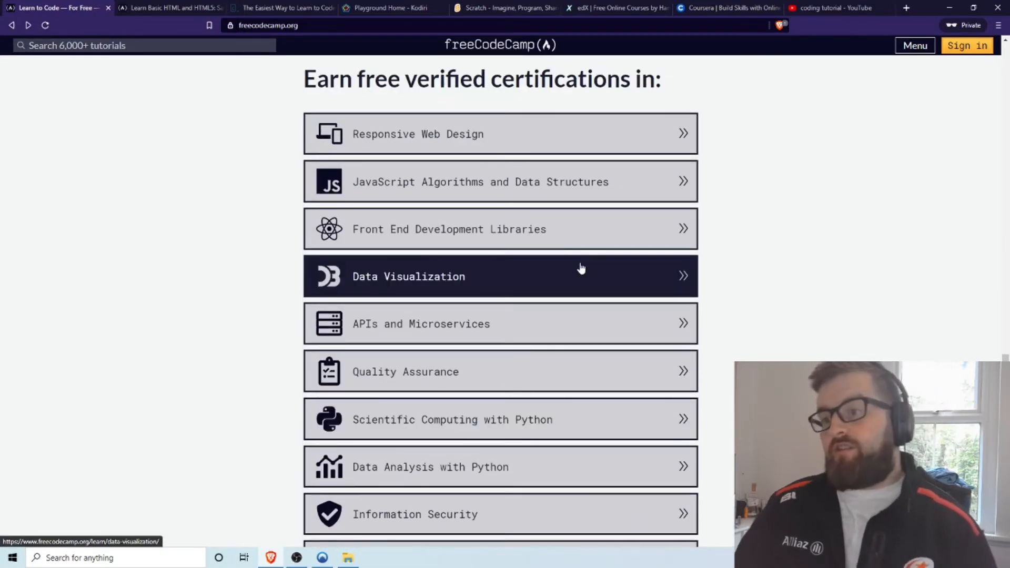
mouse_move(523, 229)
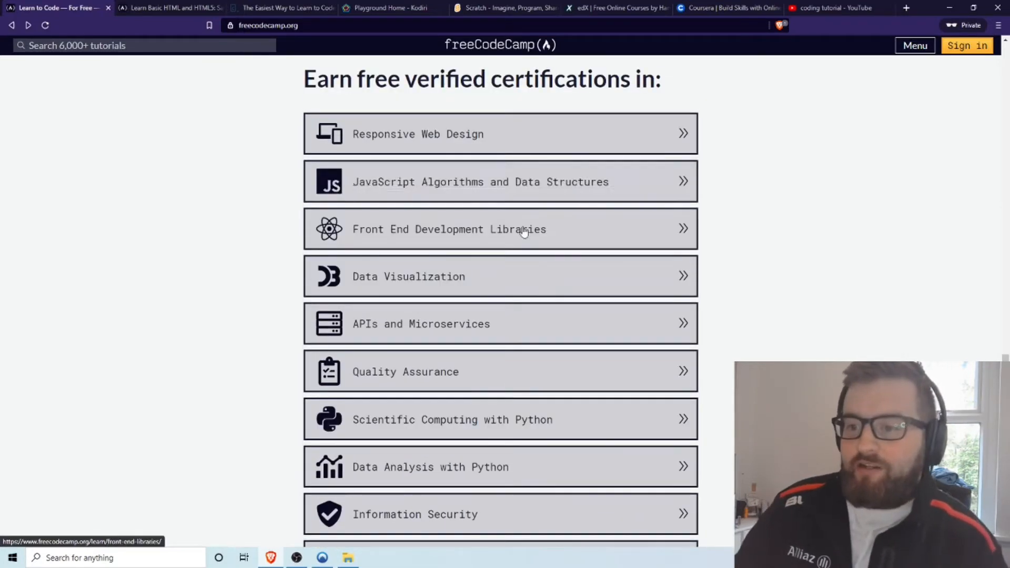
scroll("down", 3)
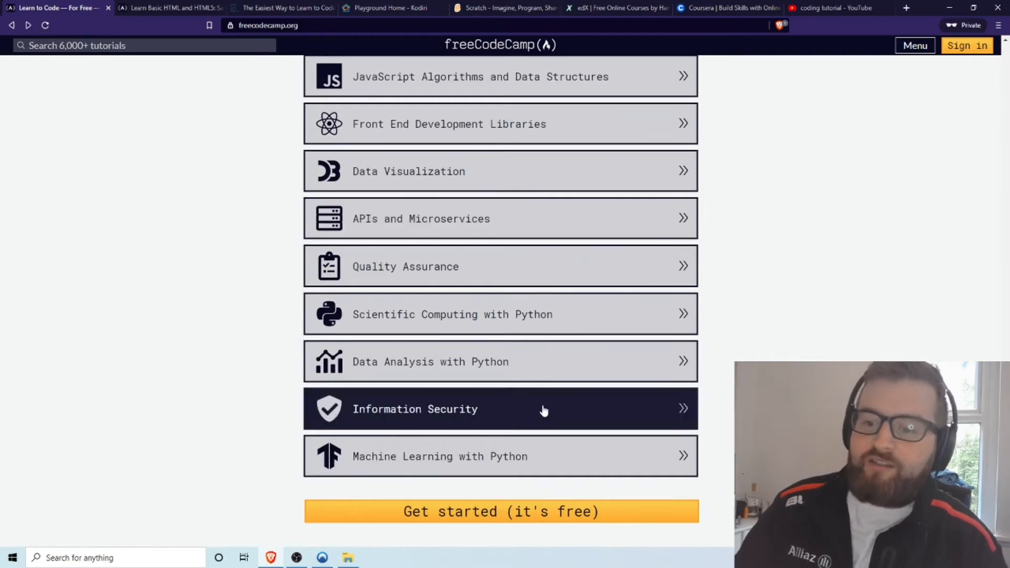
scroll("up", 3)
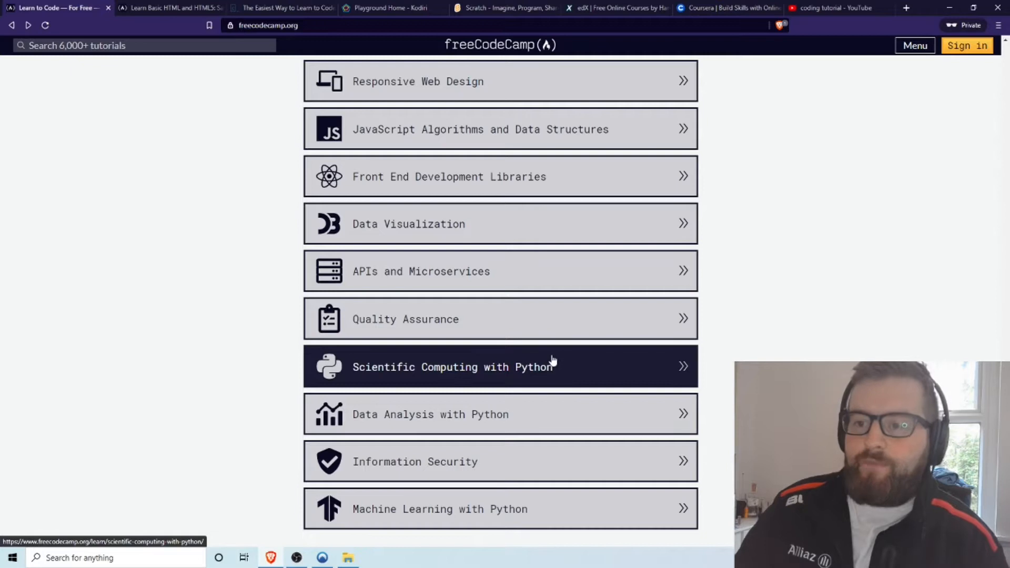
mouse_move(553, 346)
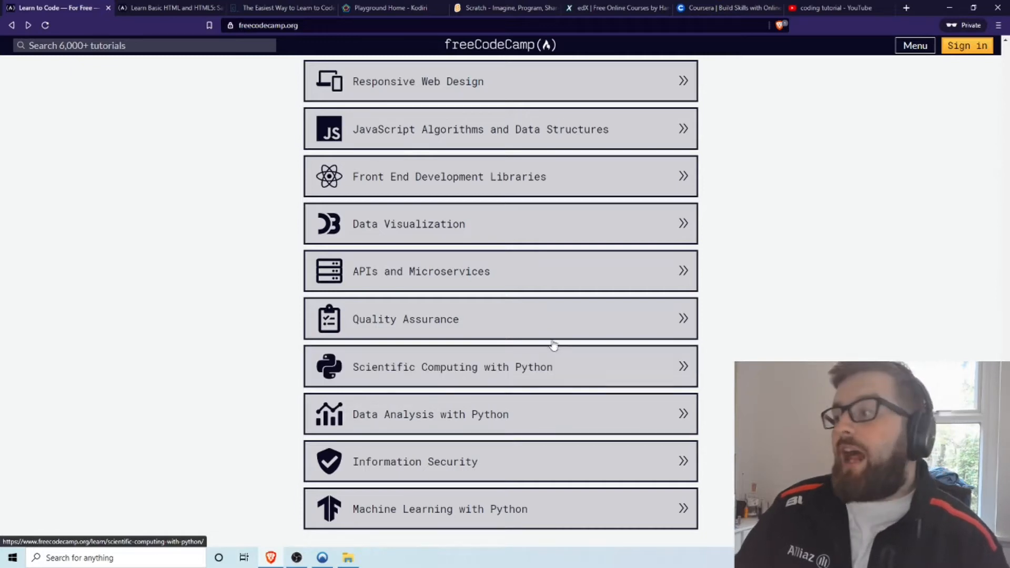
mouse_move(558, 310)
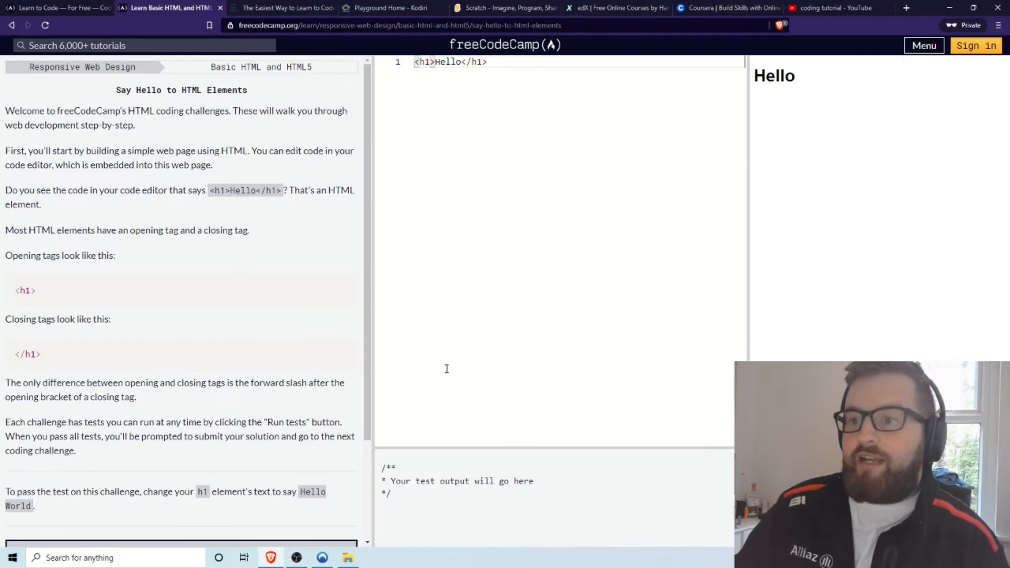
mouse_move(18, 123)
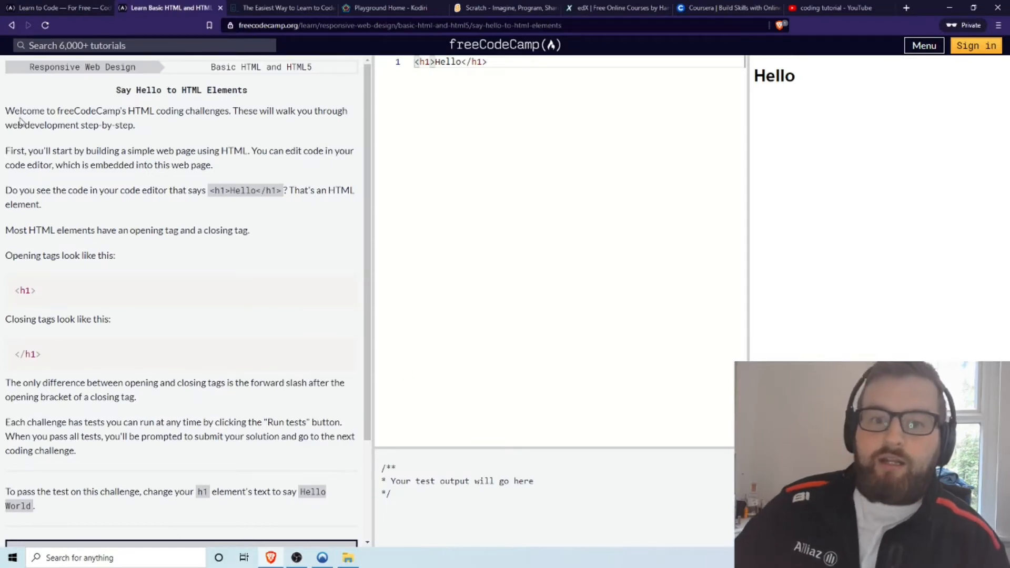
Read through the challenge instructions down to the 'Hello World' task.
scroll("down", 3)
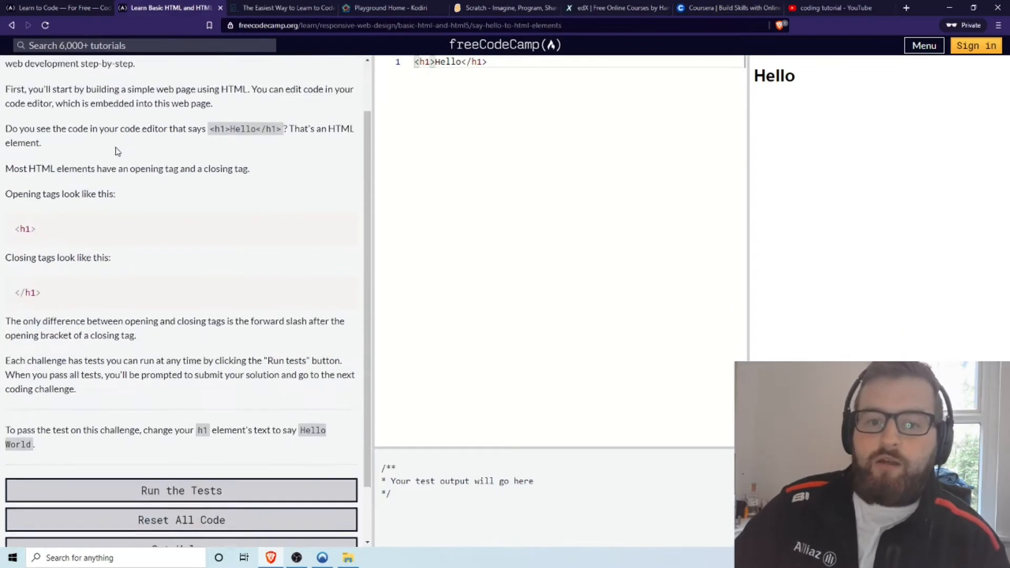
scroll("up", 3)
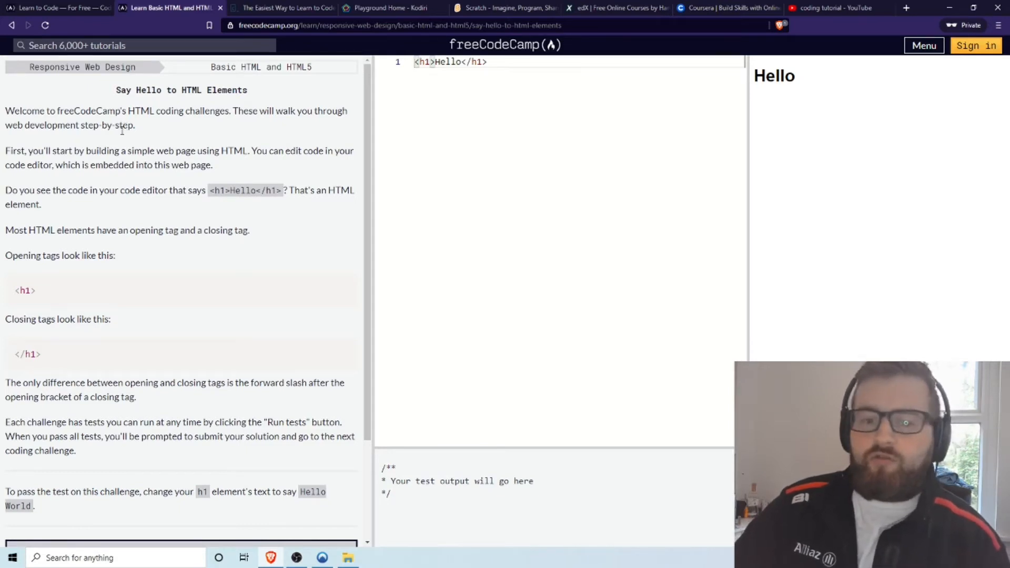
mouse_move(123, 136)
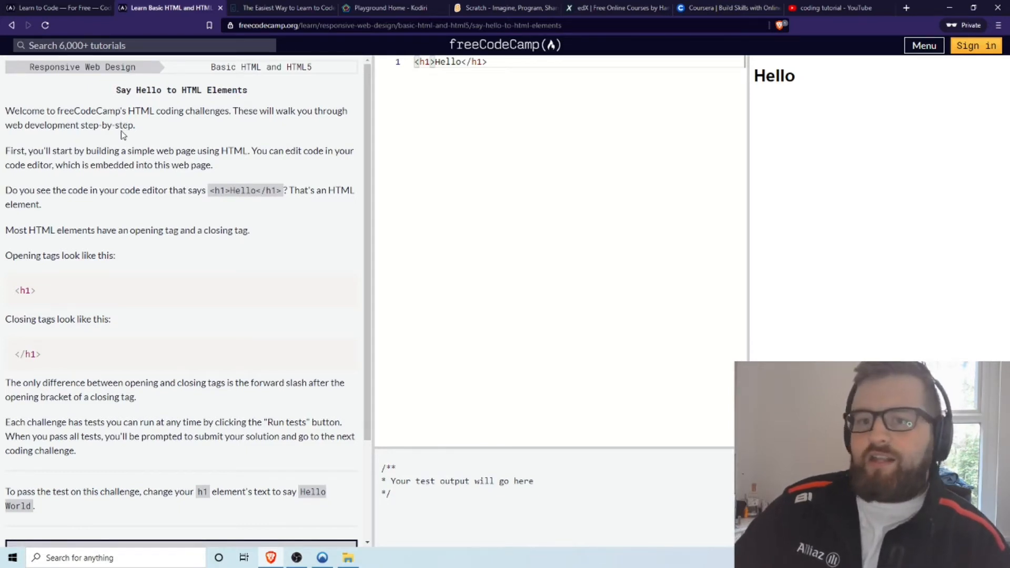
scroll("down", 3)
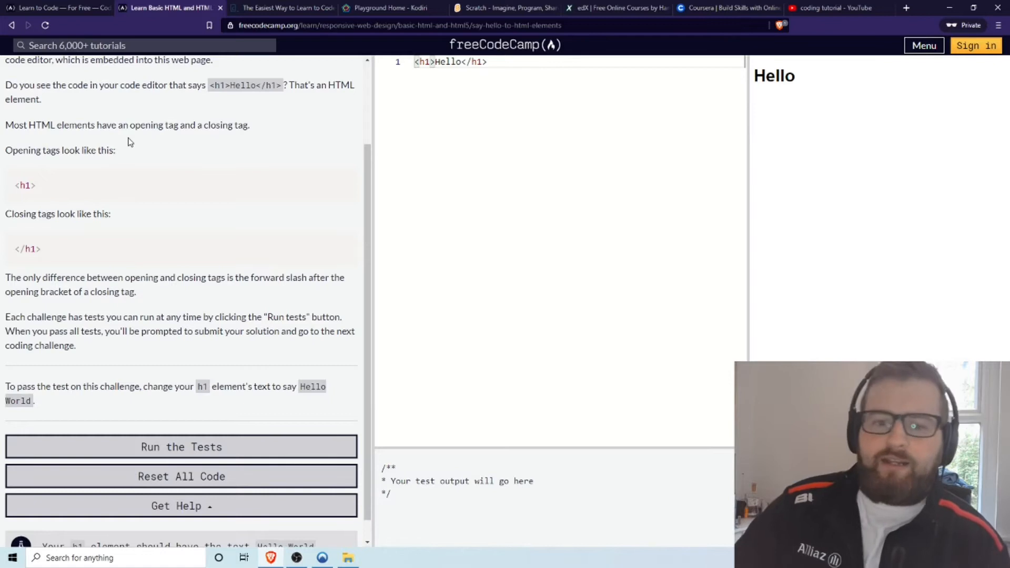
mouse_move(215, 410)
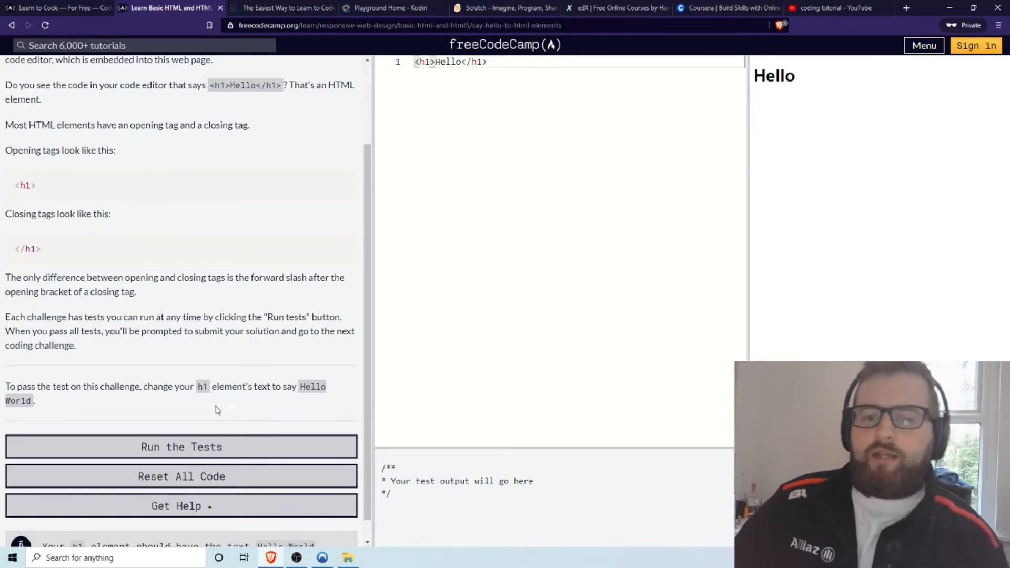
mouse_move(137, 402)
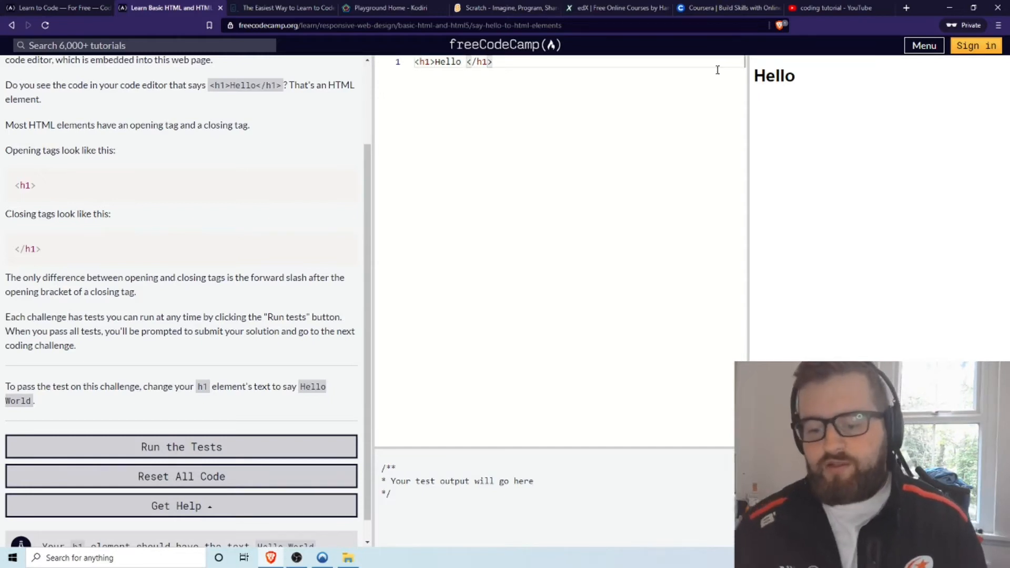
Add 'World' to the h1 heading and run the tests to get 'You rock!'.
type("World")
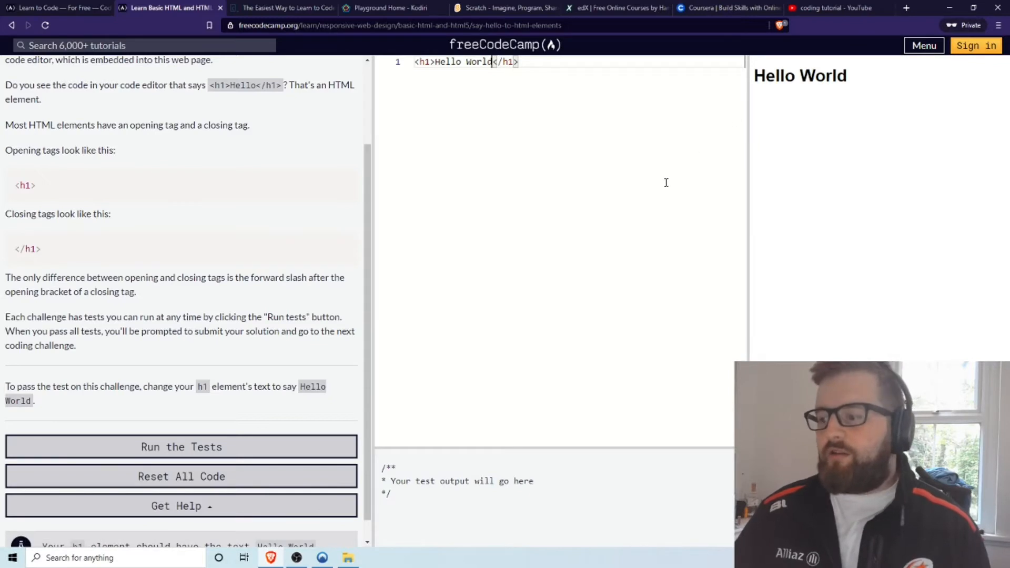
left_click(181, 447)
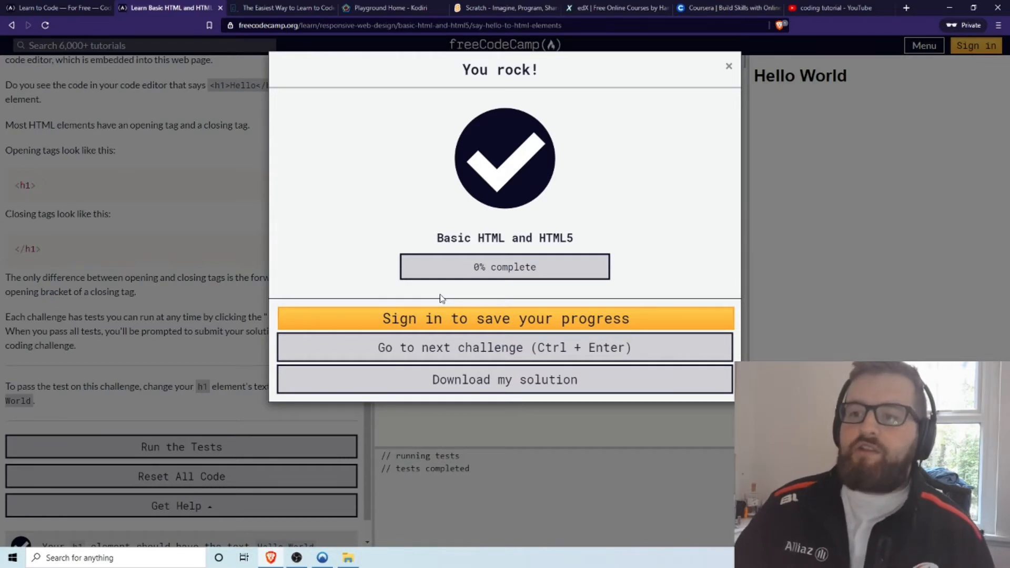
mouse_move(438, 290)
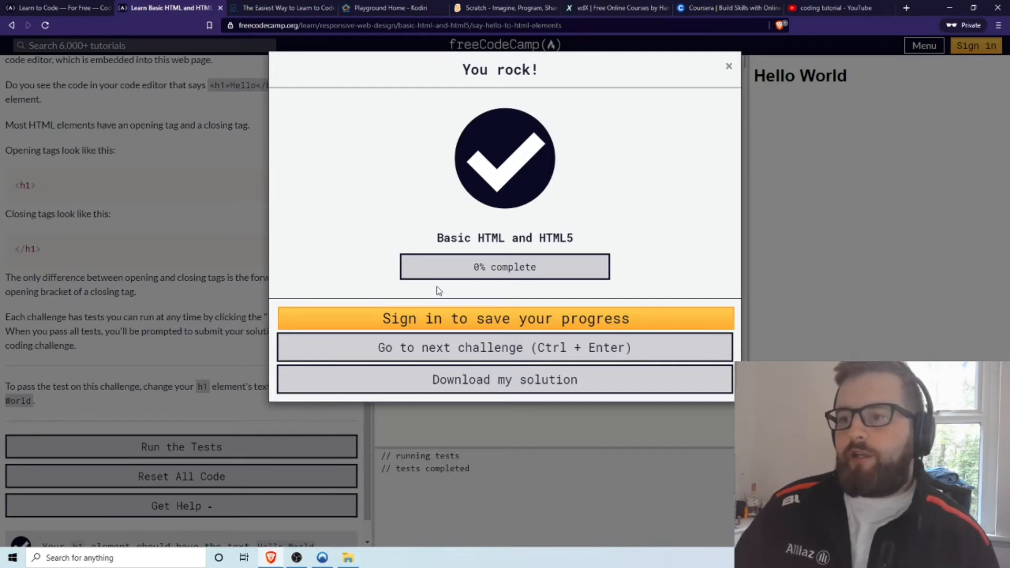
mouse_move(429, 291)
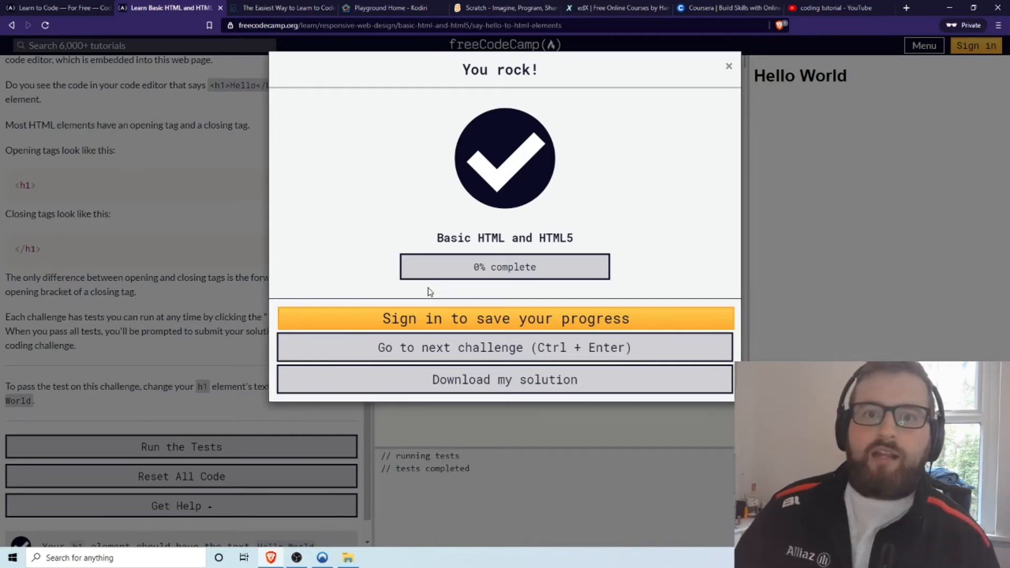
Open Codecademy's Pro Pricing page comparing Basic, Pro and Teams, highlighting the £15 Pro price.
left_click(282, 8)
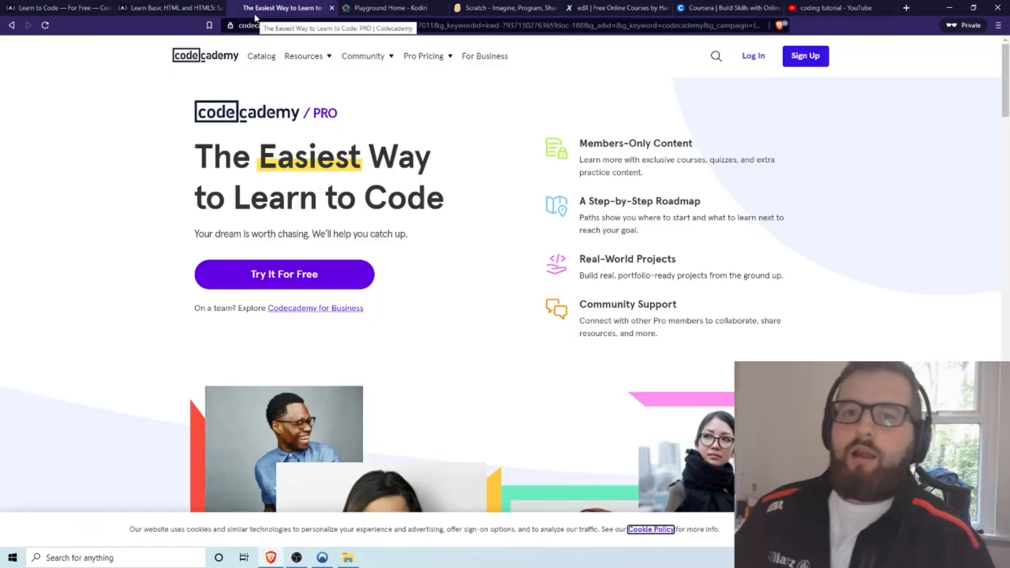
mouse_move(338, 124)
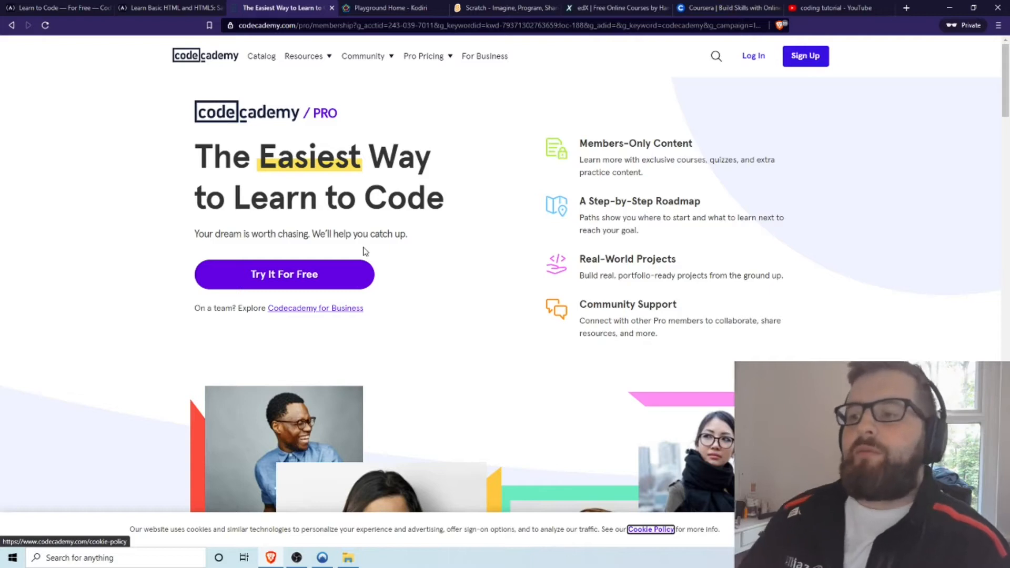
scroll("down", 3)
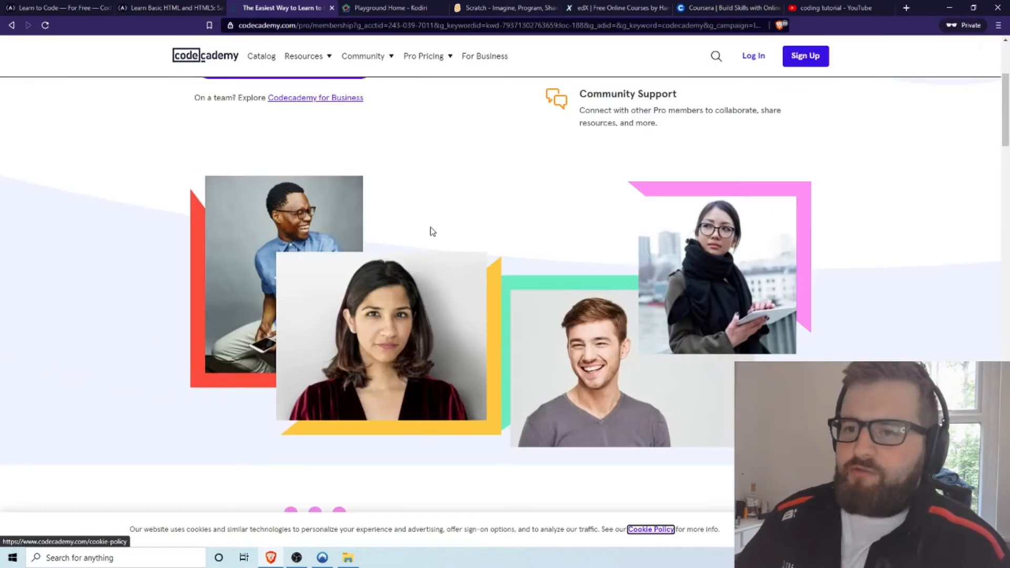
left_click(422, 56)
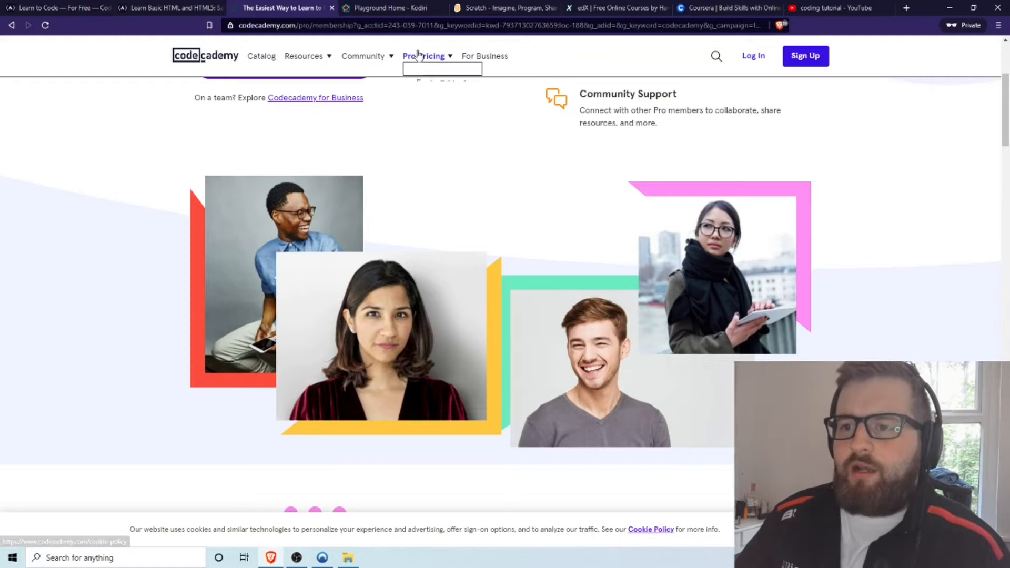
left_click(422, 56)
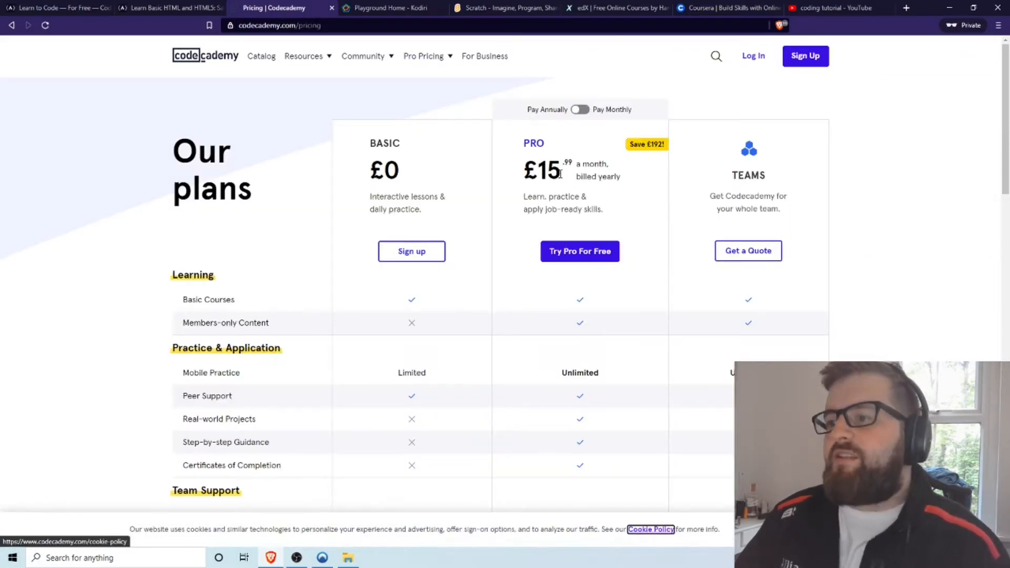
double_click(543, 170)
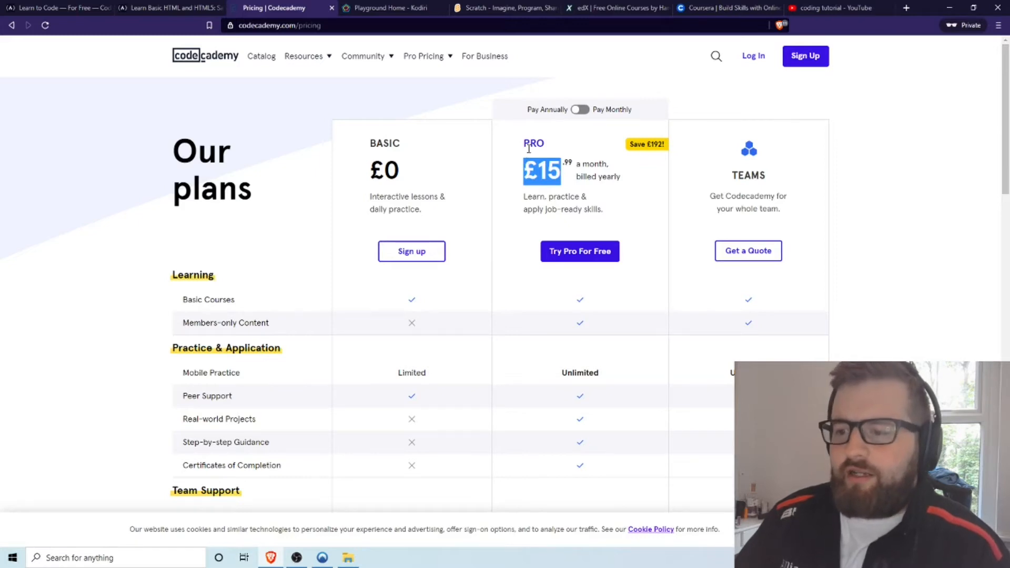
mouse_move(468, 160)
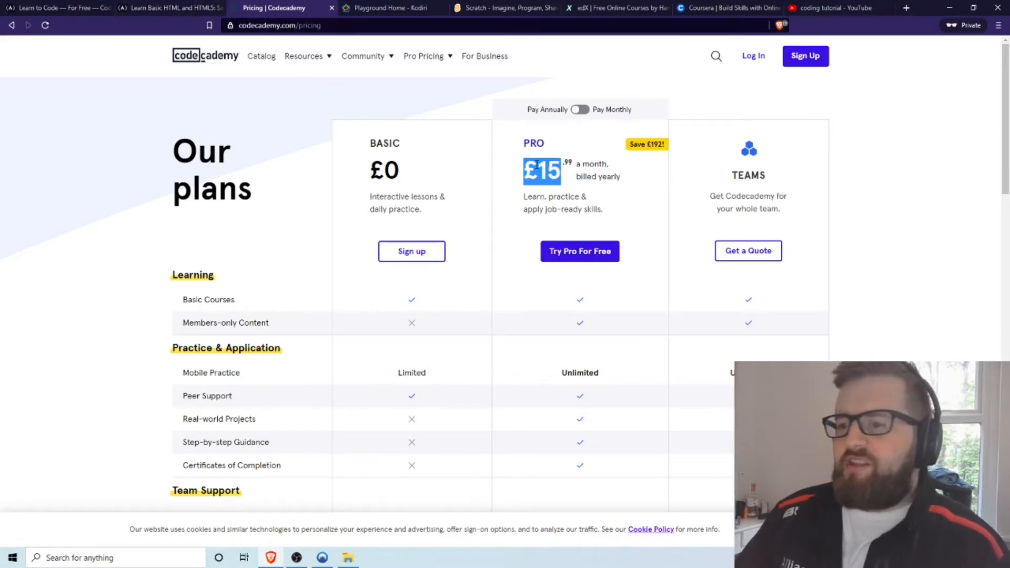
mouse_move(261, 56)
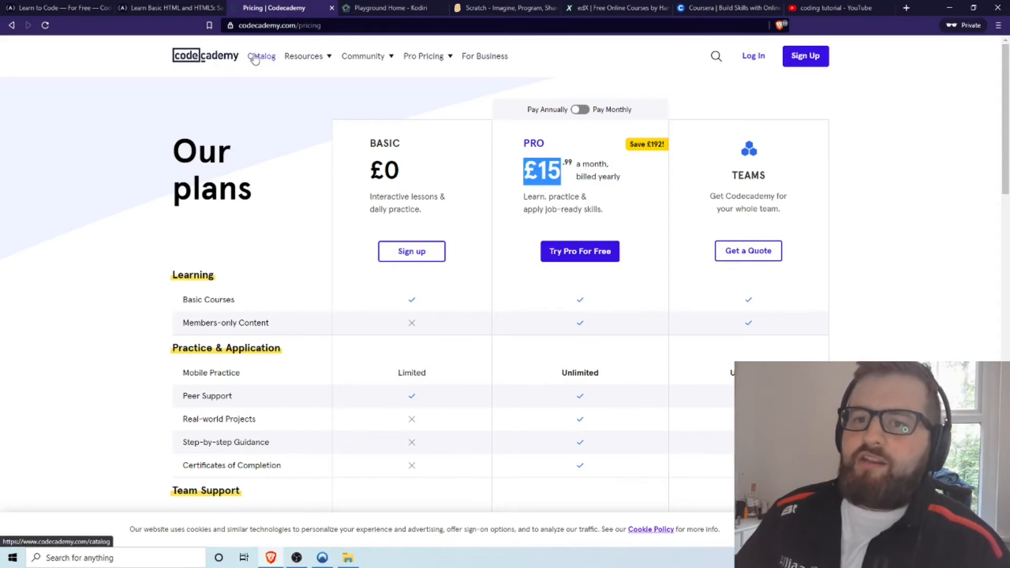
Go from the Codecademy catalog to the Python page and browse its beginner courses.
left_click(261, 56)
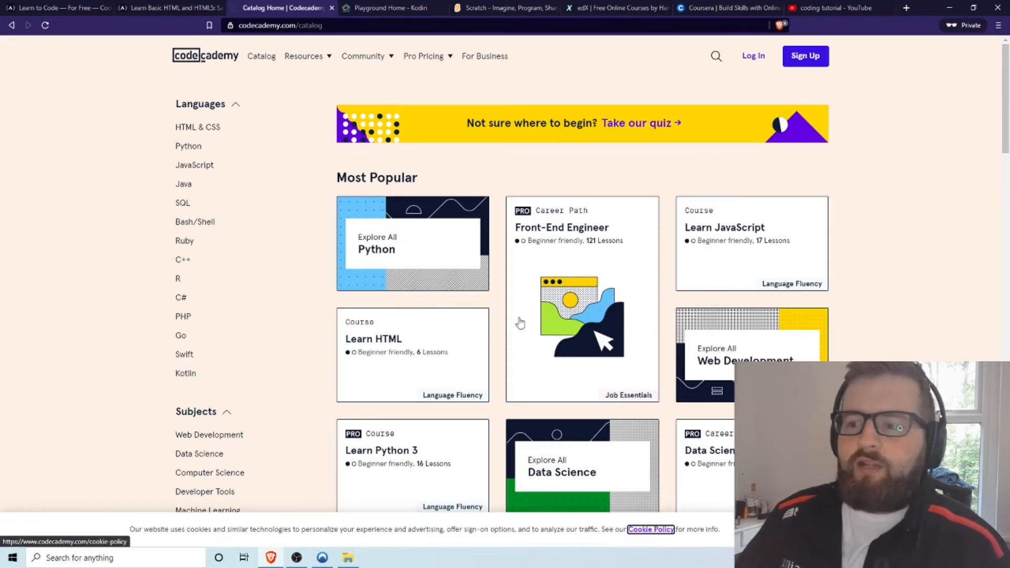
mouse_move(708, 293)
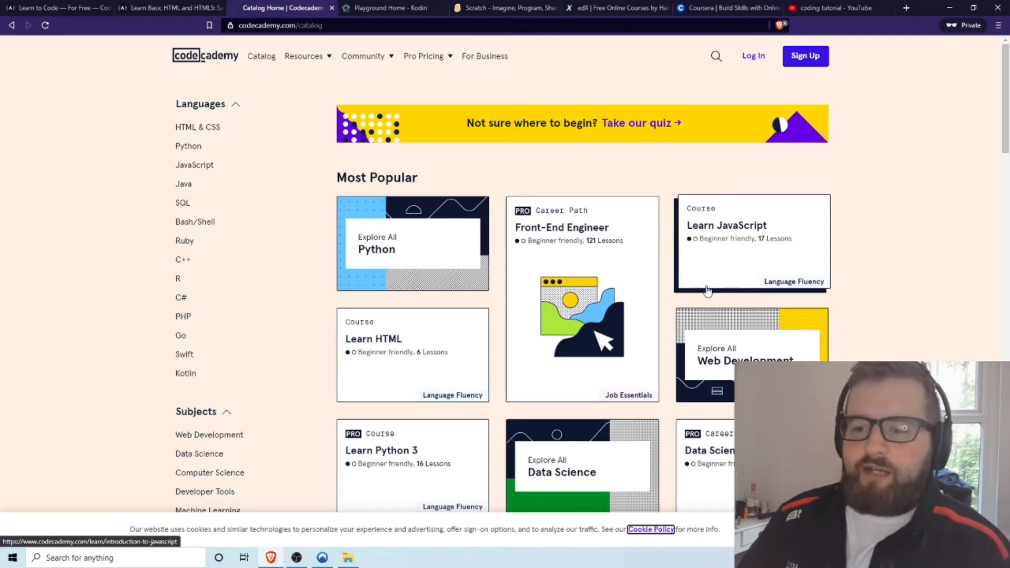
mouse_move(493, 389)
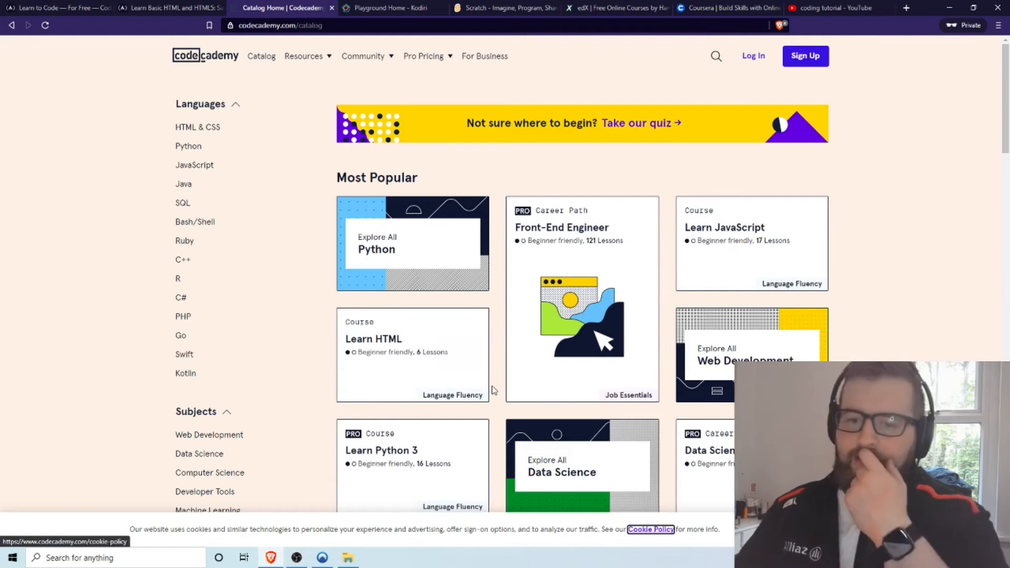
scroll("down", 3)
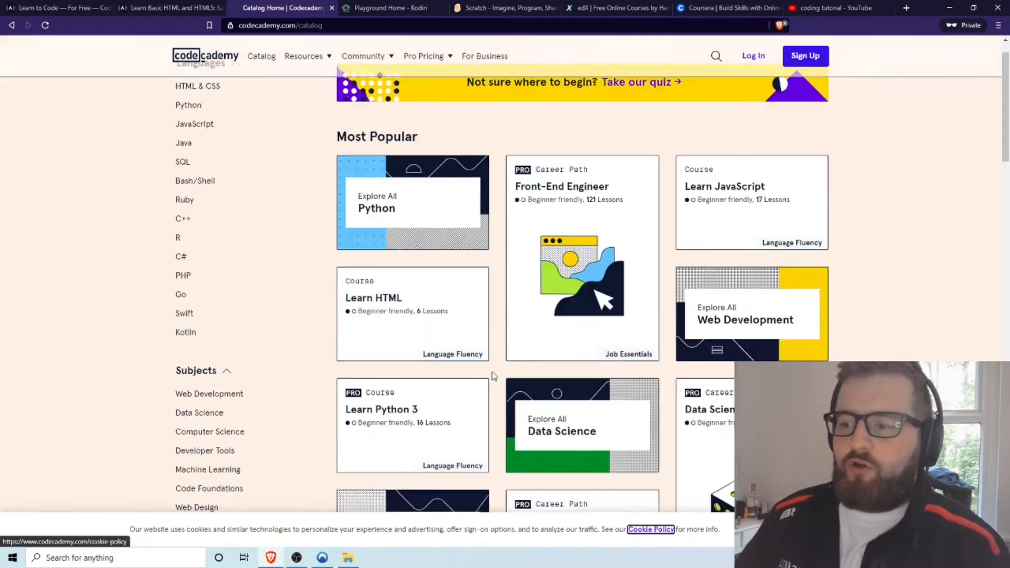
scroll("up", 3)
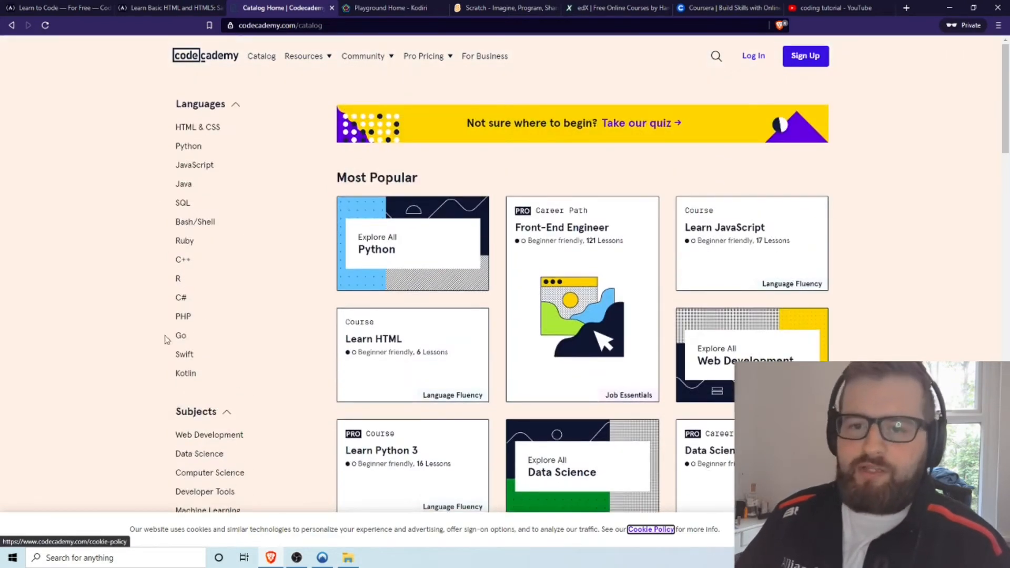
mouse_move(188, 146)
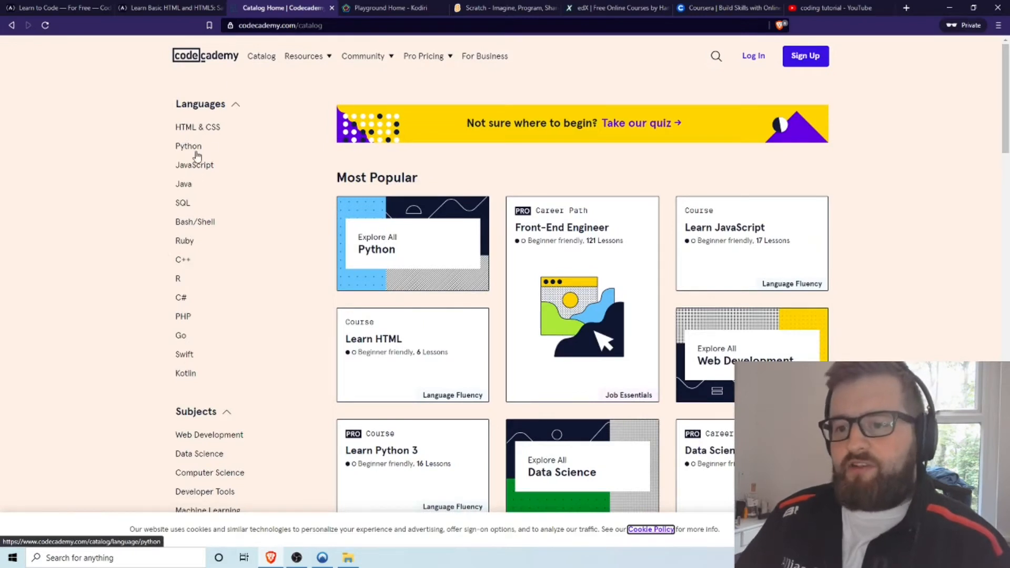
left_click(188, 146)
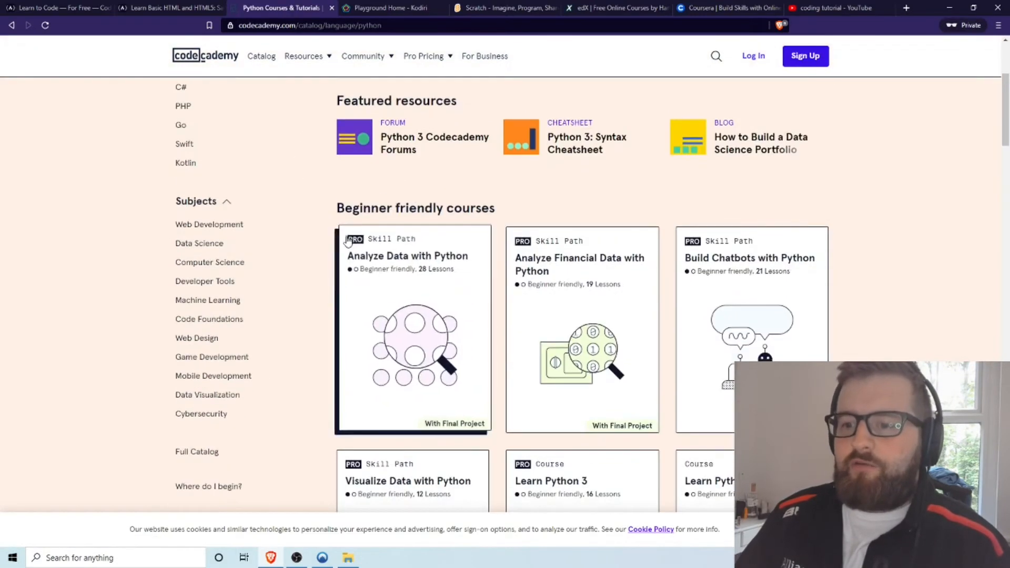
scroll("down", 3)
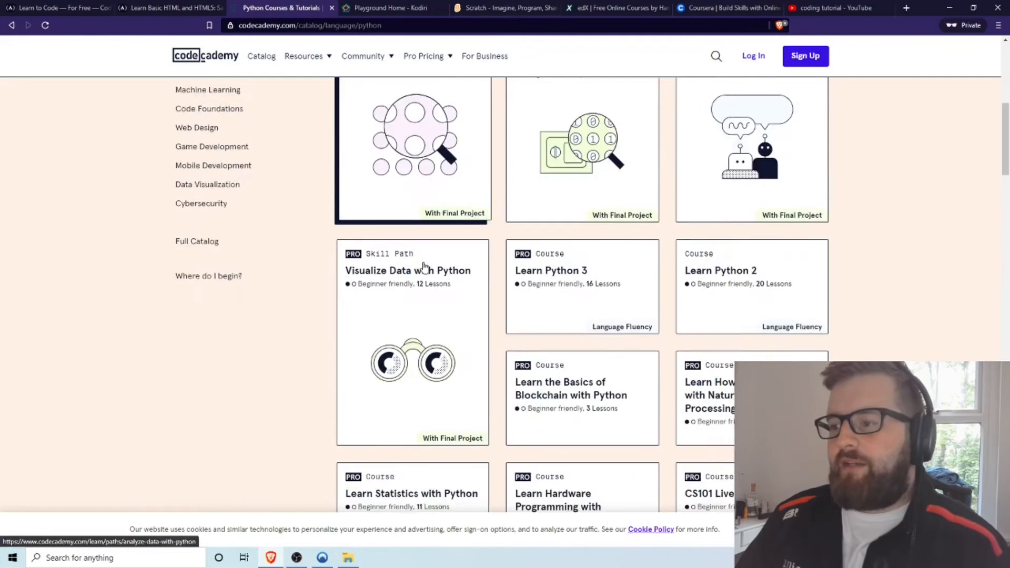
scroll("up", 3)
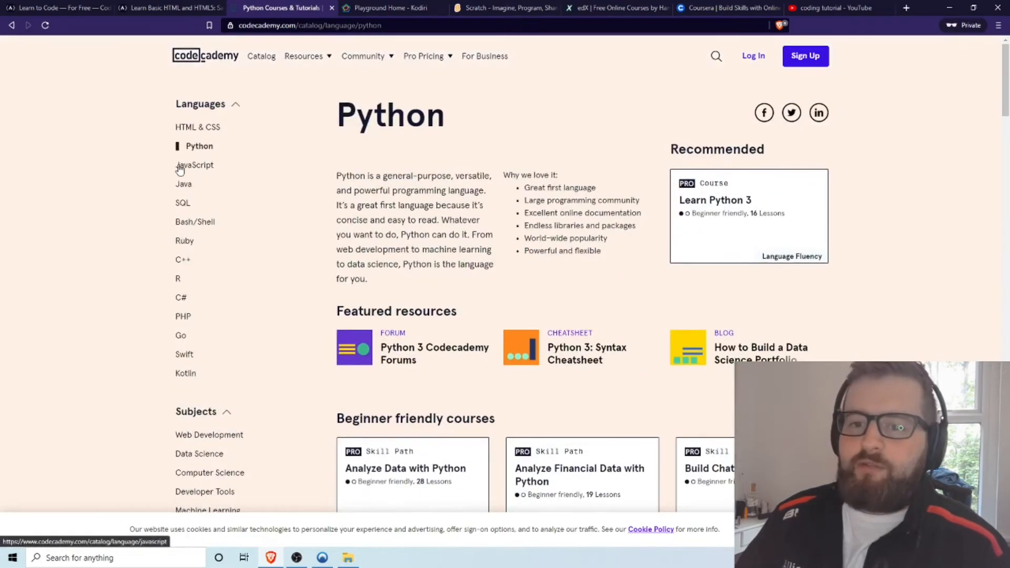
View the JavaScript language page, scrolling through courses like Learn JavaScript and Back-End Engineer.
left_click(194, 164)
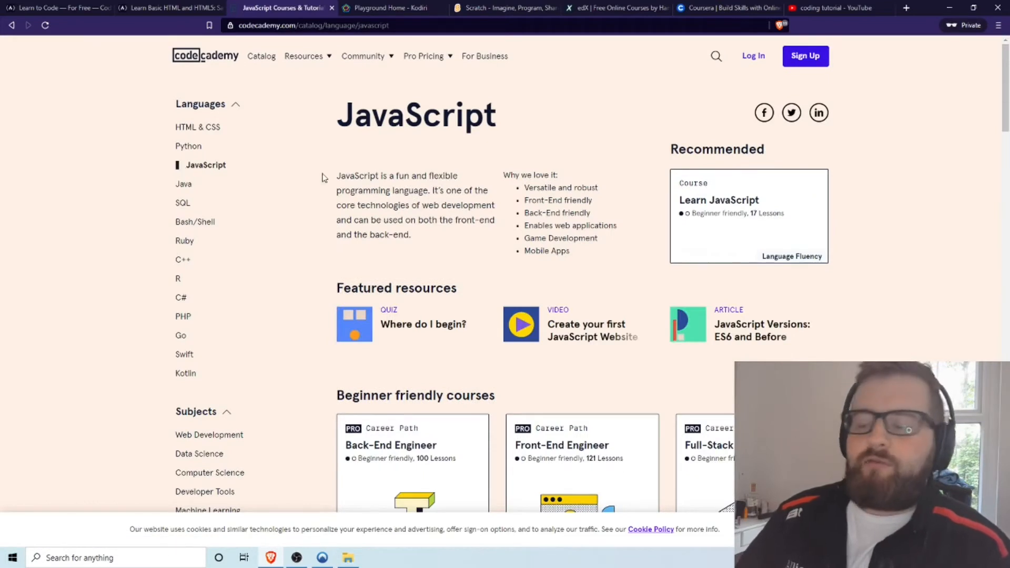
scroll("down", 3)
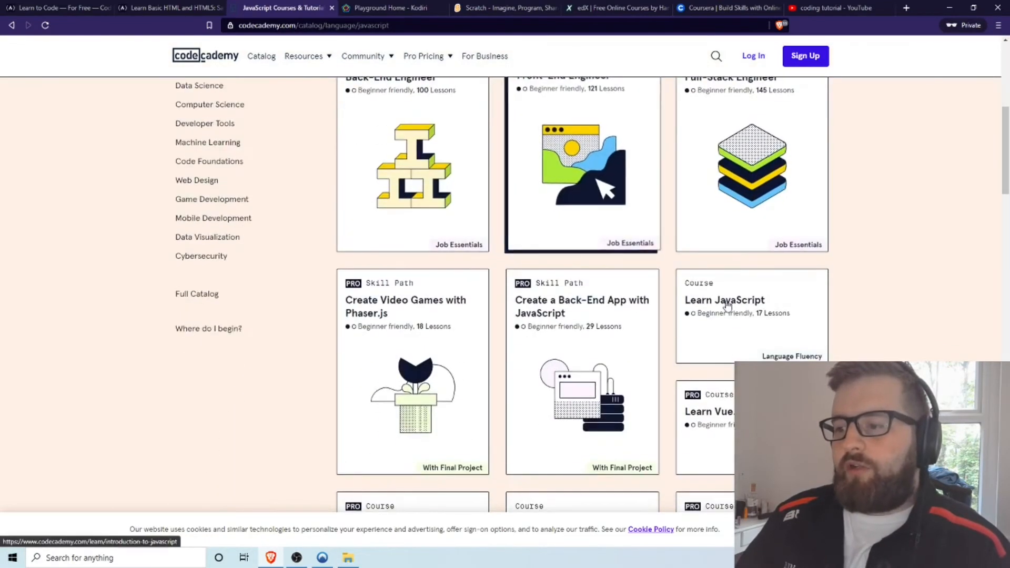
scroll("up", 3)
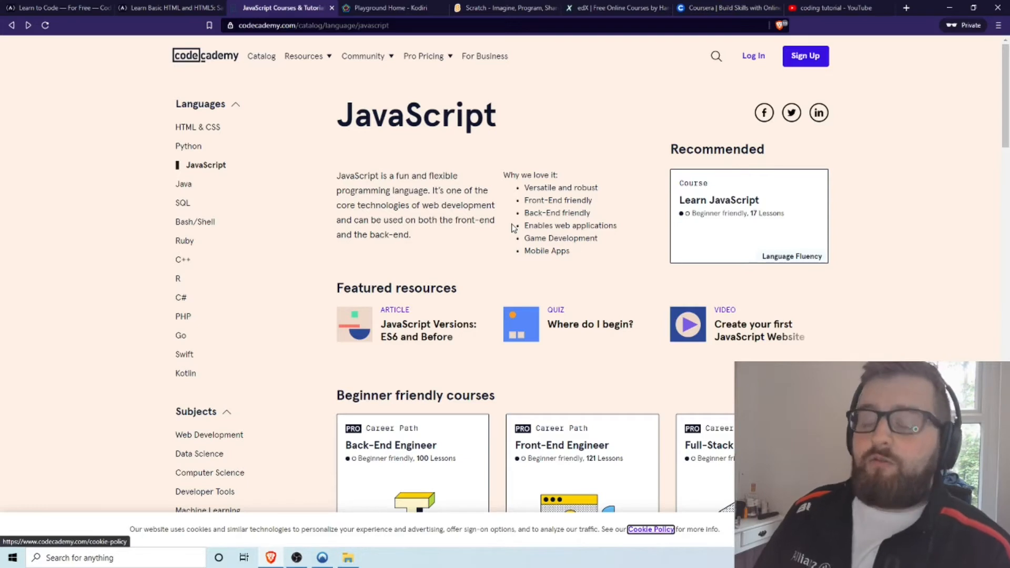
mouse_move(633, 193)
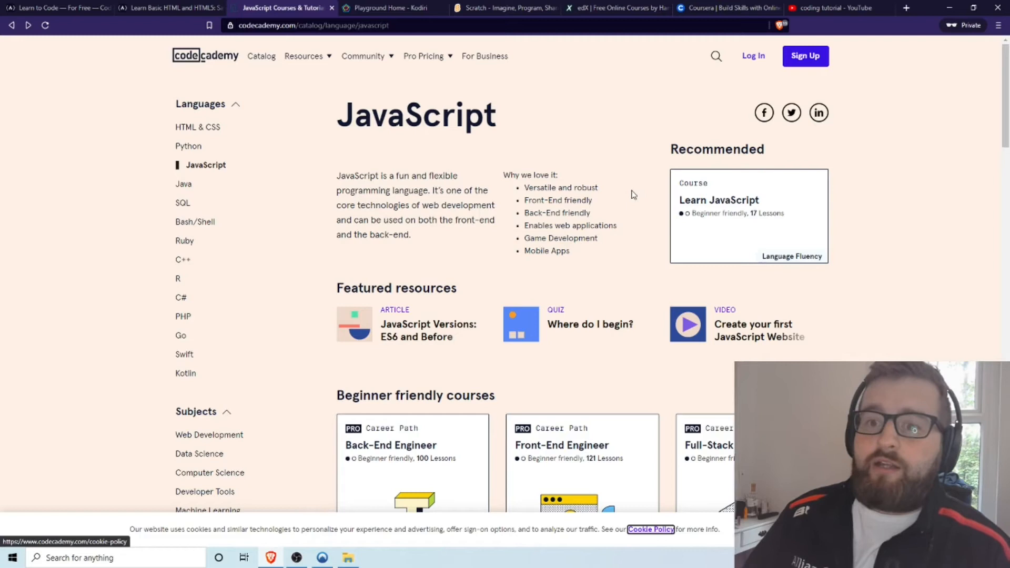
mouse_move(398, 167)
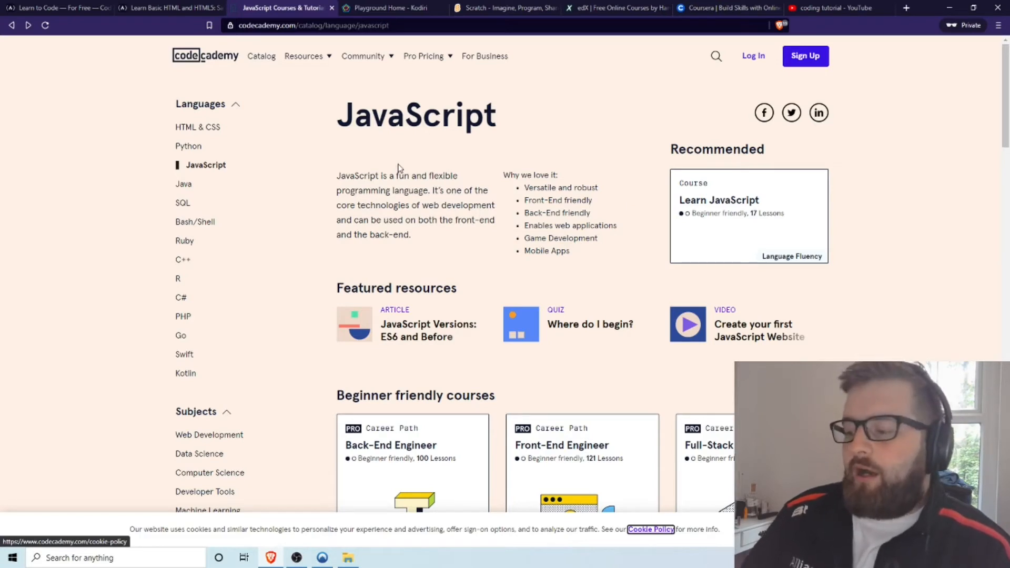
mouse_move(401, 171)
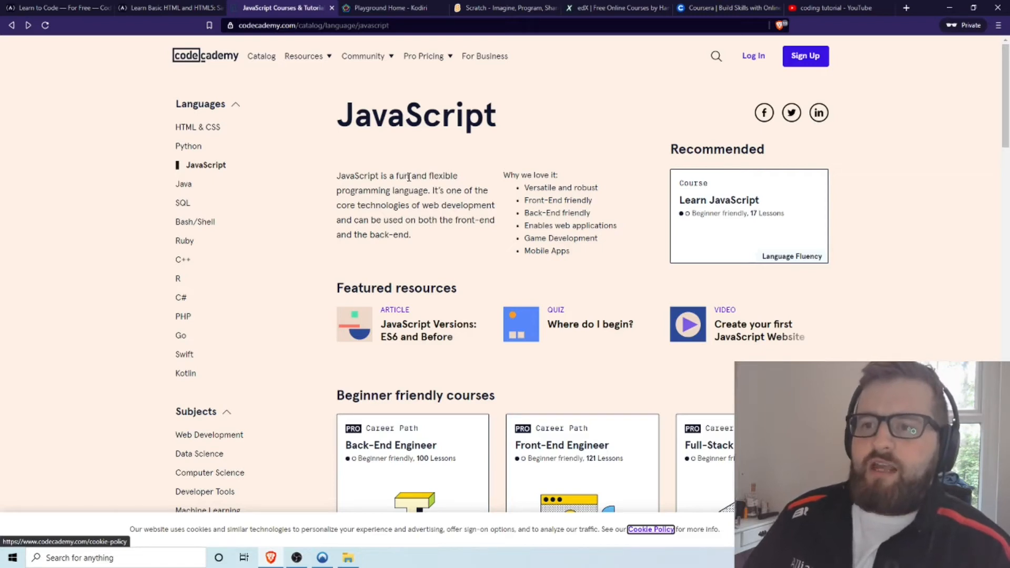
mouse_move(385, 204)
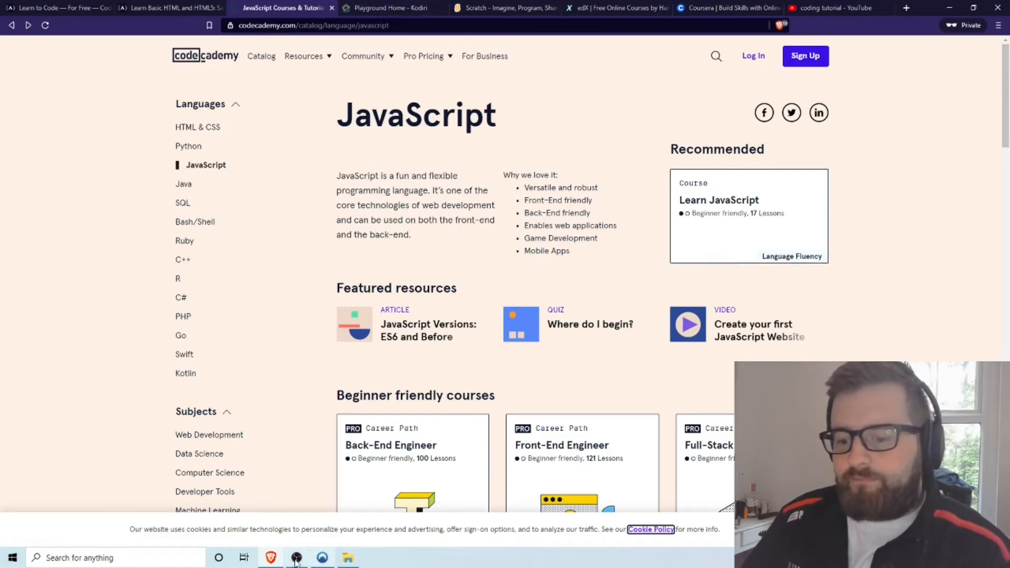
Switch to the Kodiri Playground tab.
left_click(390, 8)
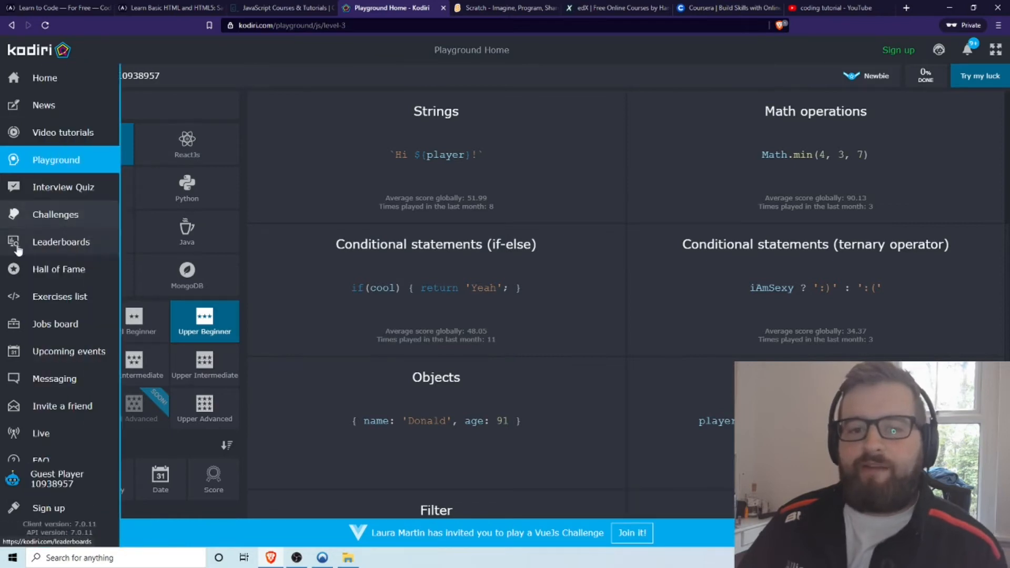
left_click(61, 241)
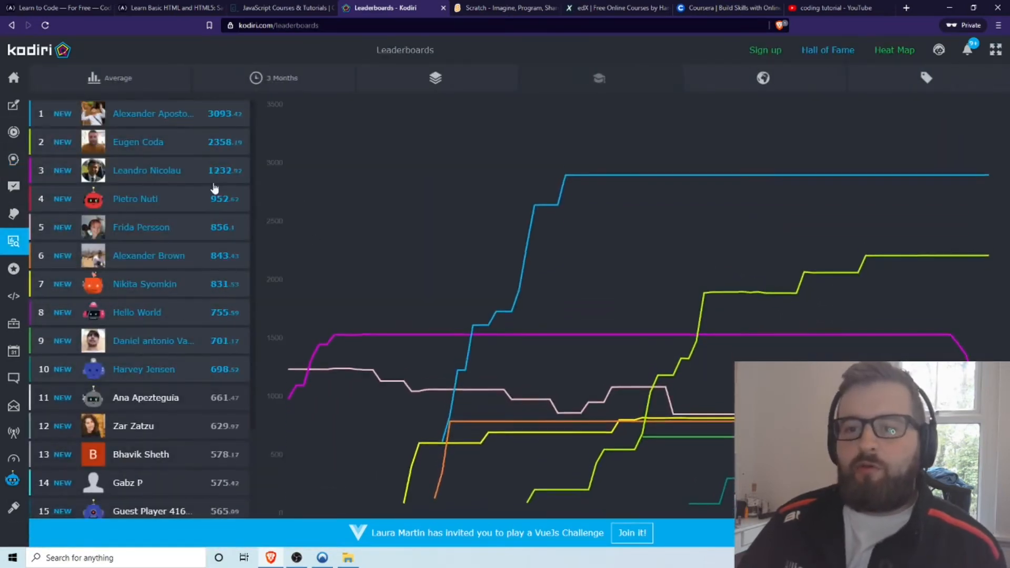
left_click(273, 78)
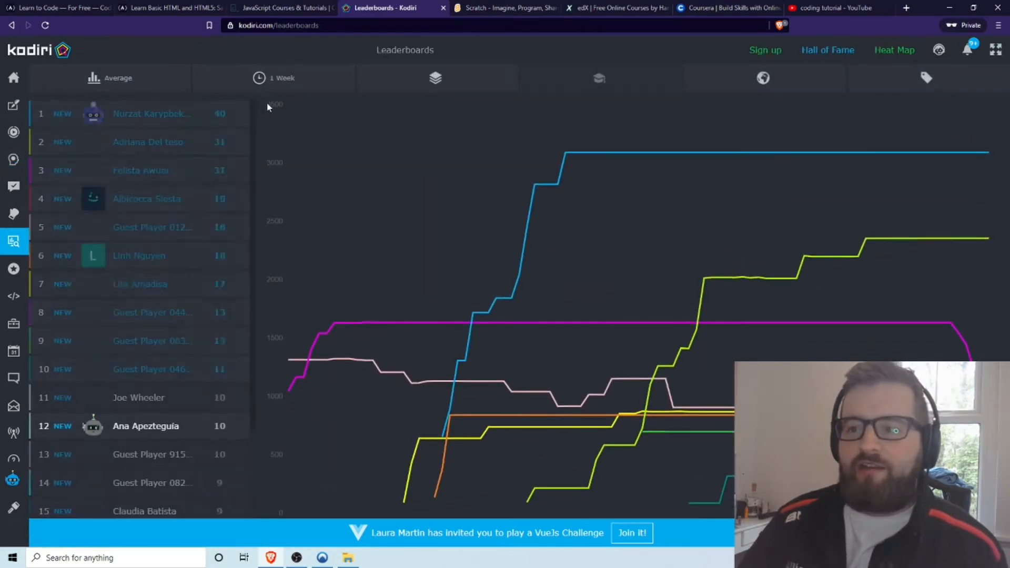
left_click(827, 49)
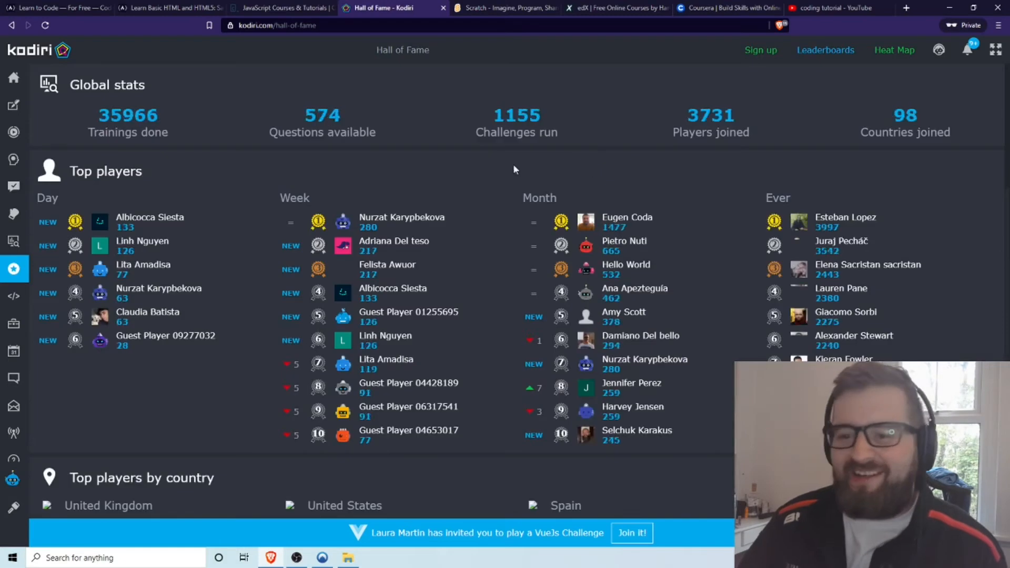
scroll("down", 3)
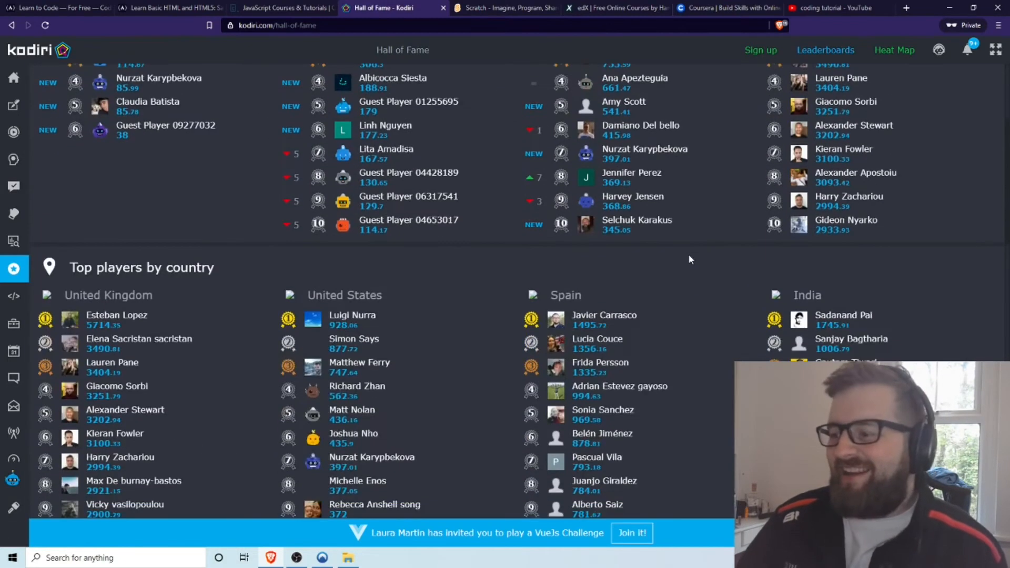
scroll("down", 3)
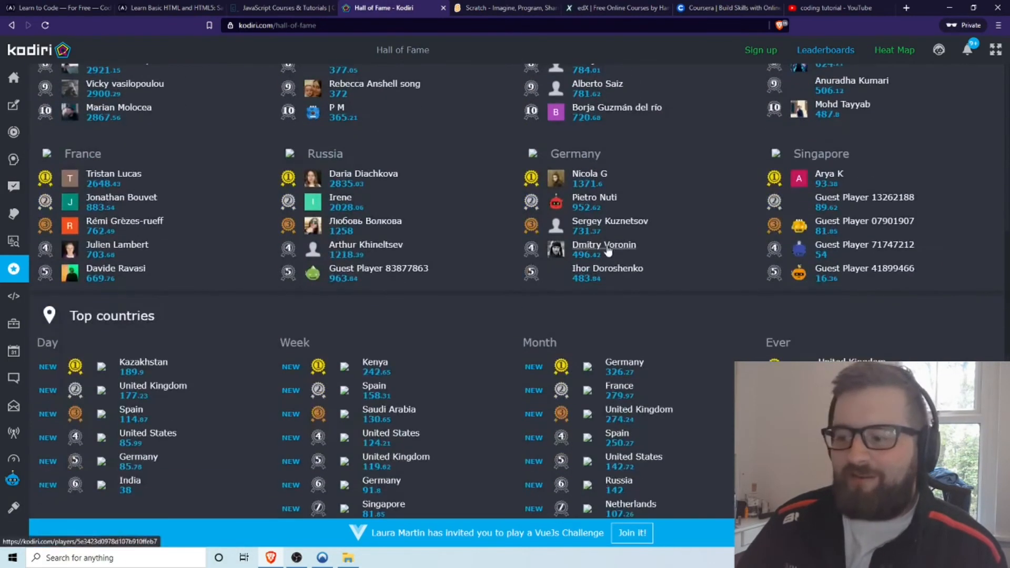
scroll("up", 3)
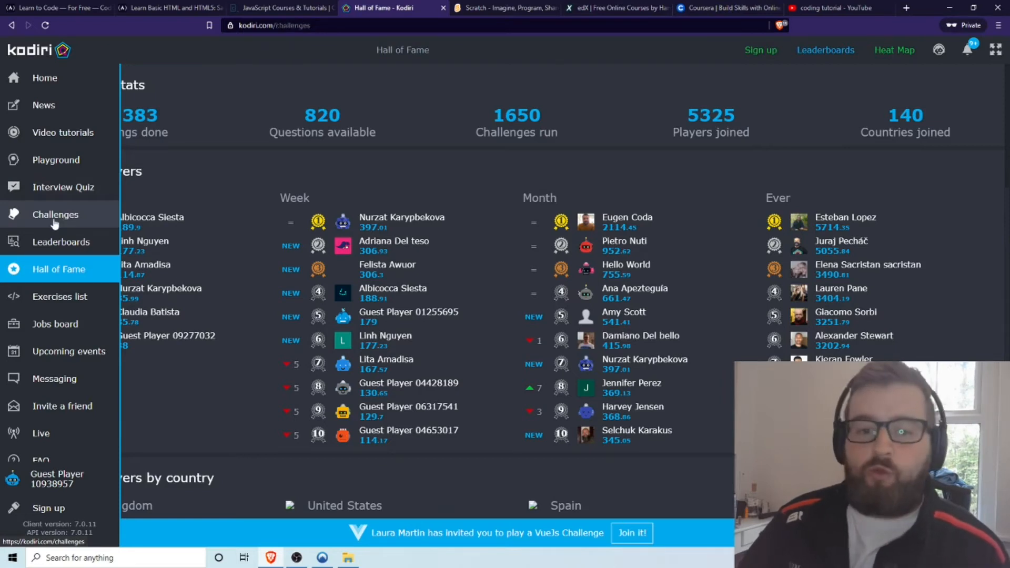
Visit Kodiri's Challenges list, then return to the Playground page.
left_click(55, 214)
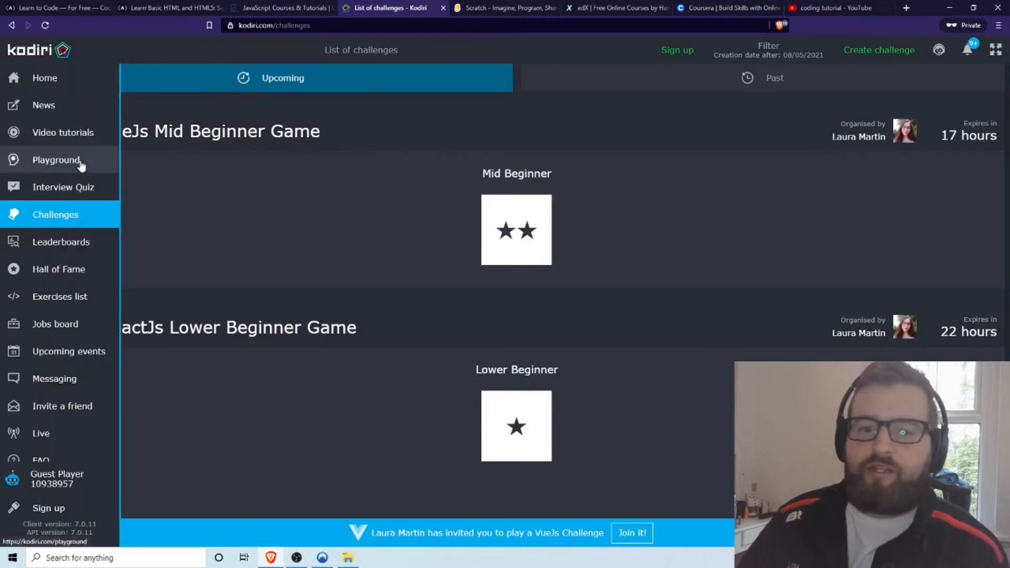
left_click(57, 159)
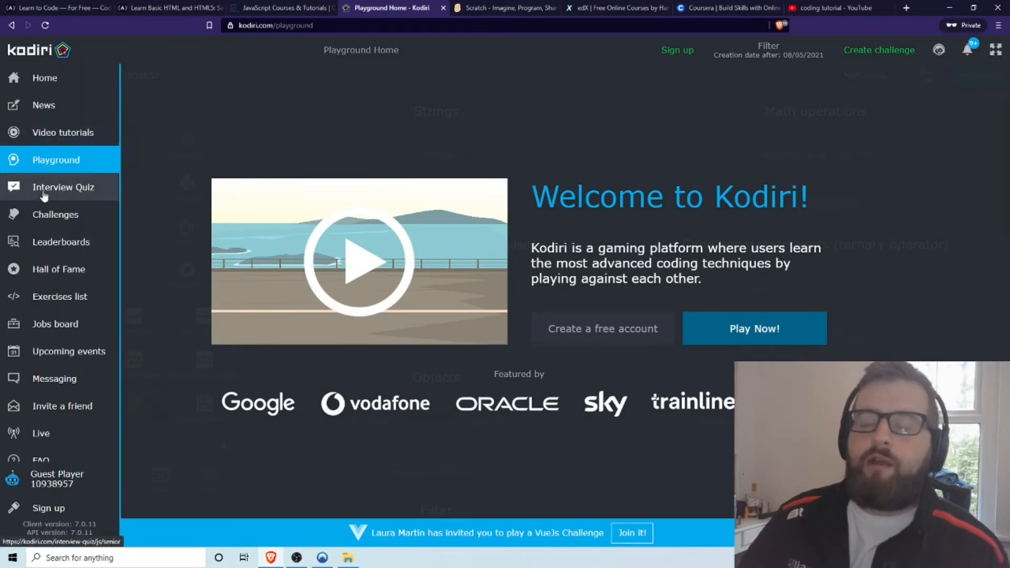
mouse_move(68, 167)
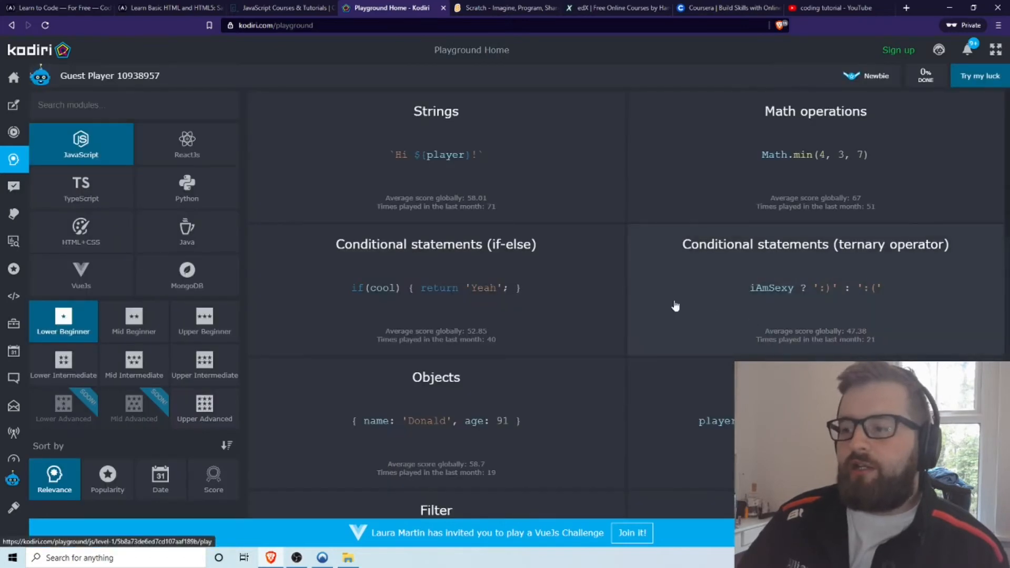
Start the Strings exercise 'Get a welcome message' with its empty getWelcomeMessage function.
left_click(435, 155)
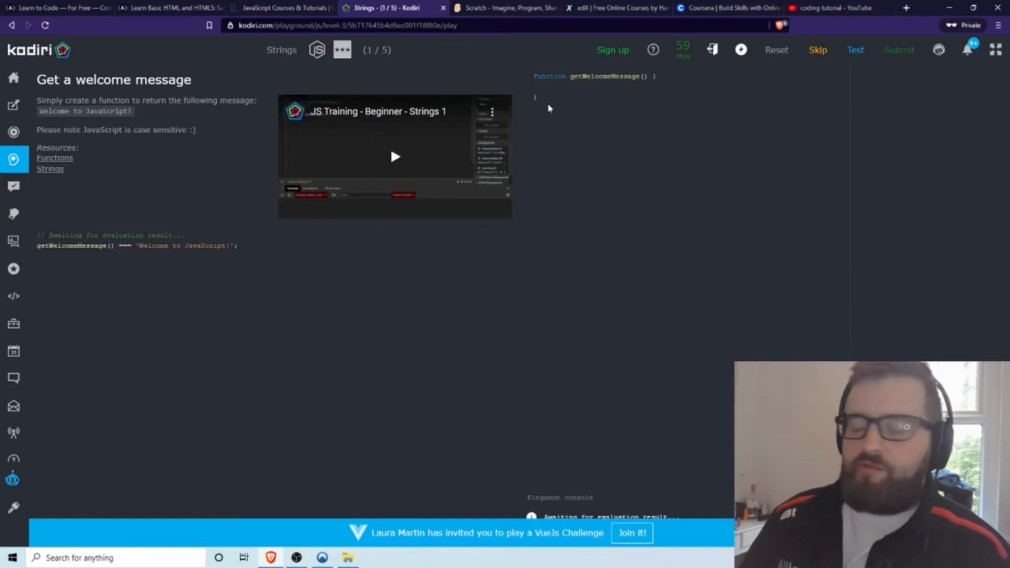
mouse_move(520, 120)
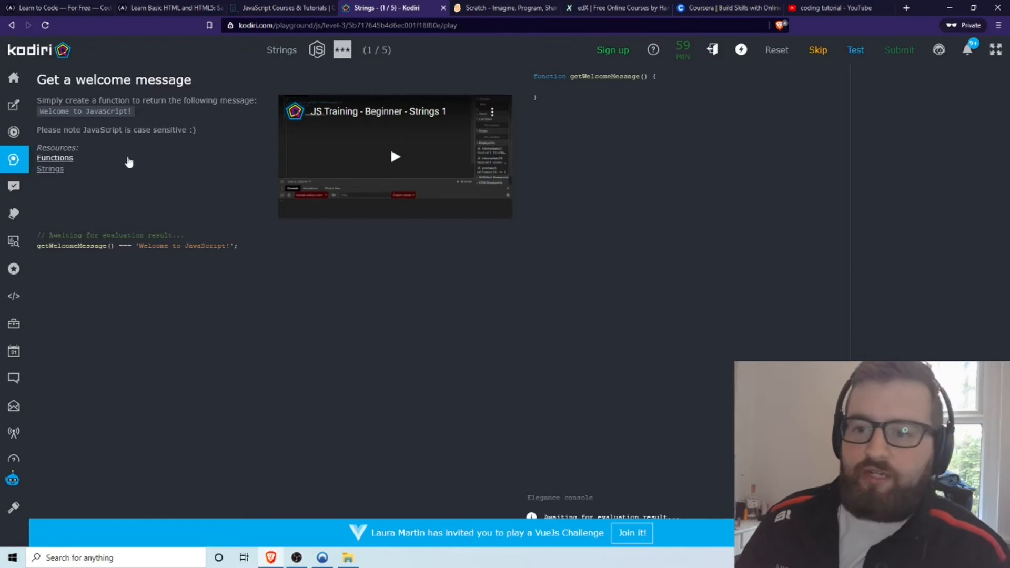
mouse_move(451, 144)
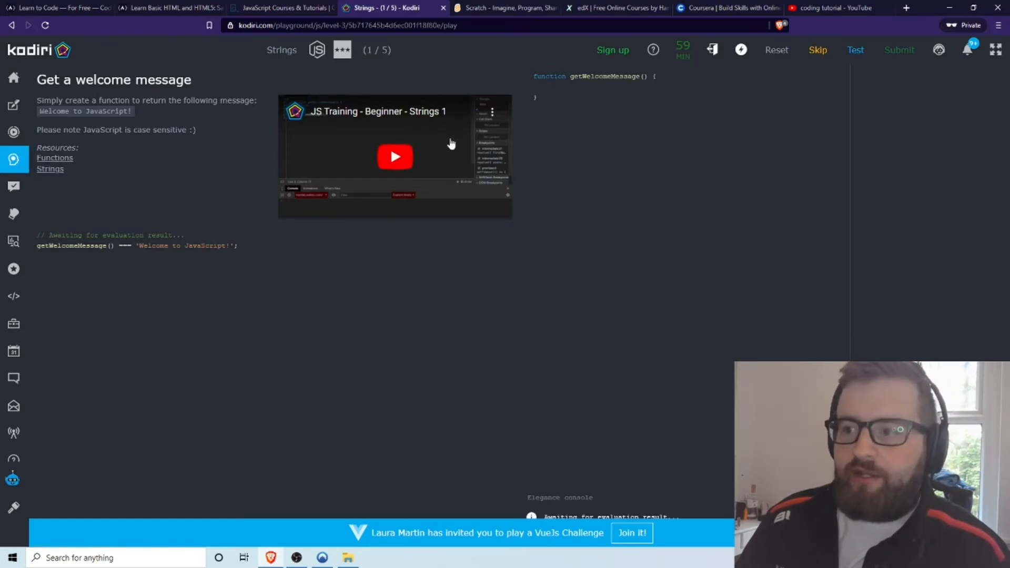
mouse_move(470, 139)
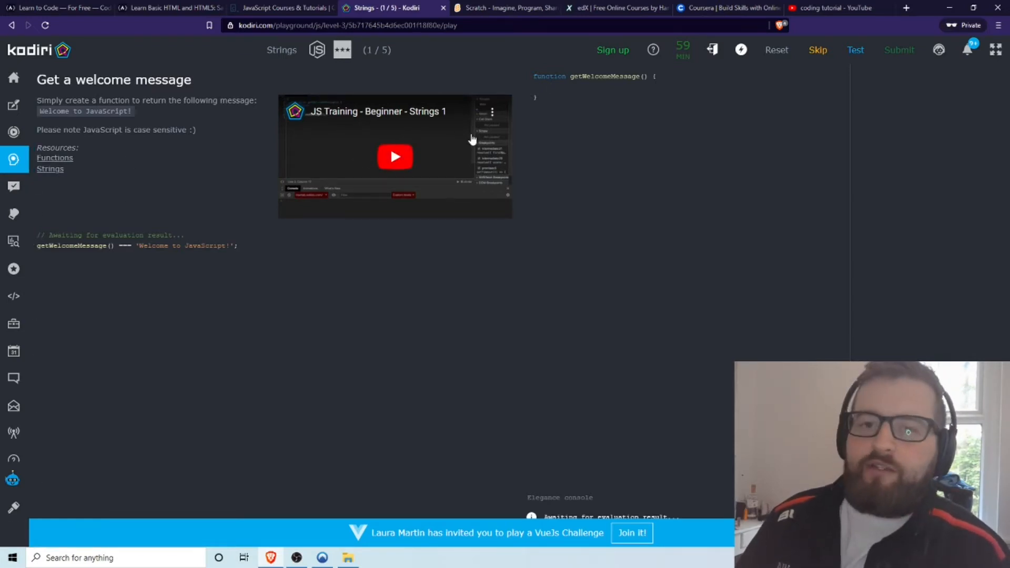
left_click(550, 87)
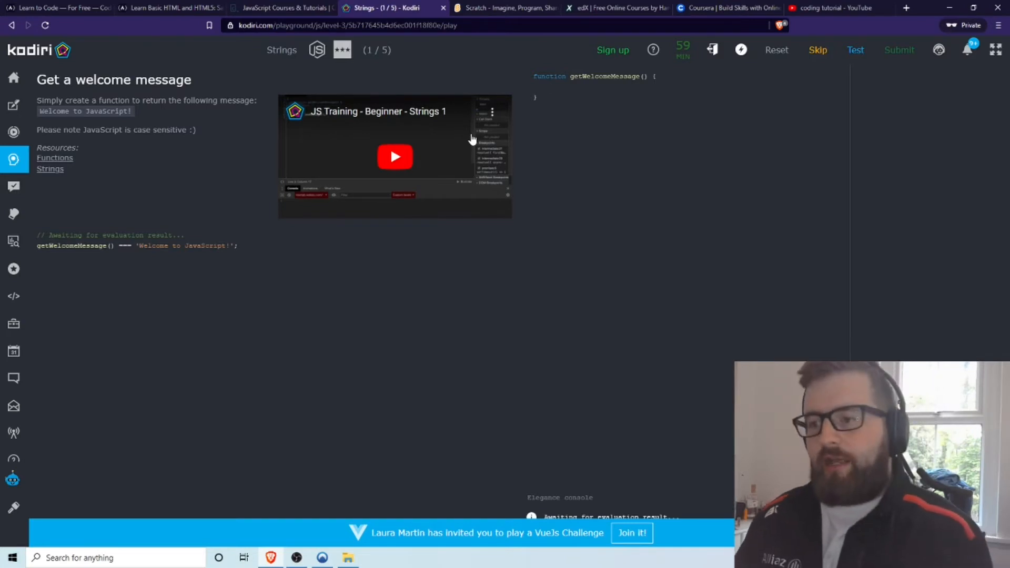
Write return "Welcome to JavaScript!" in getWelcomeMessage and run the test.
type("return \"Welcome to JavaScript!\"")
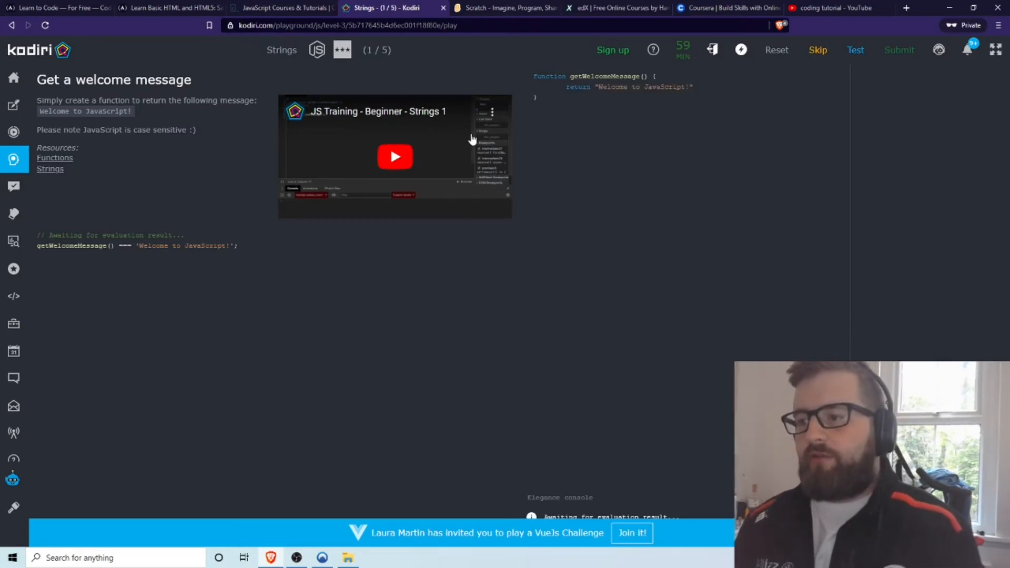
left_click(536, 97)
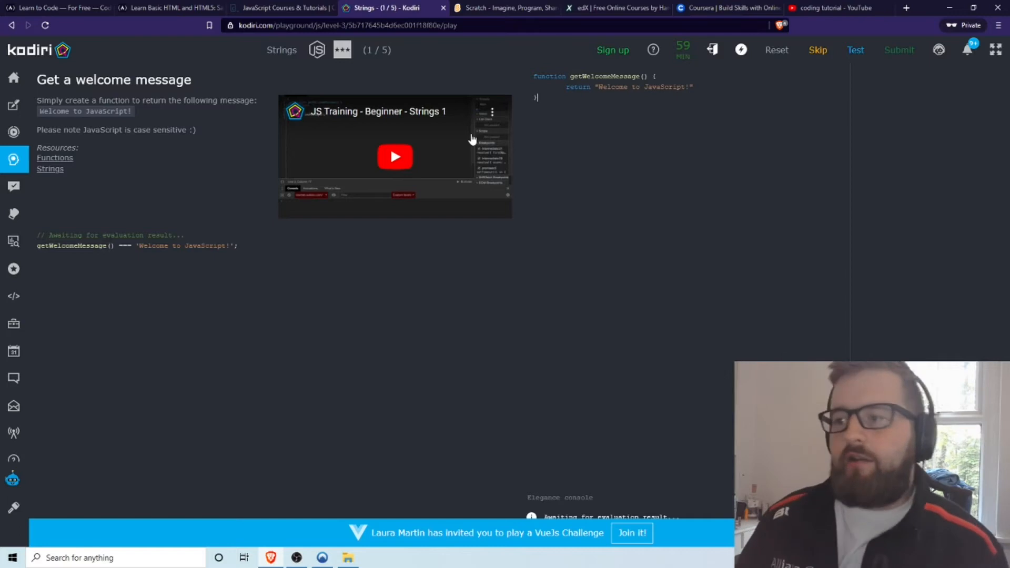
mouse_move(855, 50)
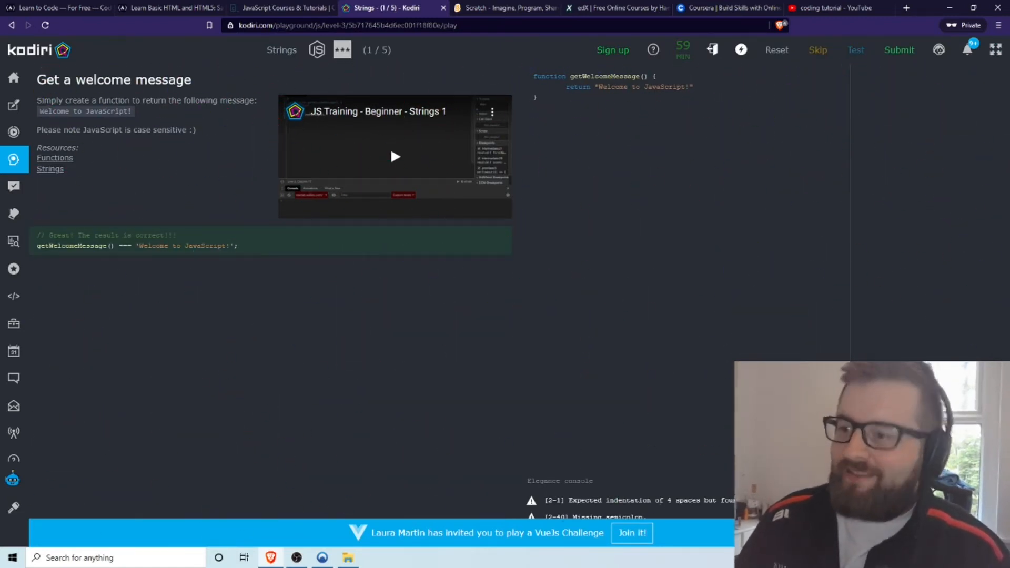
mouse_move(817, 49)
type(";")
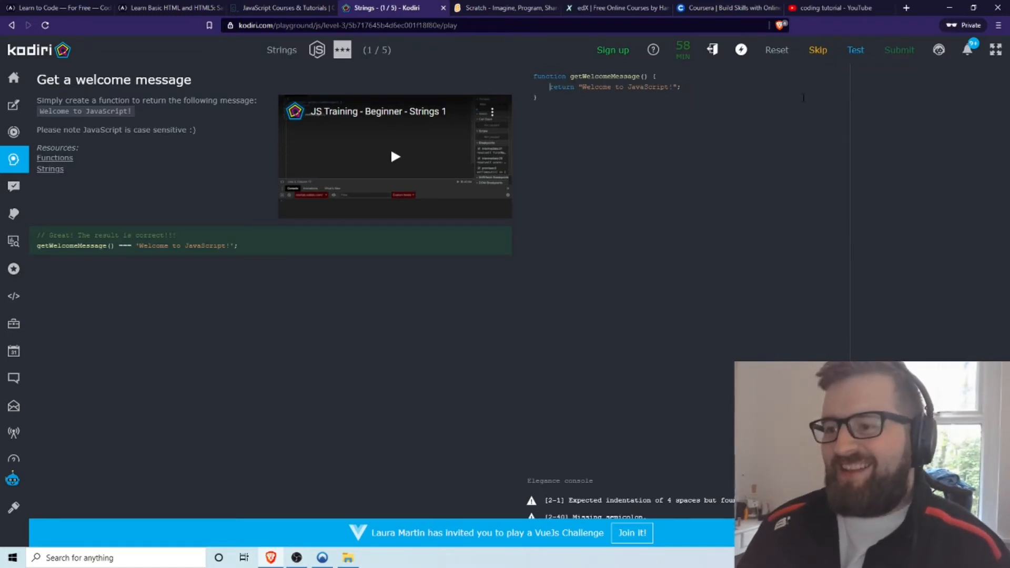
mouse_move(854, 49)
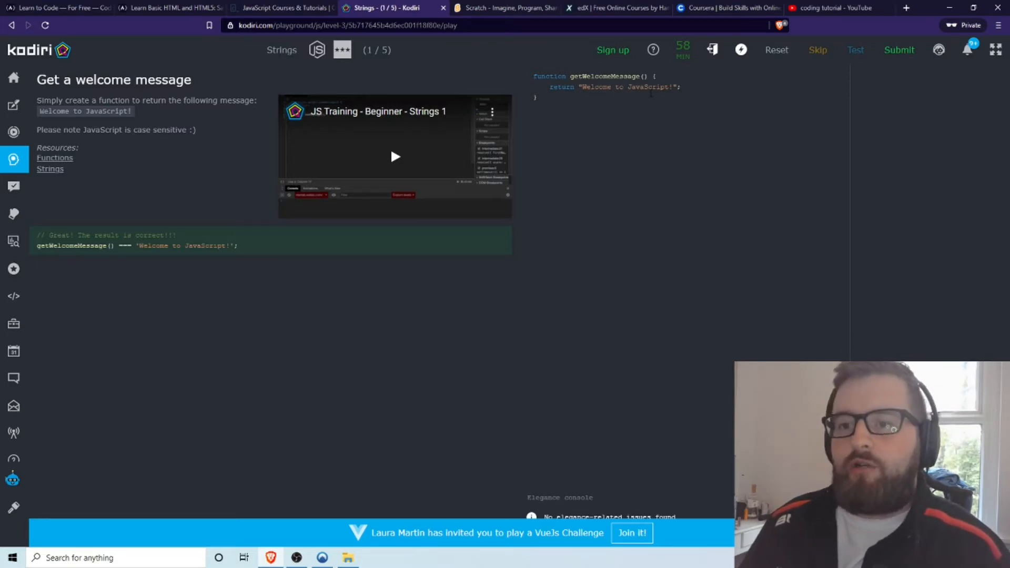
mouse_move(416, 124)
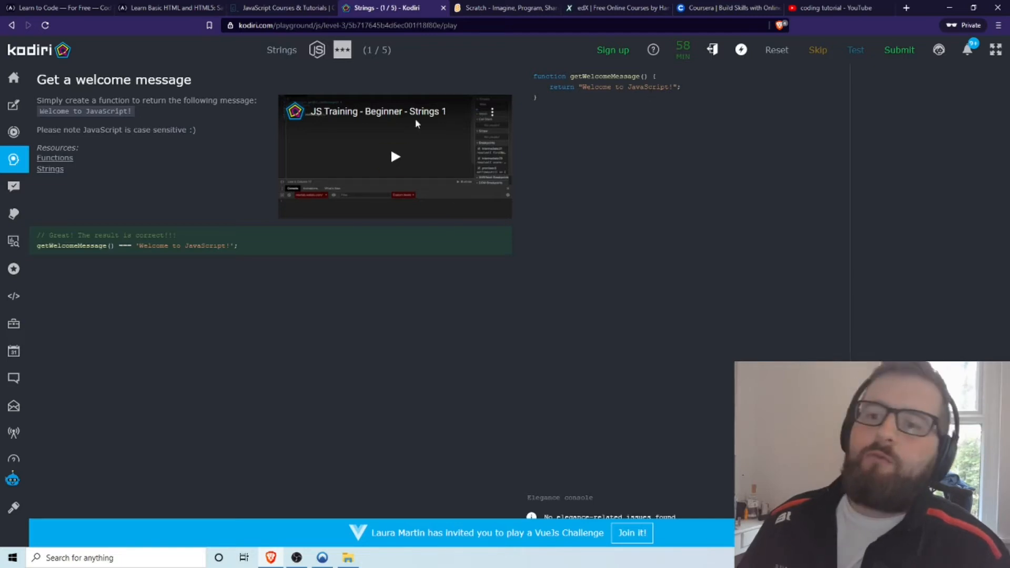
mouse_move(491, 106)
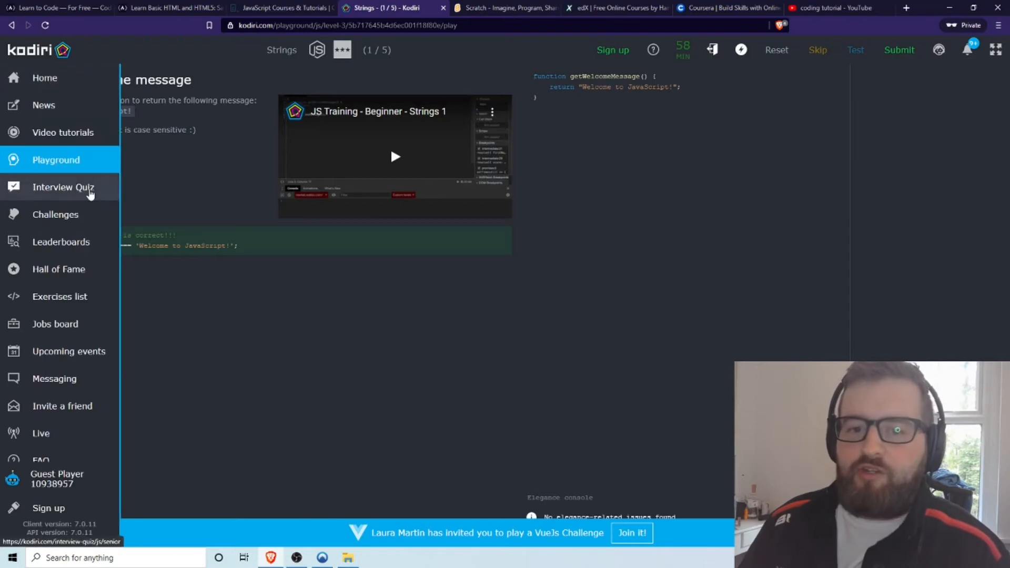
Browse Kodiri's Playground from Python to the VueJs beginner modules, then move to the Scratch tab.
left_click(56, 160)
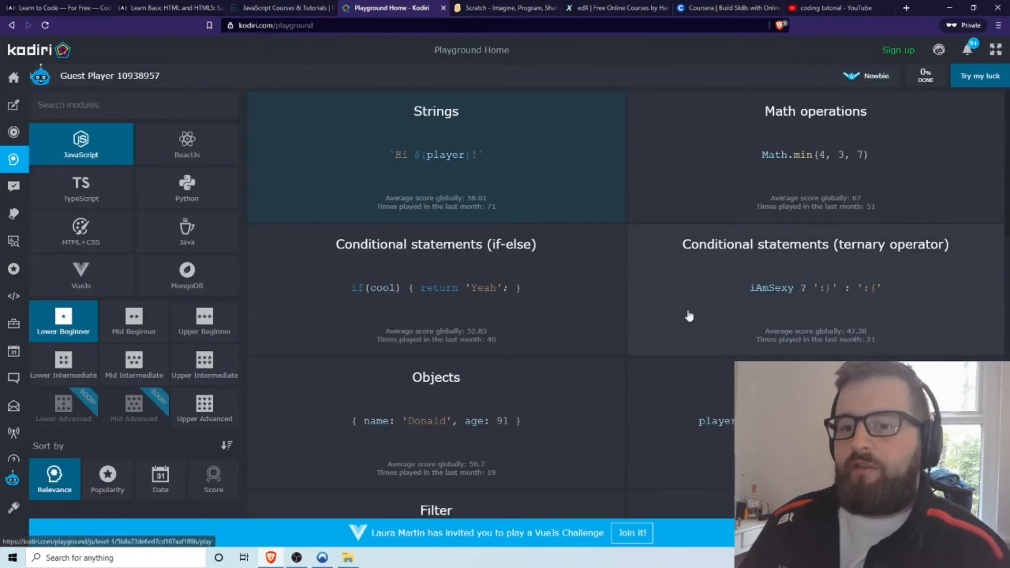
left_click(187, 187)
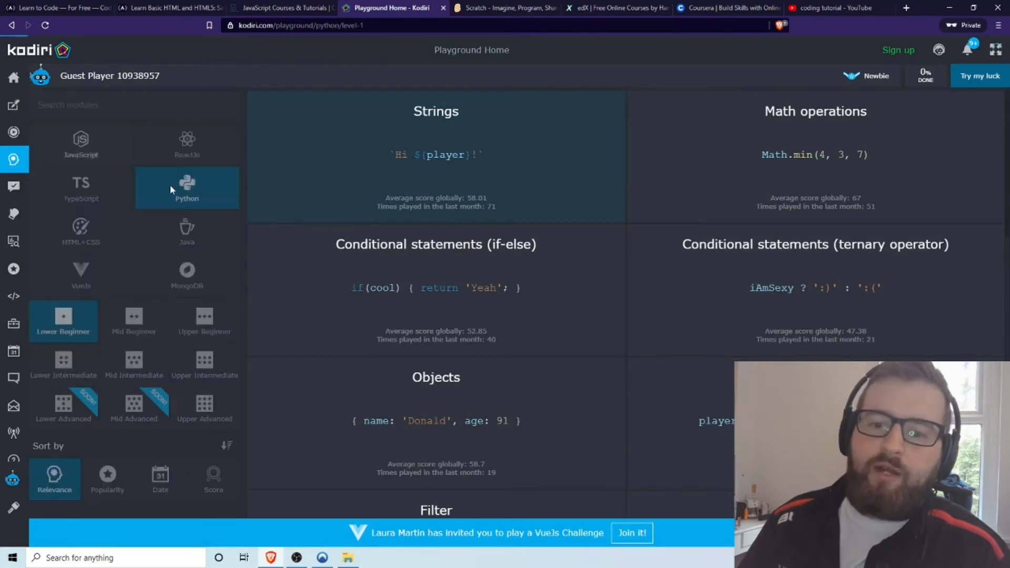
left_click(81, 273)
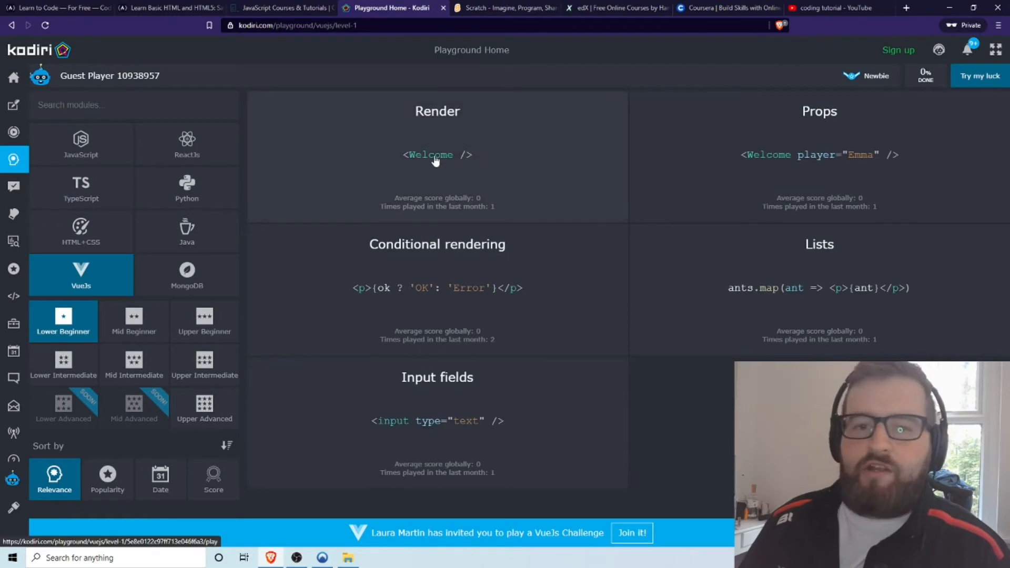
mouse_move(426, 168)
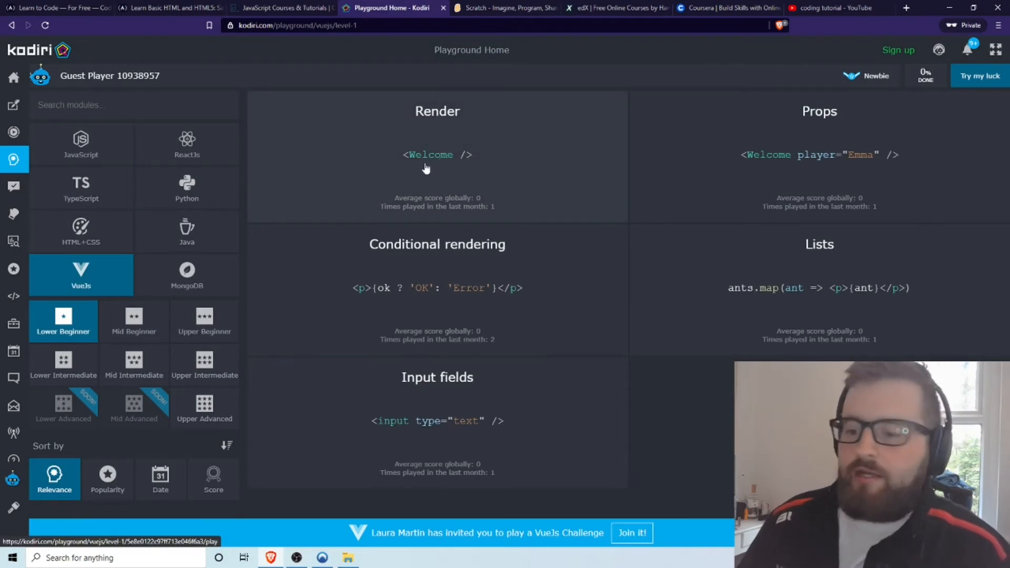
mouse_move(384, 177)
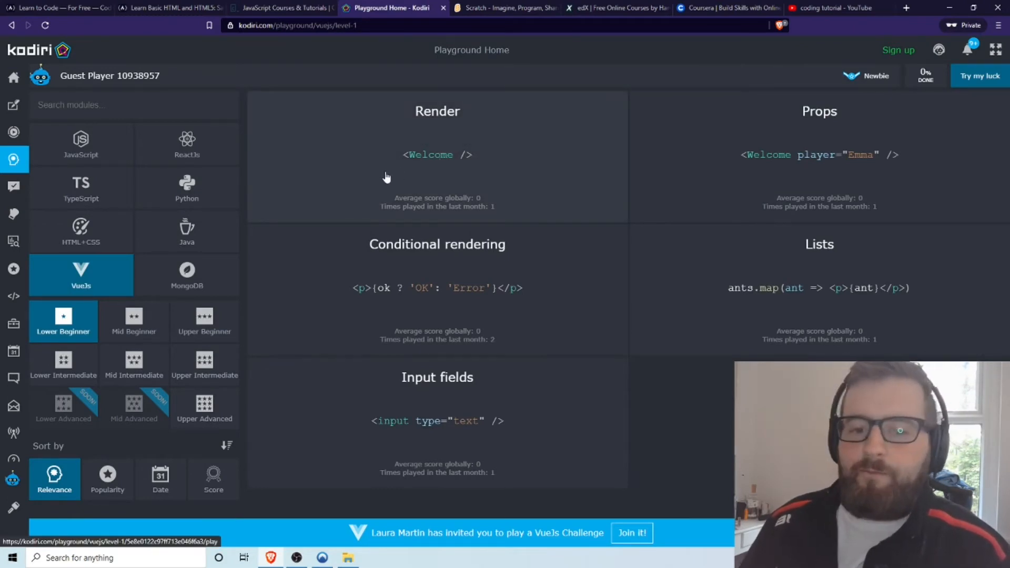
mouse_move(390, 185)
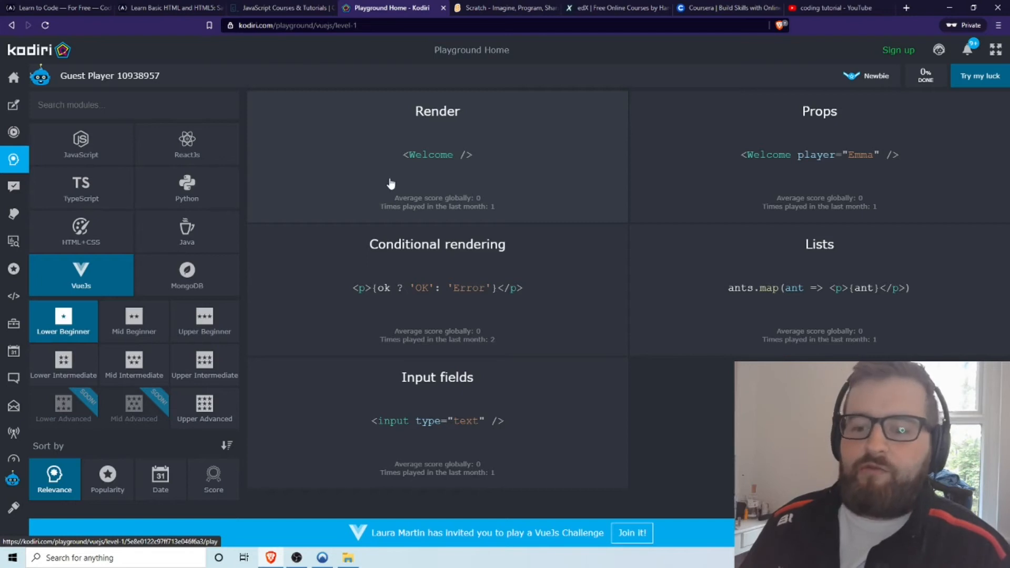
mouse_move(376, 217)
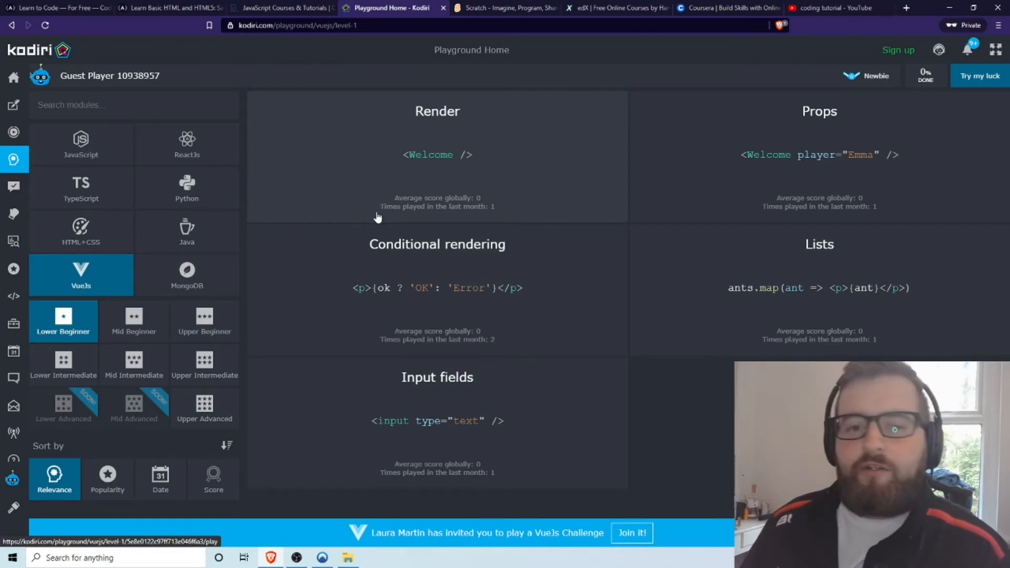
mouse_move(305, 552)
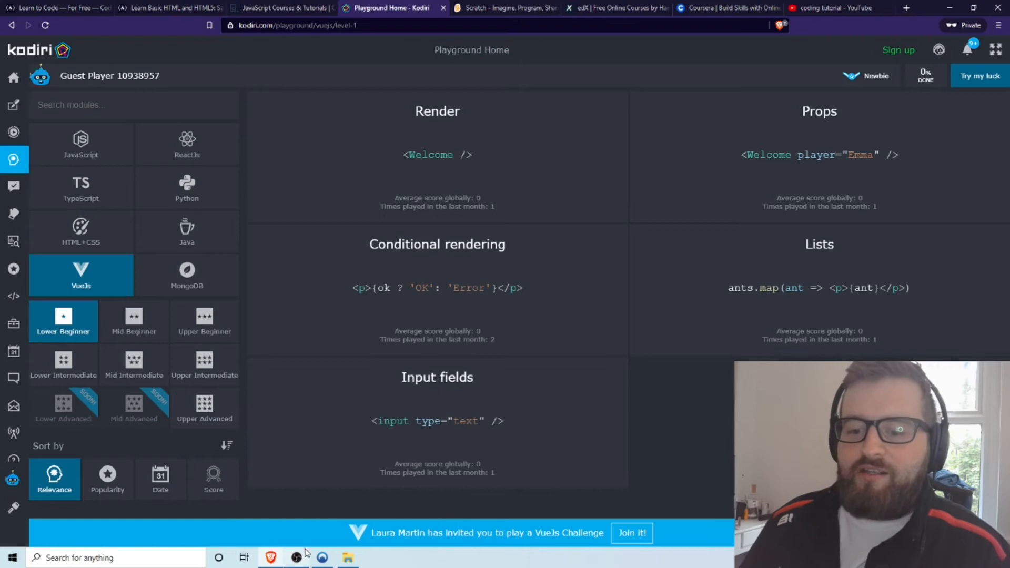
mouse_move(298, 557)
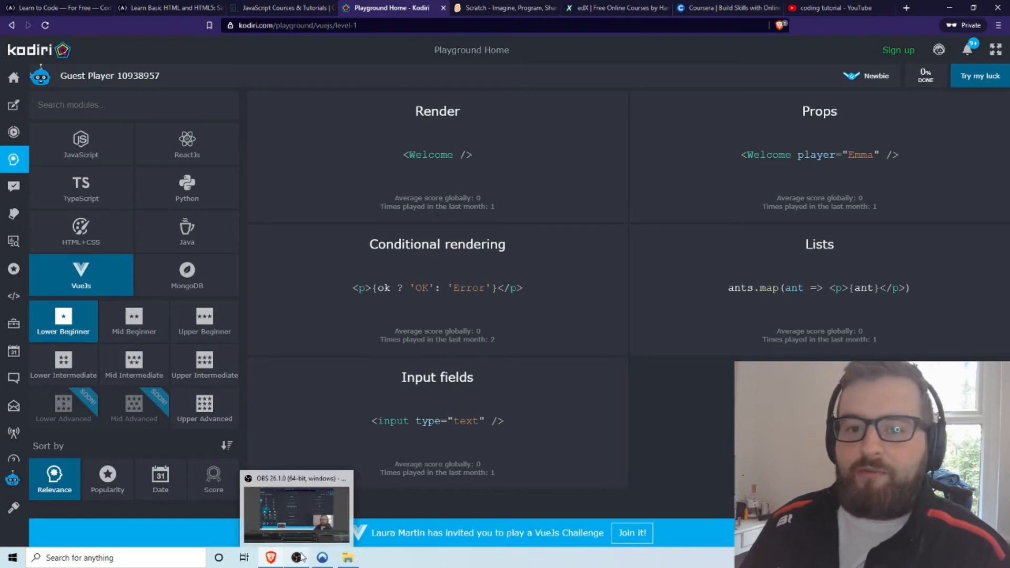
left_click(505, 8)
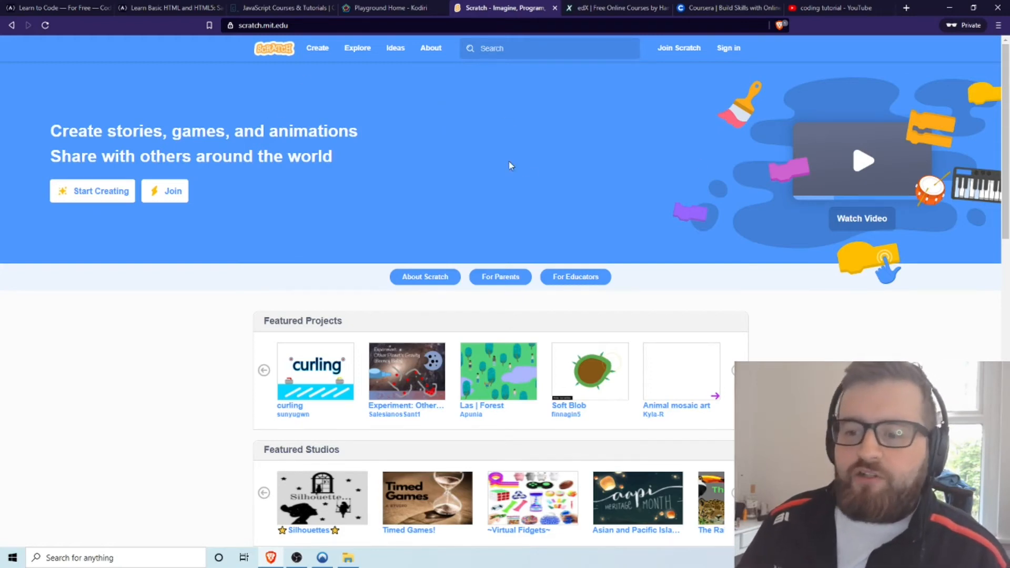
mouse_move(559, 316)
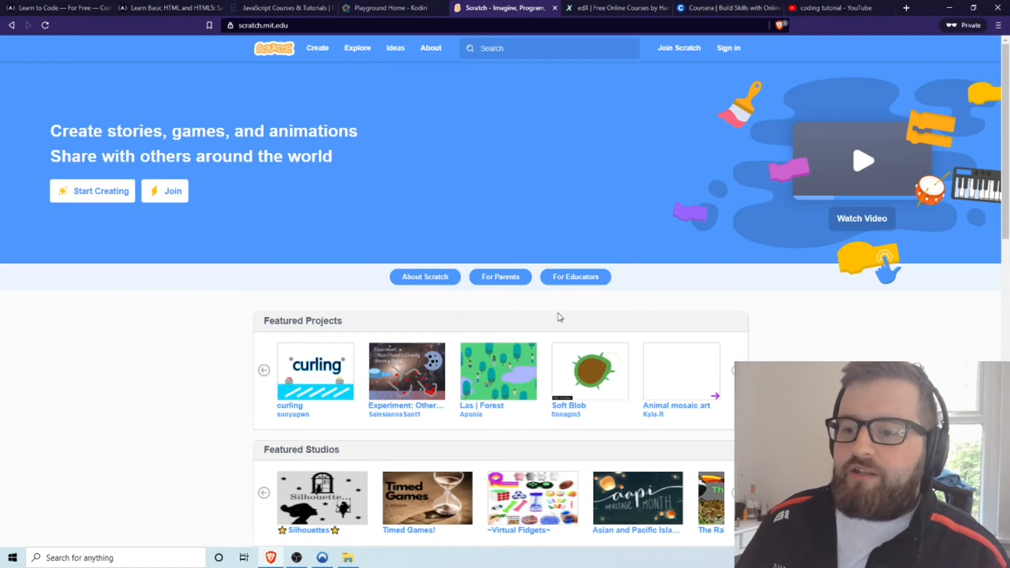
left_click(315, 370)
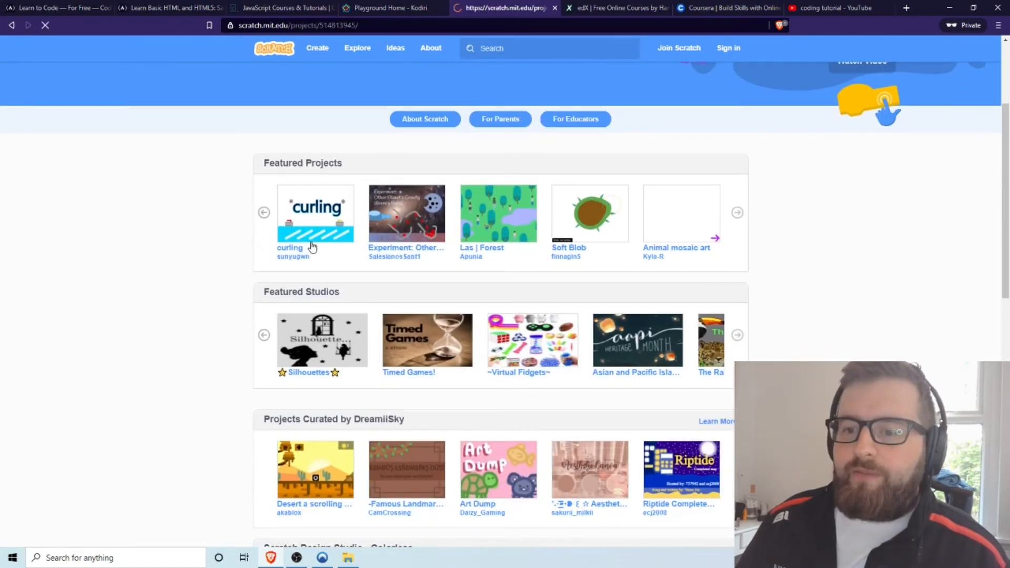
left_click(315, 213)
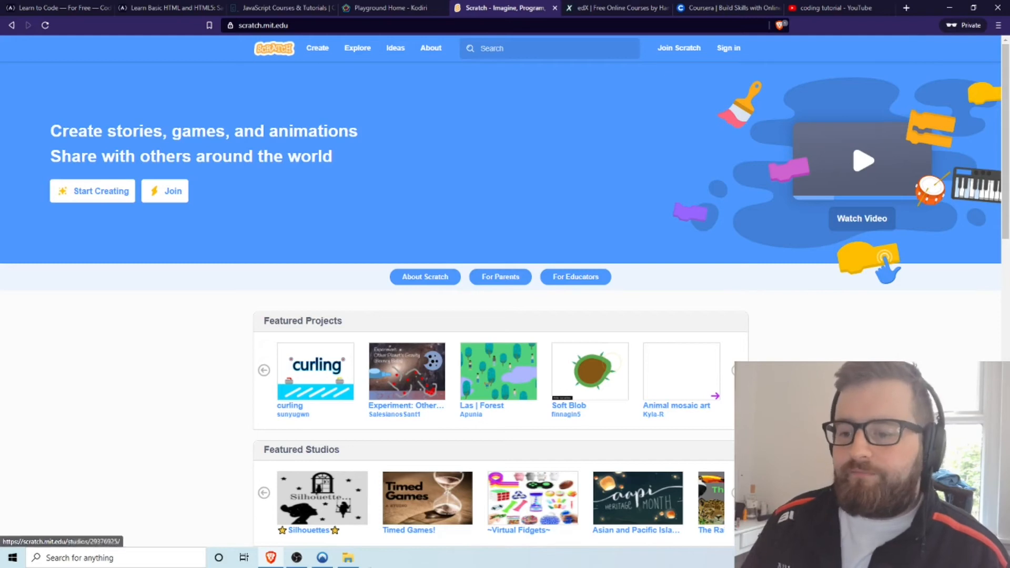
left_click(614, 8)
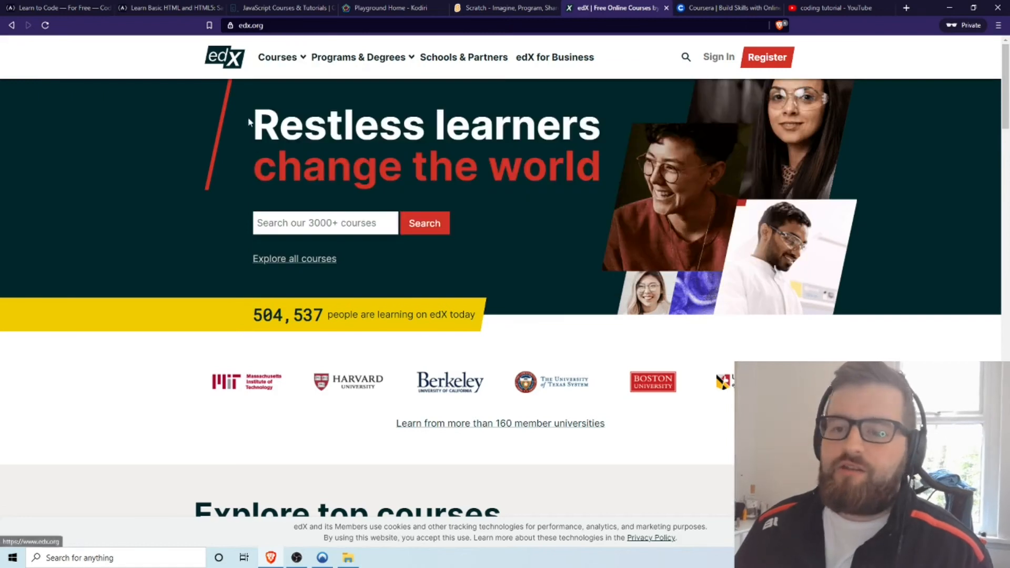
Search edX's 'Search our 3000+ courses' box for cs50.
scroll("down", 3)
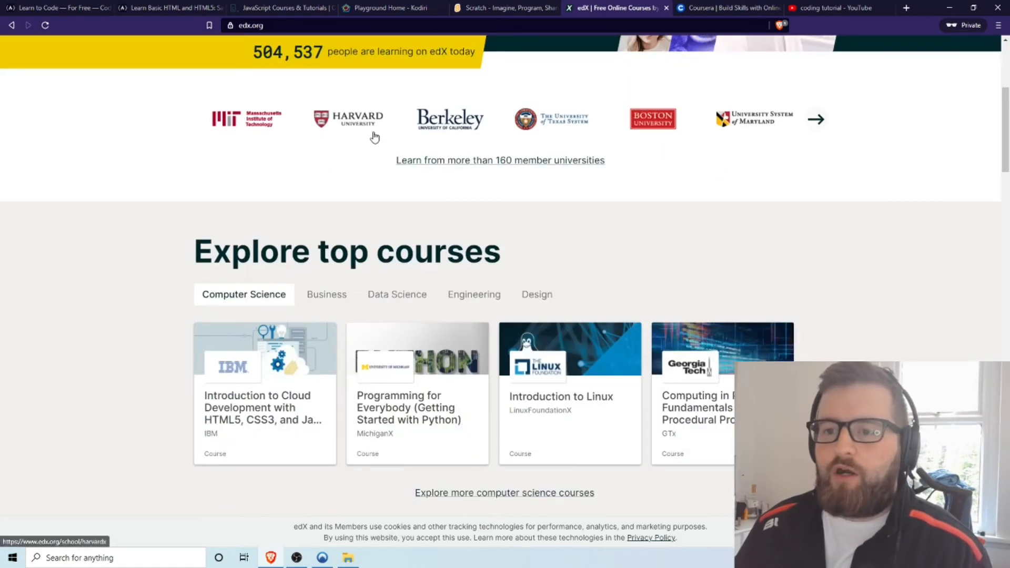
mouse_move(352, 153)
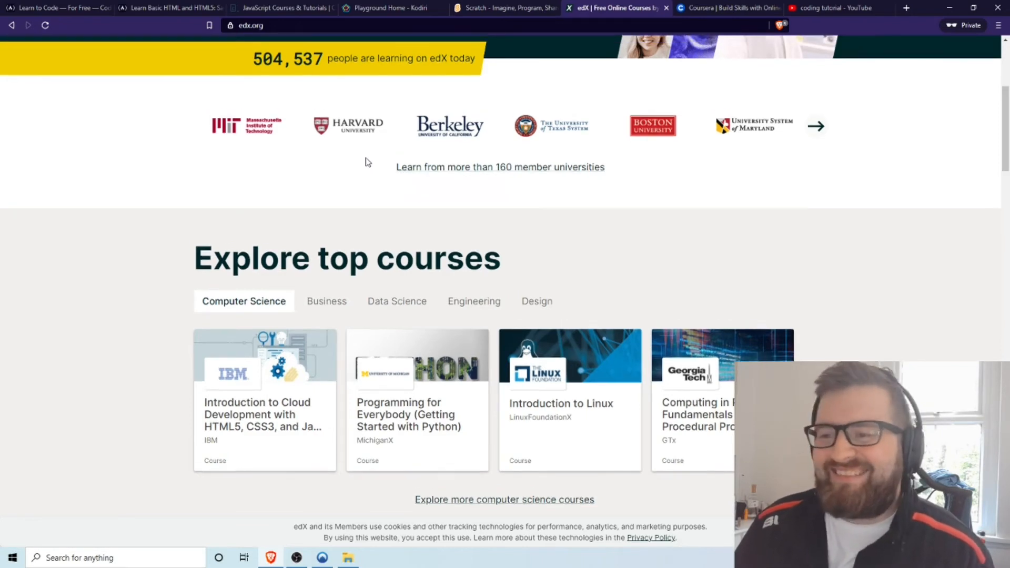
left_click(278, 57)
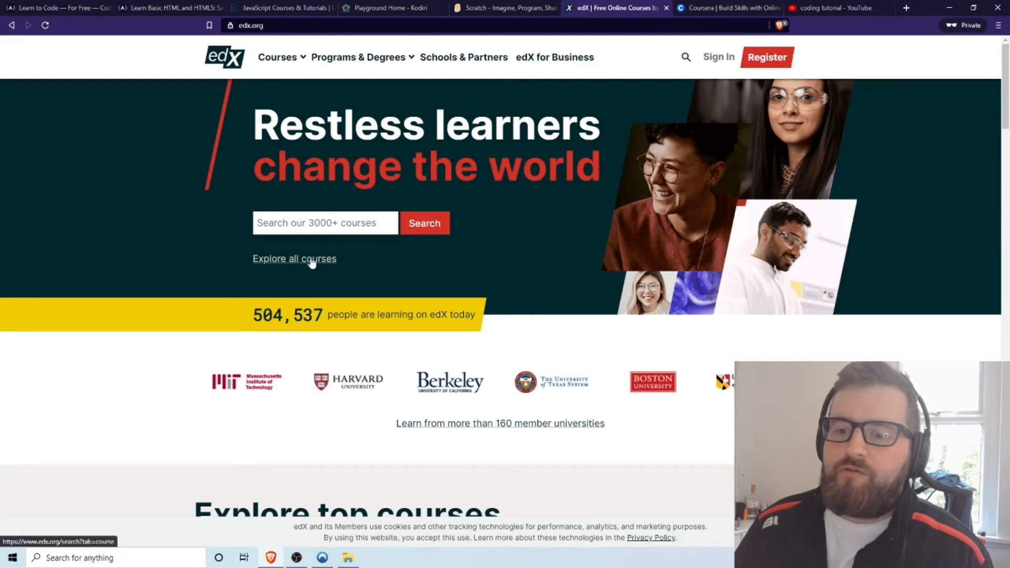
type("cs50")
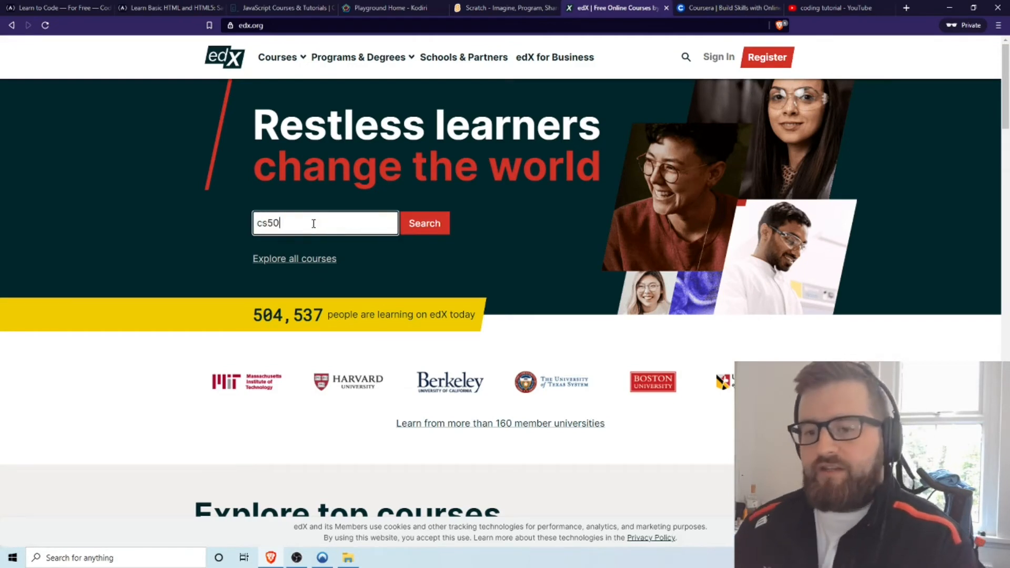
left_click(423, 223)
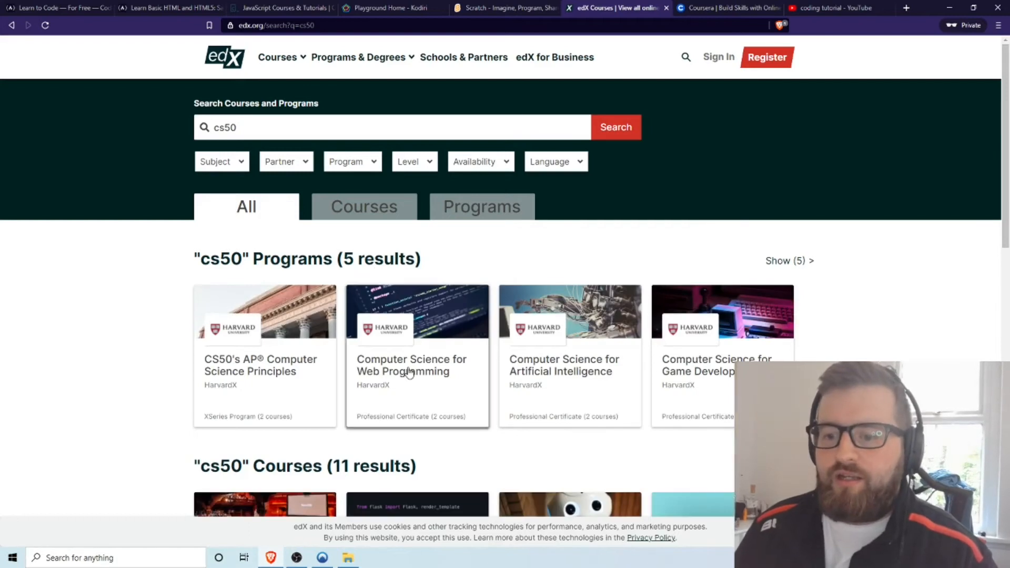
Scroll down the CS50's Introduction to Computer Science page toward About this course.
scroll("down", 3)
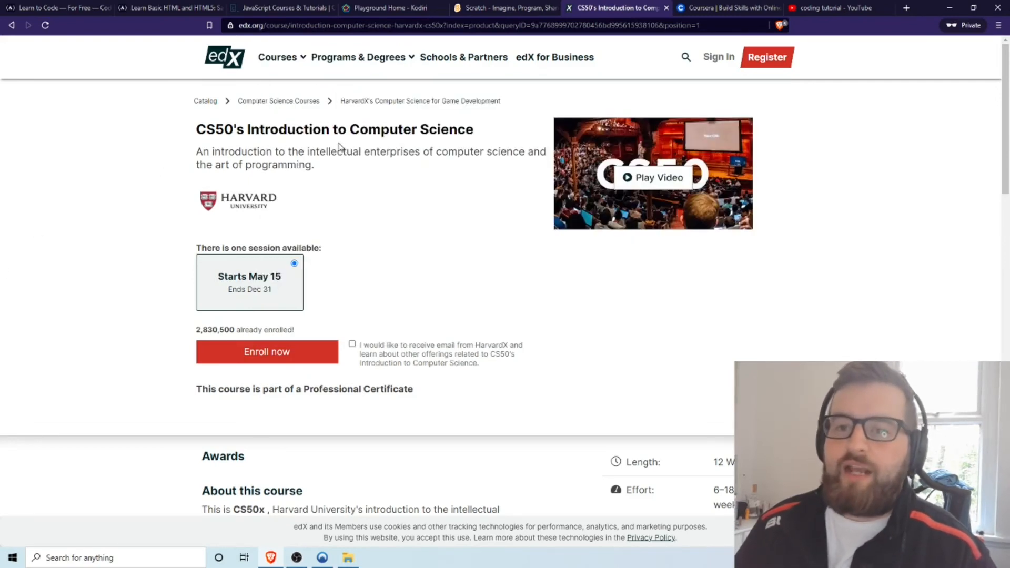
mouse_move(468, 258)
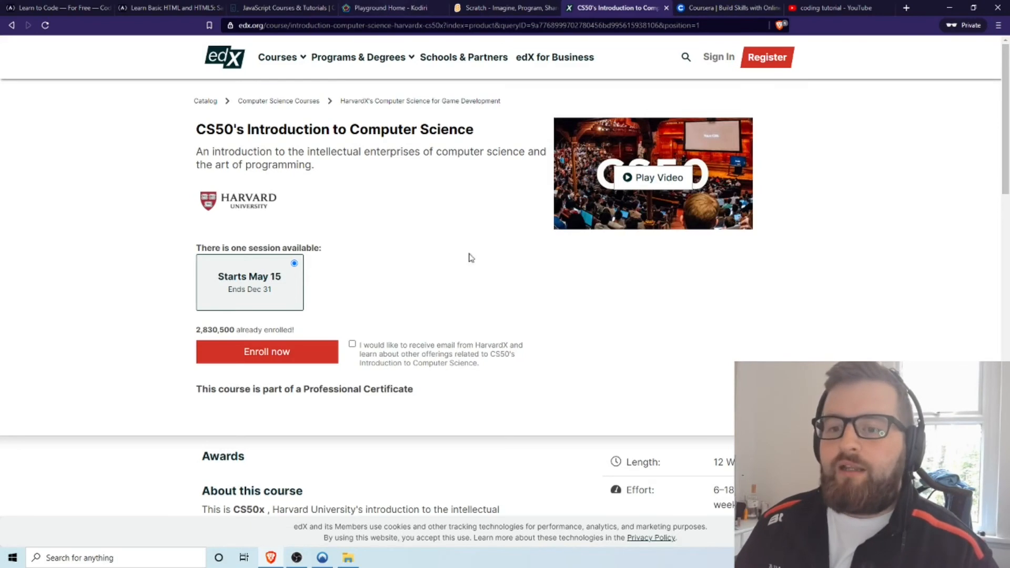
mouse_move(584, 149)
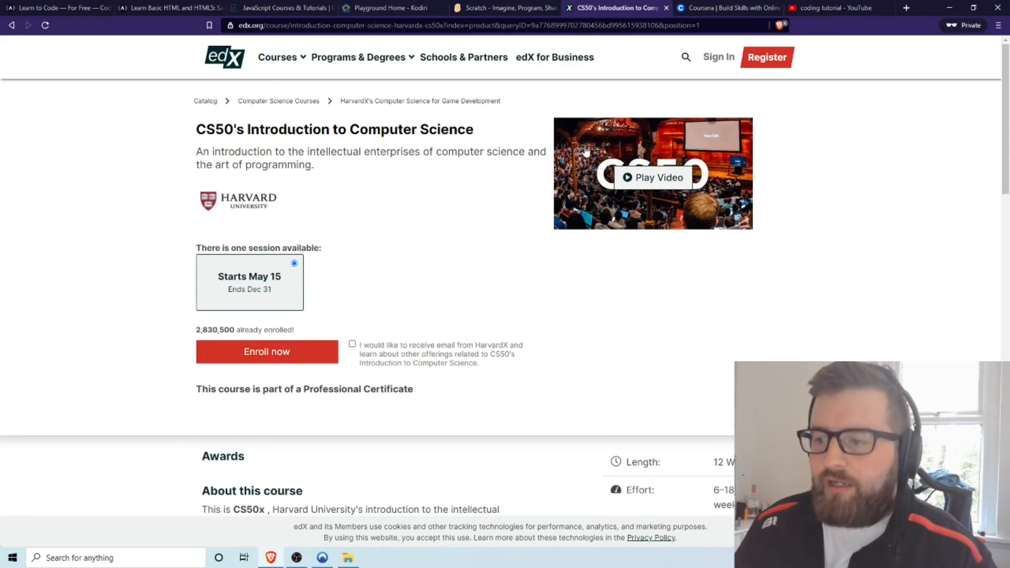
scroll("down", 3)
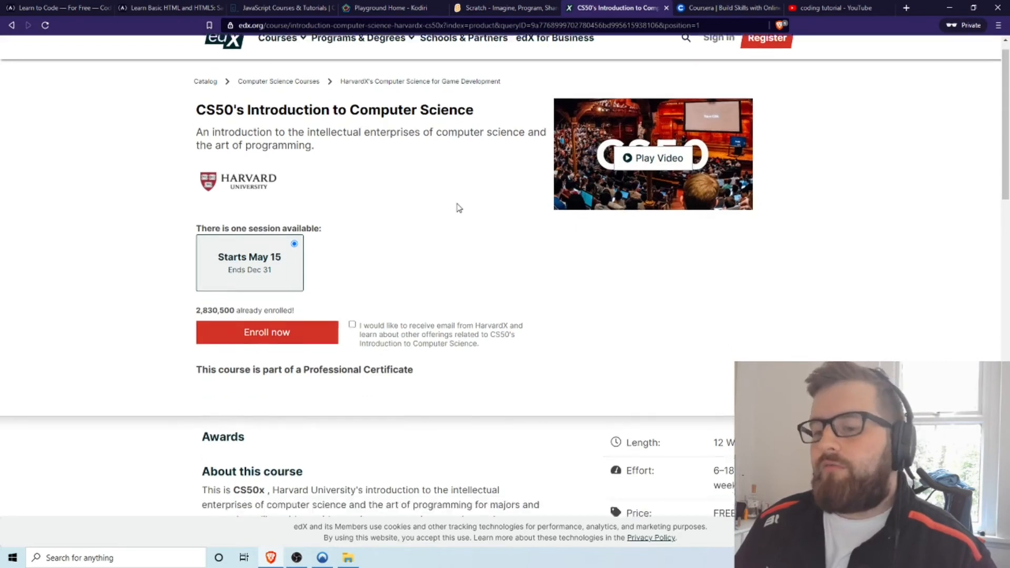
scroll("down", 3)
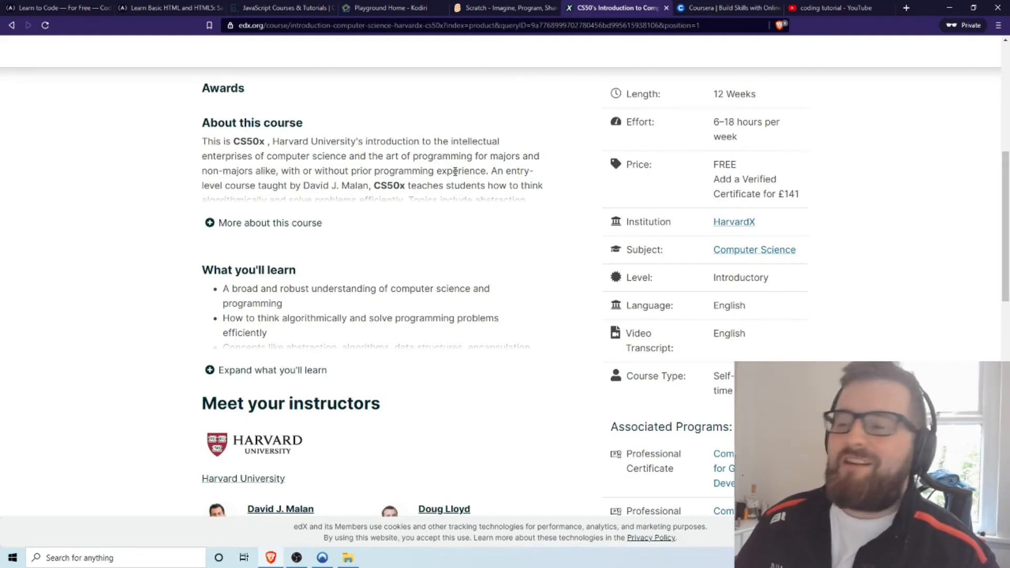
Expand CS50's full 'What you'll learn' list and review the course page.
left_click(272, 370)
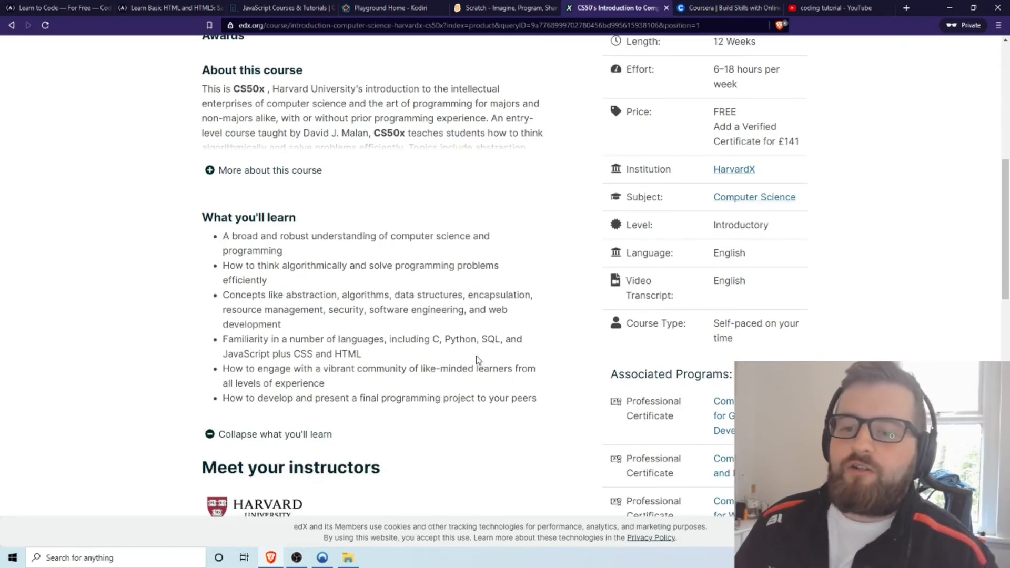
scroll("up", 3)
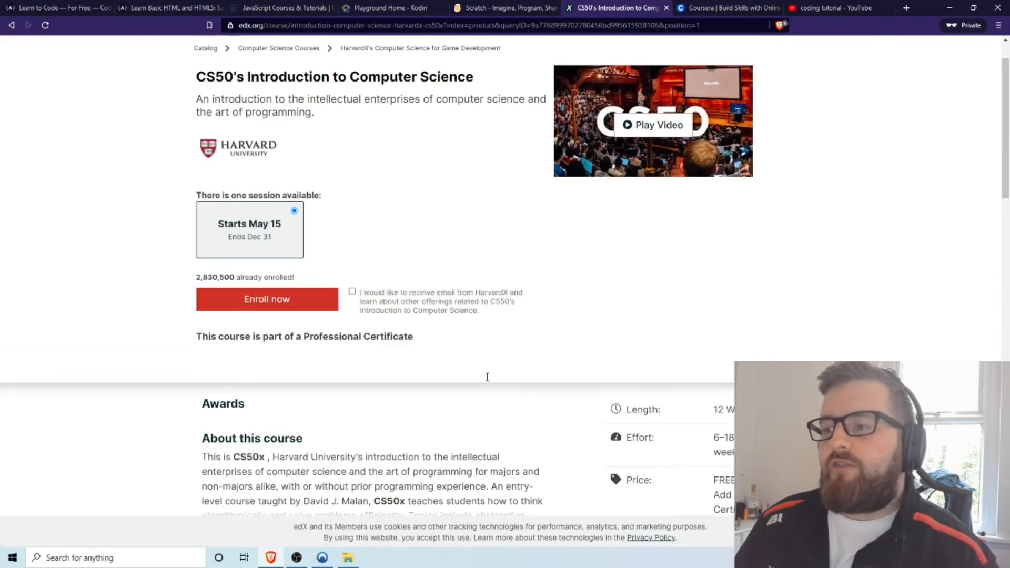
mouse_move(486, 381)
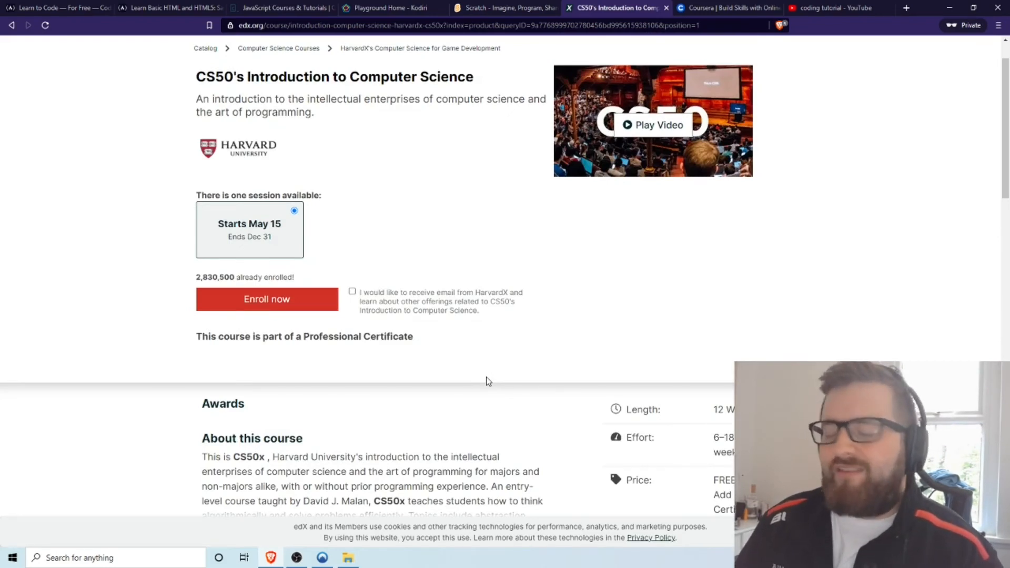
scroll("down", 3)
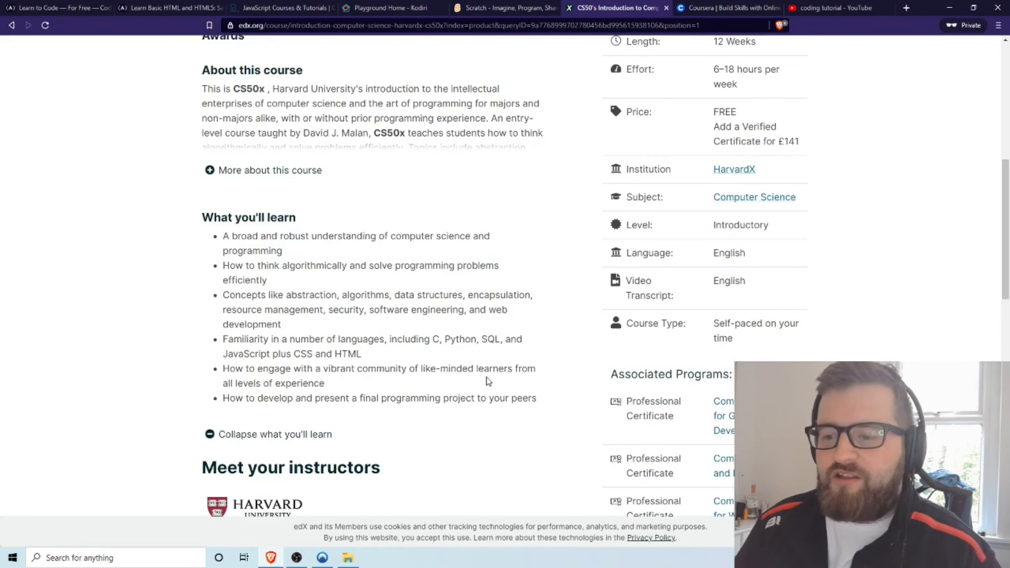
scroll("up", 3)
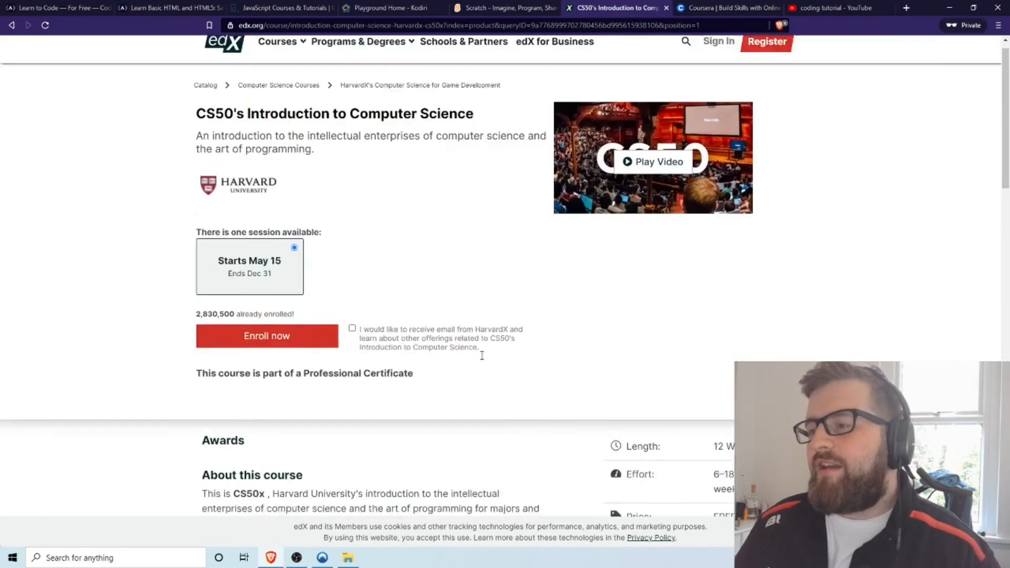
scroll("up", 3)
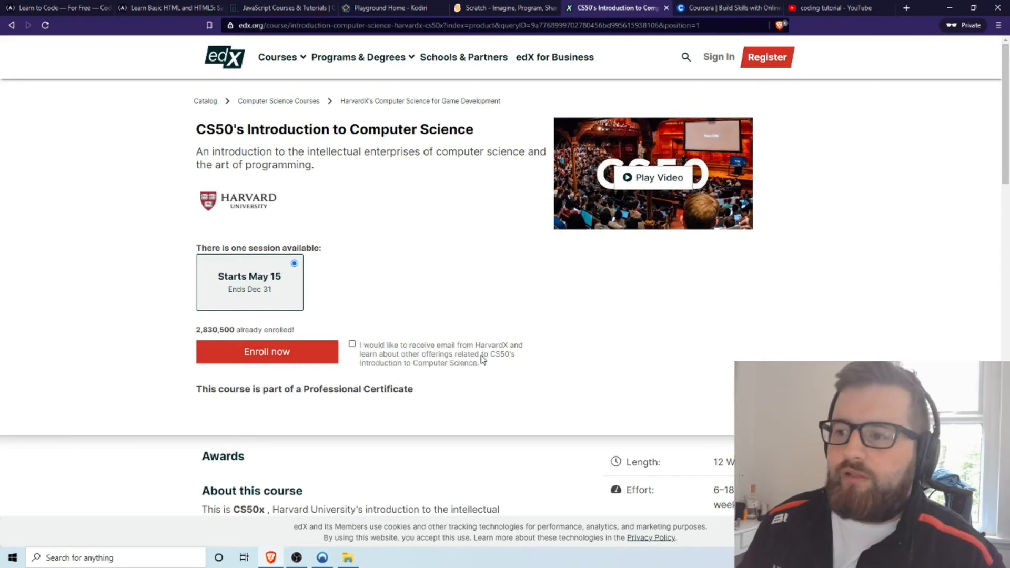
mouse_move(189, 165)
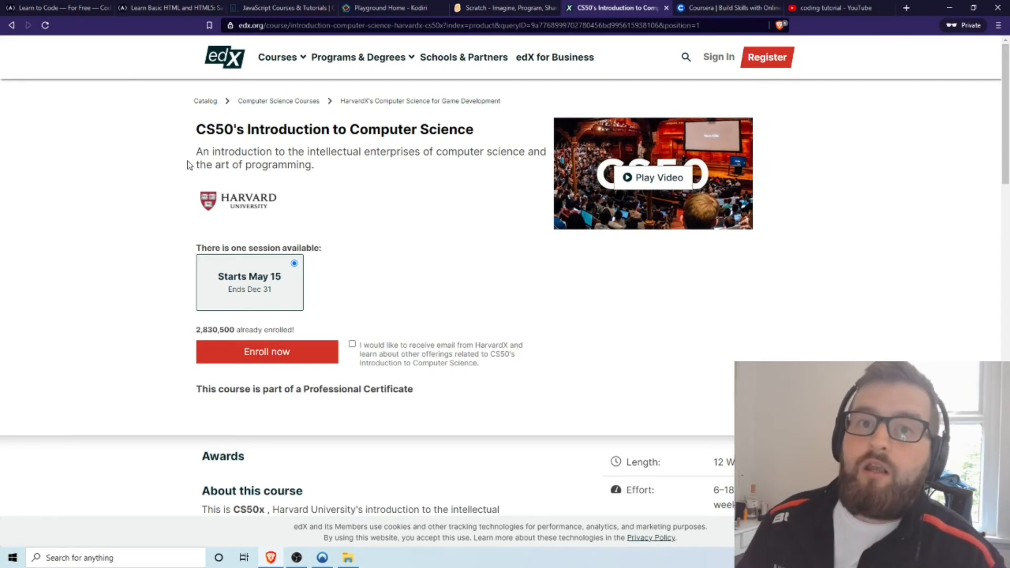
mouse_move(203, 149)
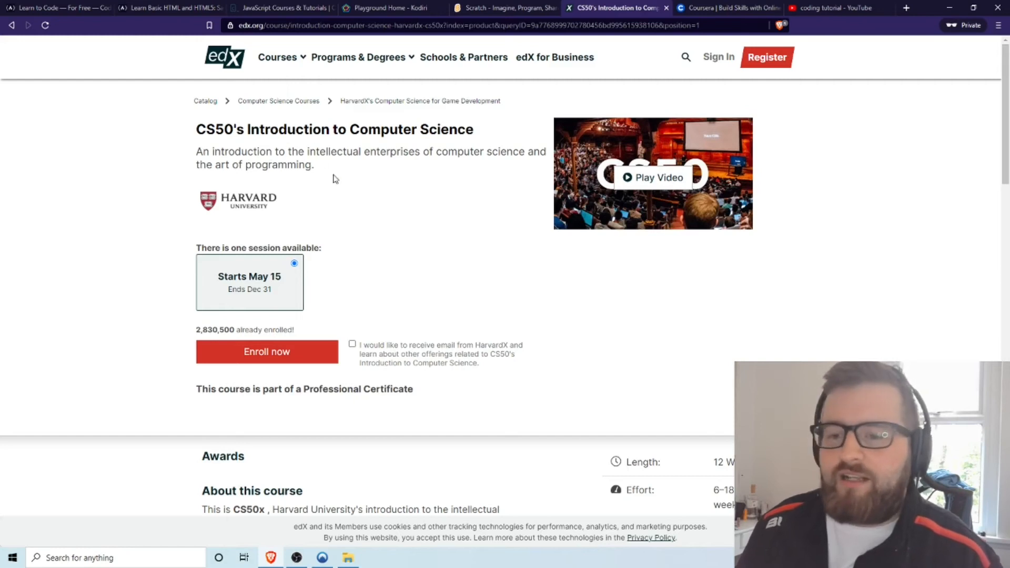
scroll("down", 3)
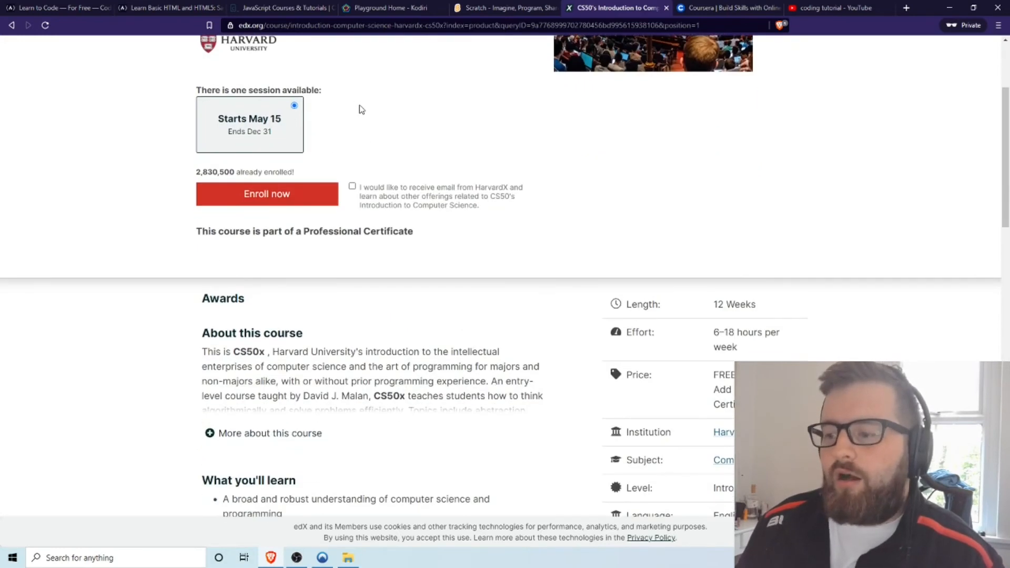
scroll("up", 3)
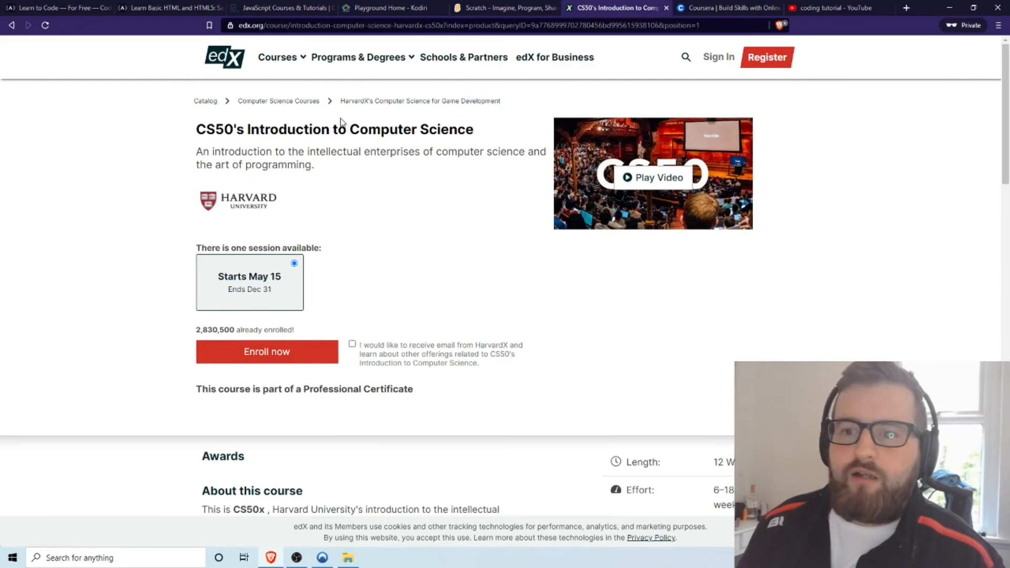
mouse_move(342, 121)
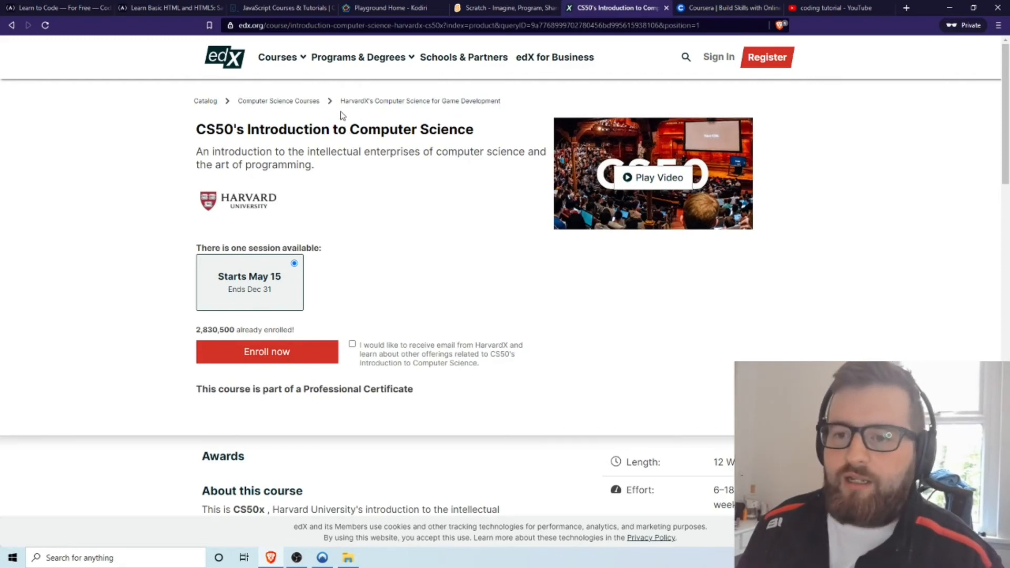
mouse_move(329, 172)
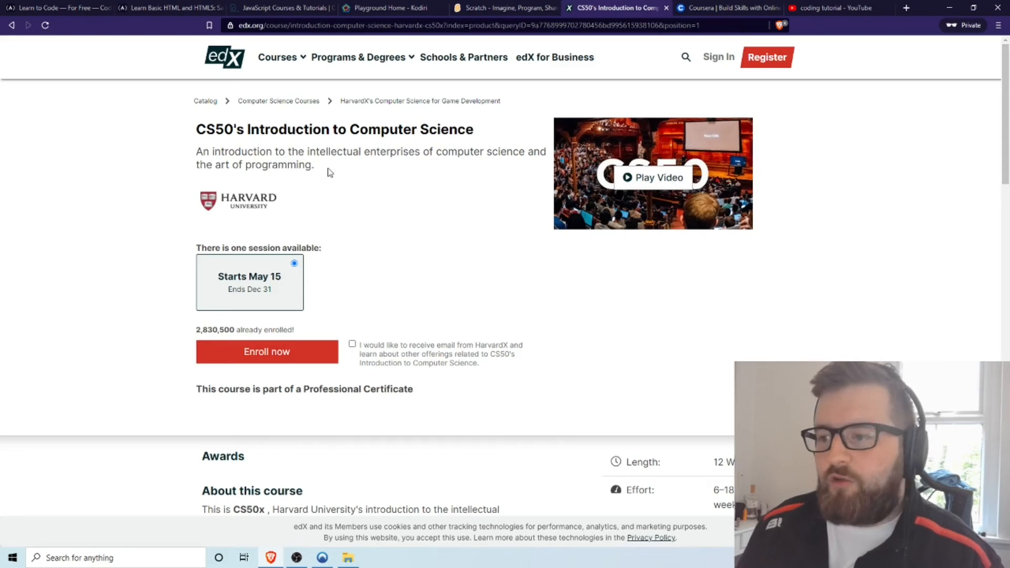
mouse_move(315, 170)
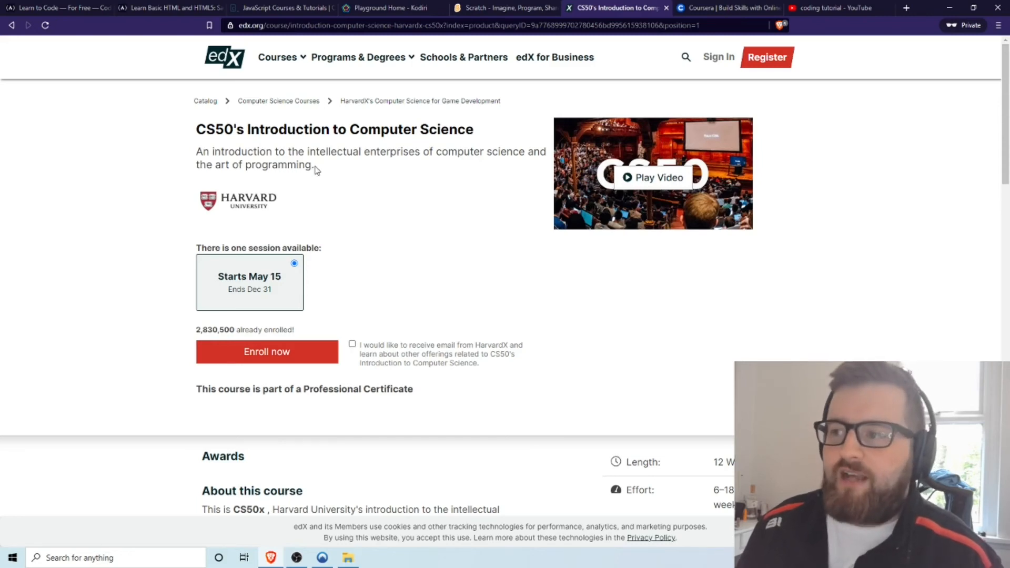
mouse_move(654, 5)
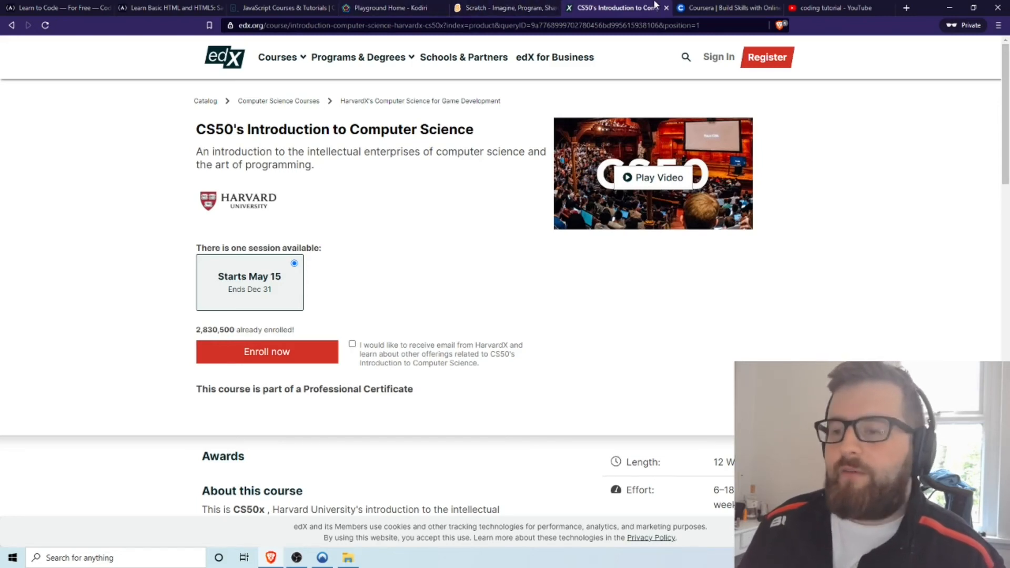
mouse_move(599, 49)
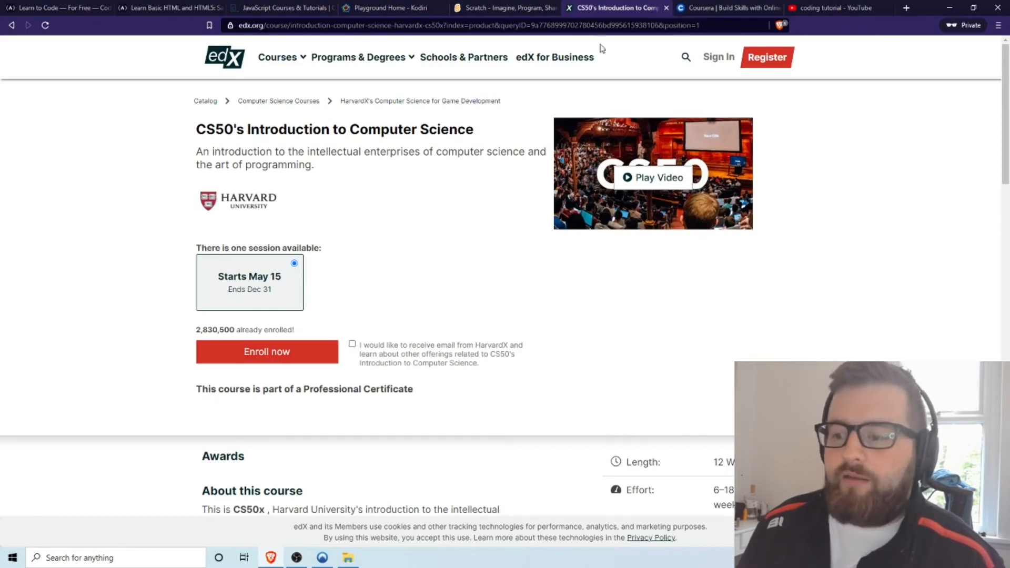
scroll("down", 3)
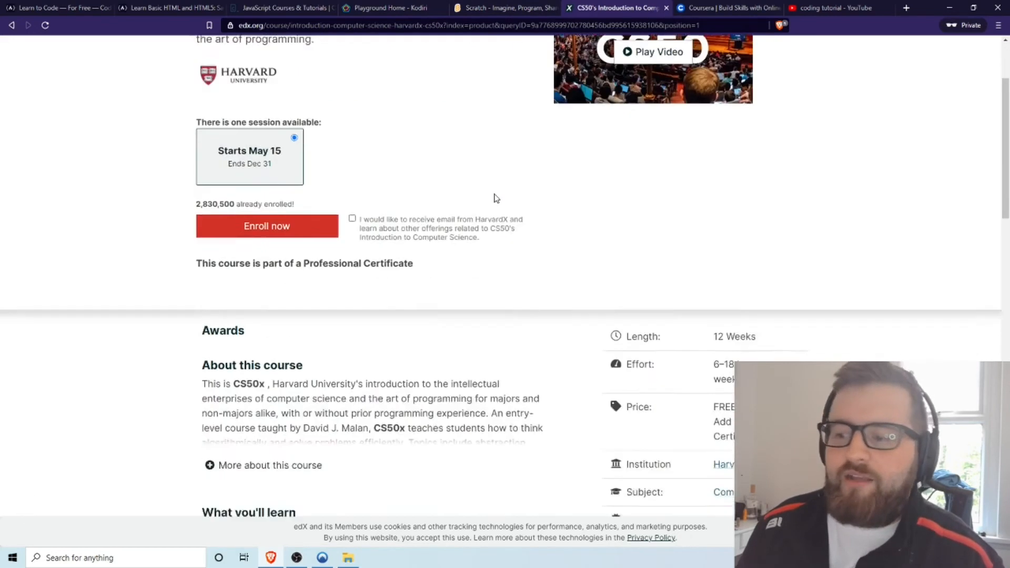
scroll("down", 3)
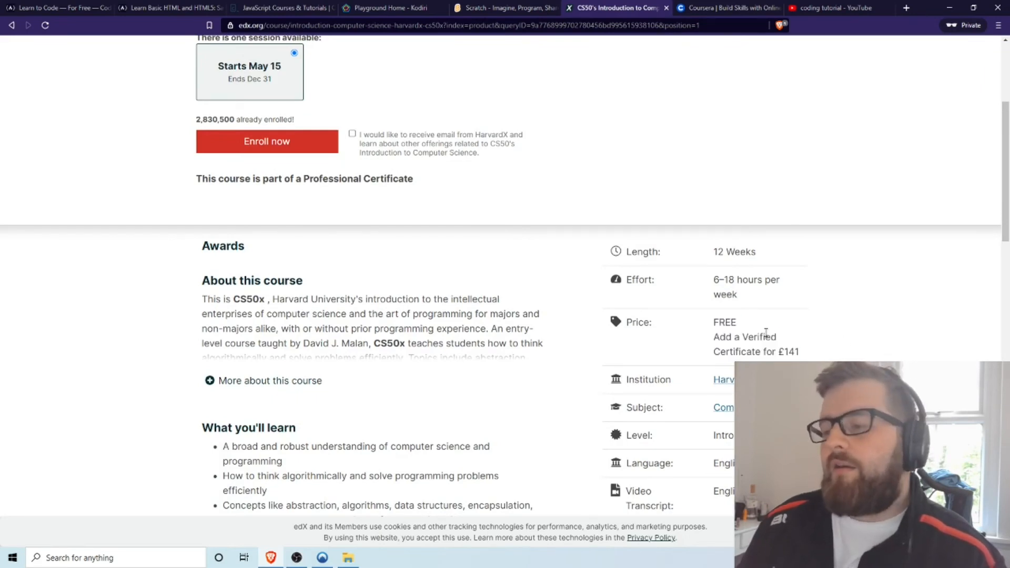
mouse_move(762, 327)
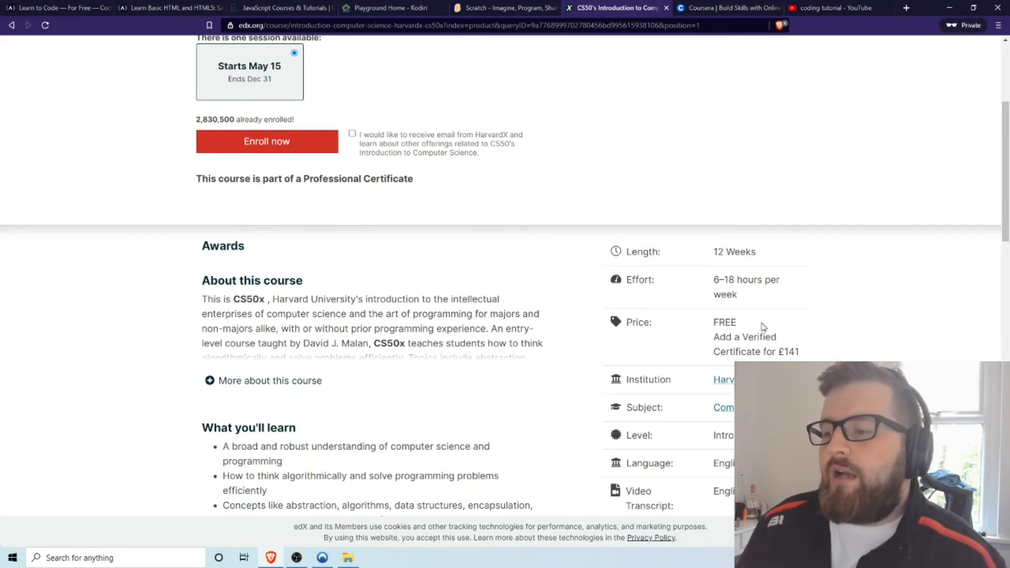
scroll("up", 3)
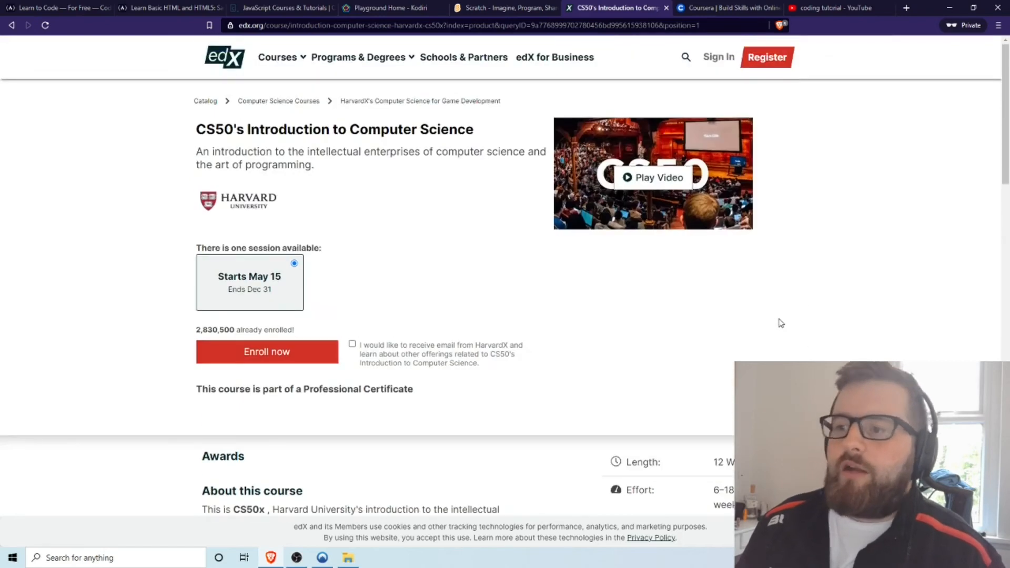
mouse_move(770, 335)
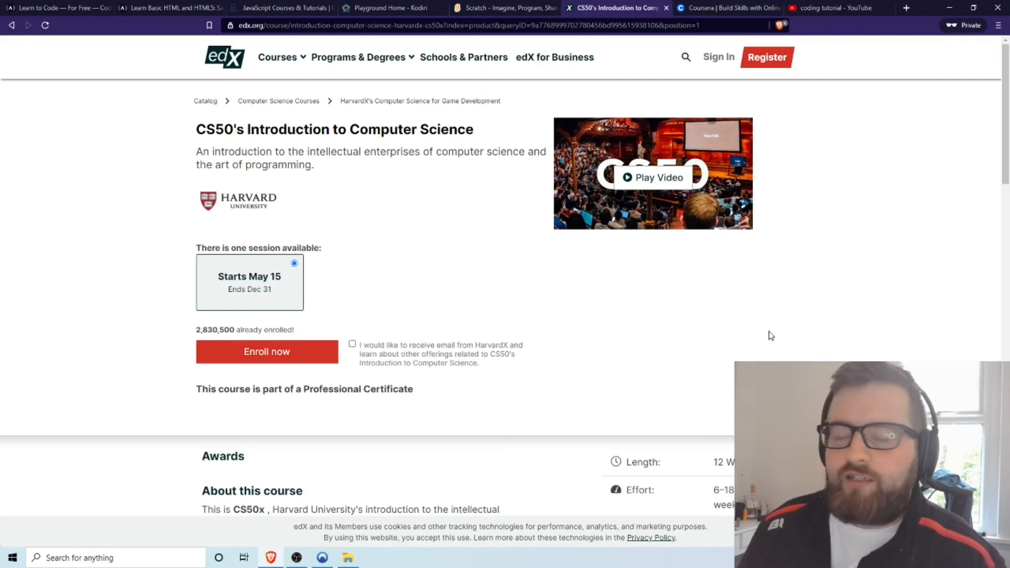
mouse_move(775, 279)
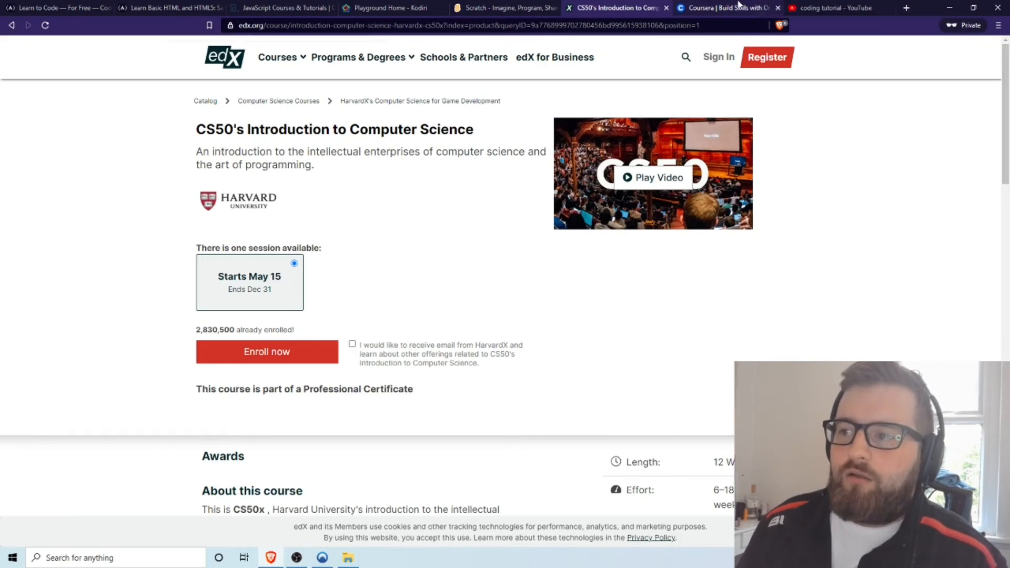
Switch to the Coursera tab and look over its home page.
left_click(726, 8)
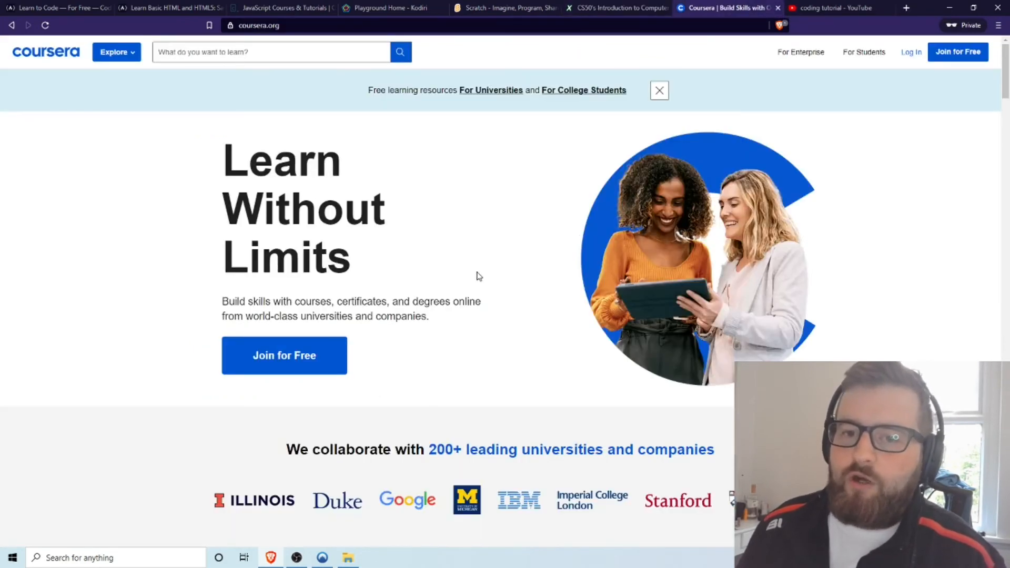
scroll("down", 3)
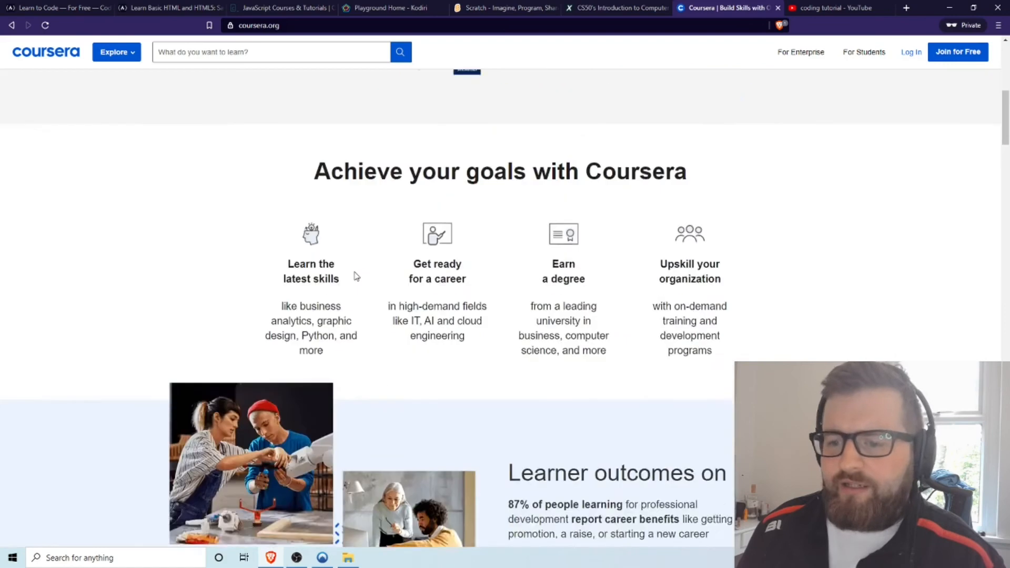
scroll("up", 3)
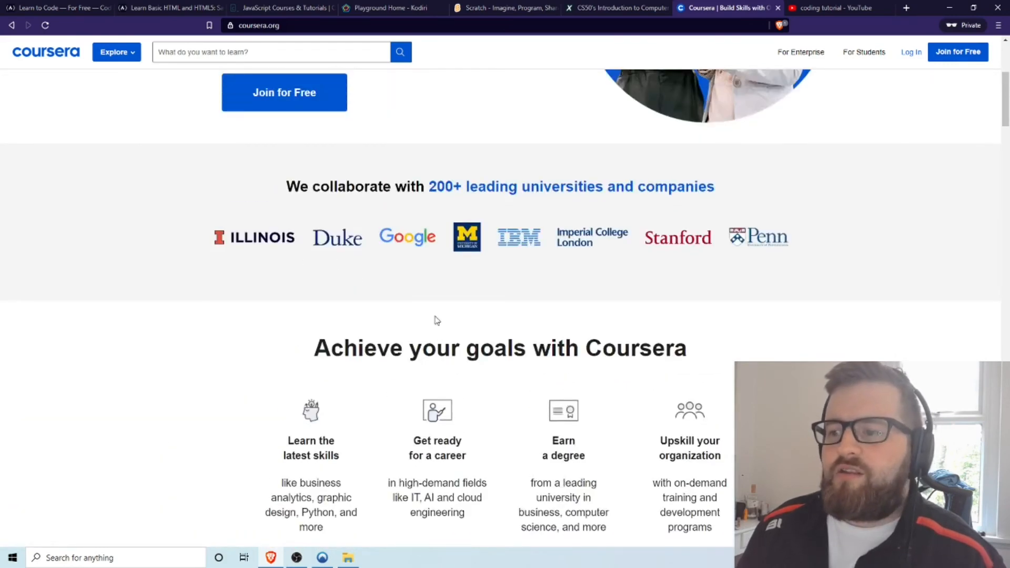
scroll("down", 3)
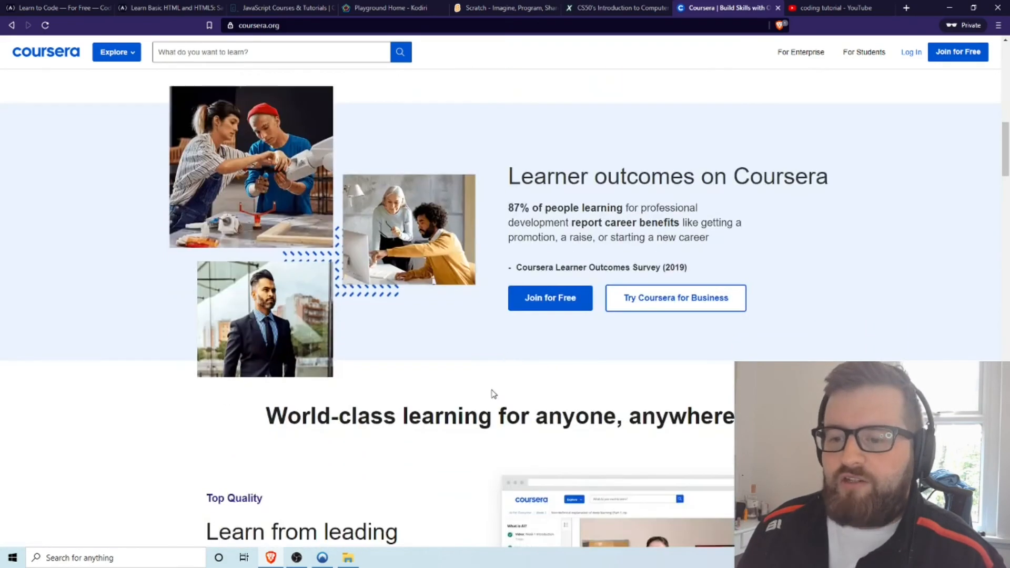
scroll("down", 3)
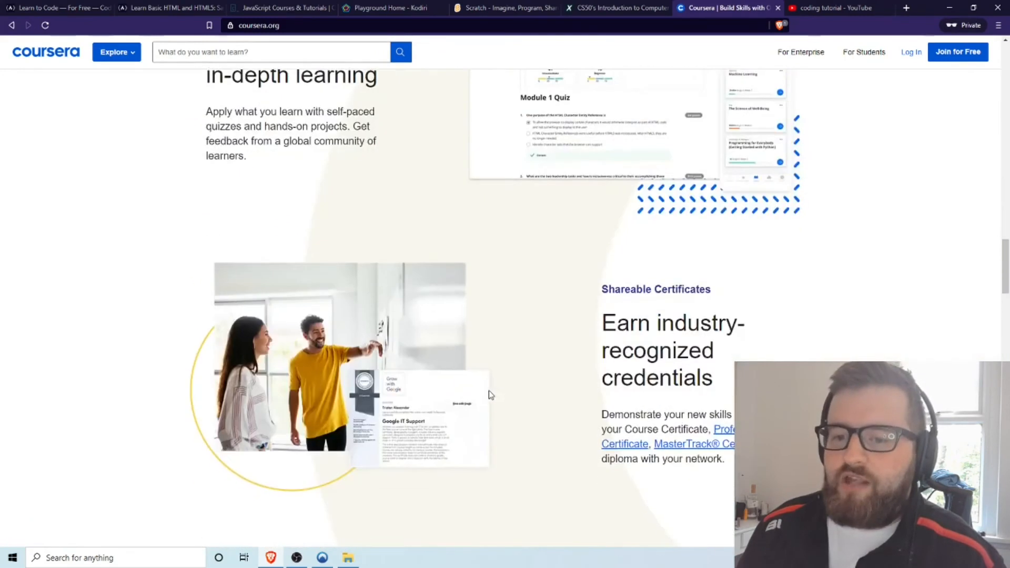
Search Coursera for 'javascript' and view the top of the results.
left_click(270, 51)
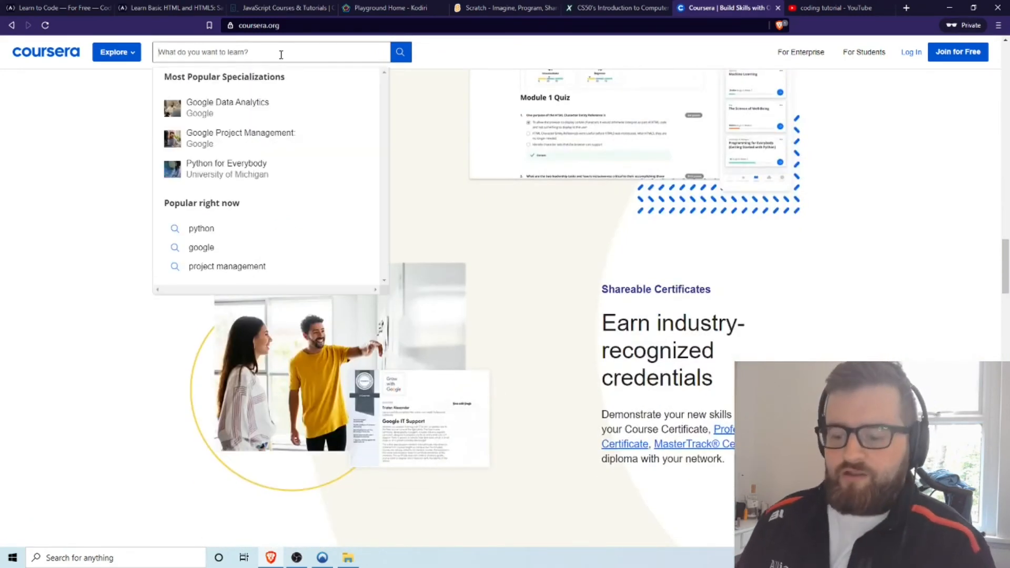
type("javascri")
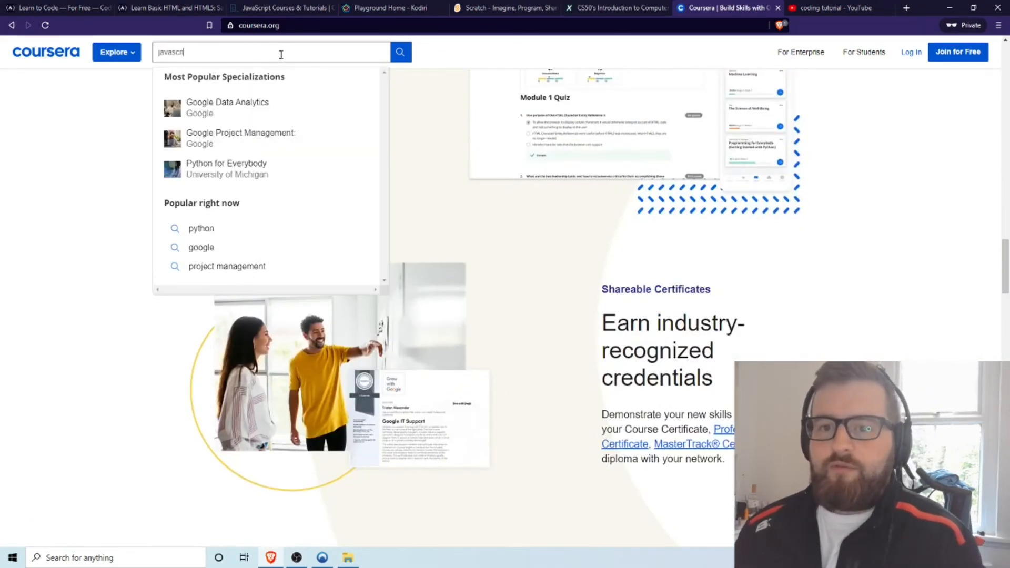
left_click(399, 52)
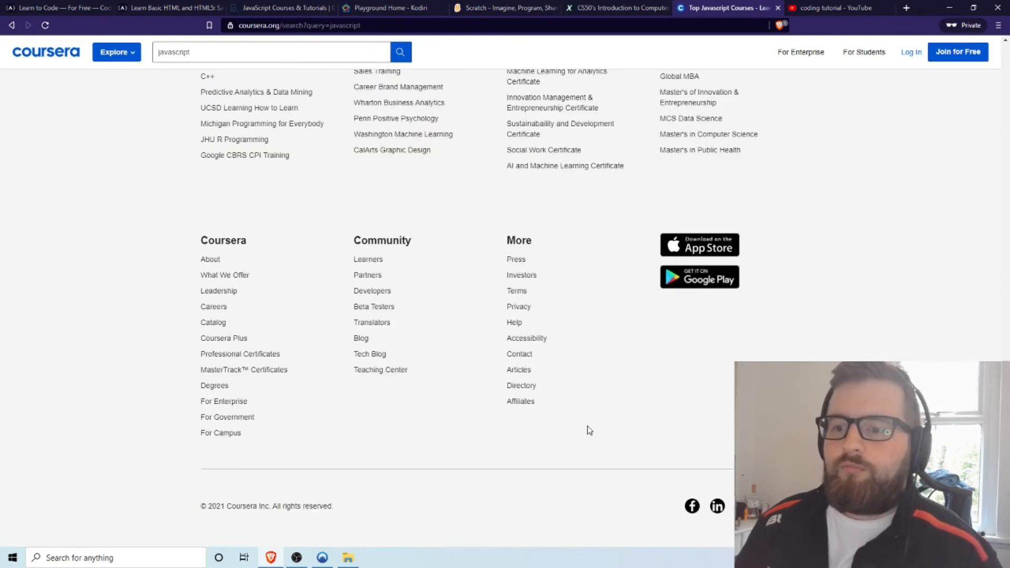
scroll("up", 3)
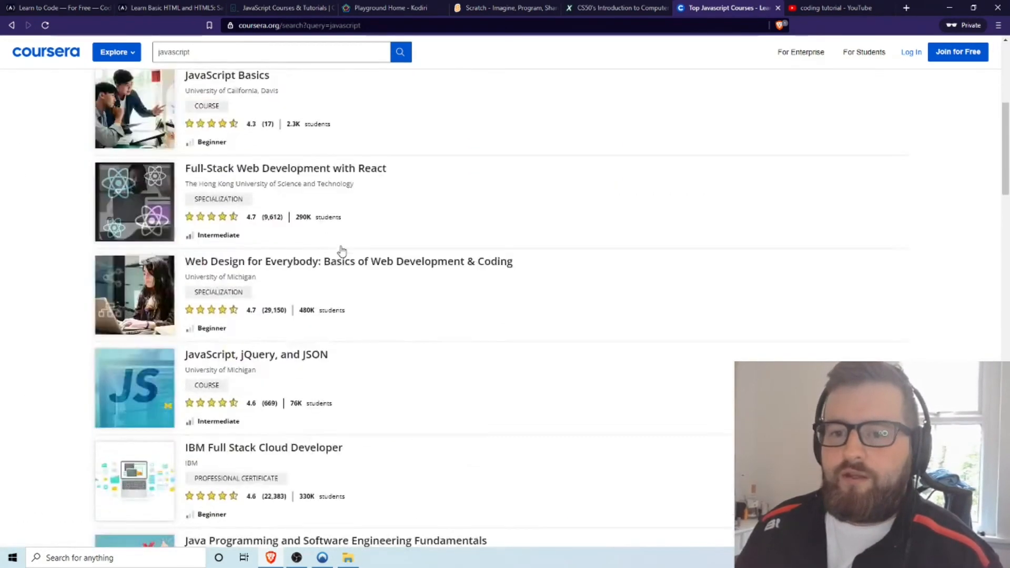
scroll("up", 3)
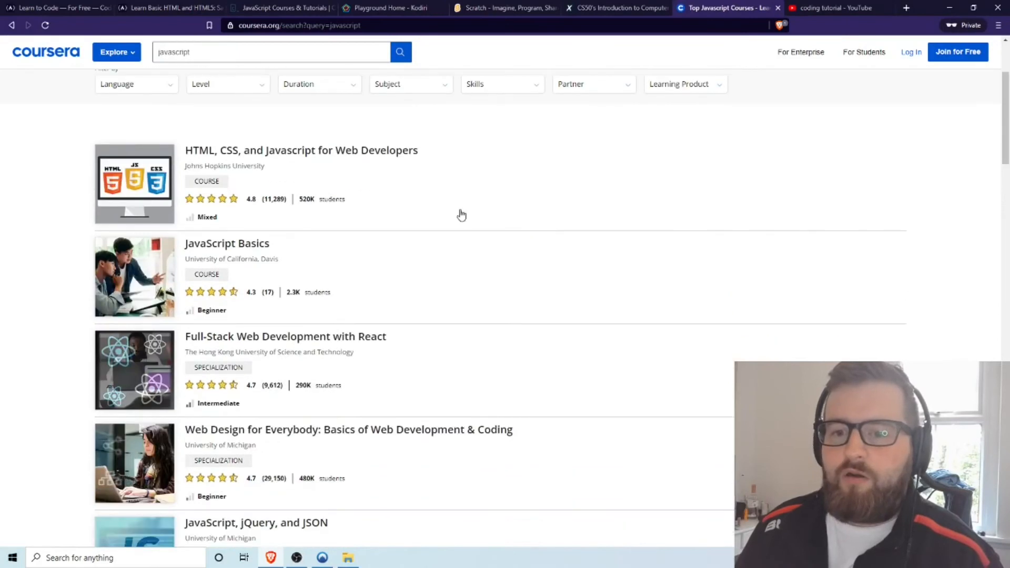
mouse_move(214, 285)
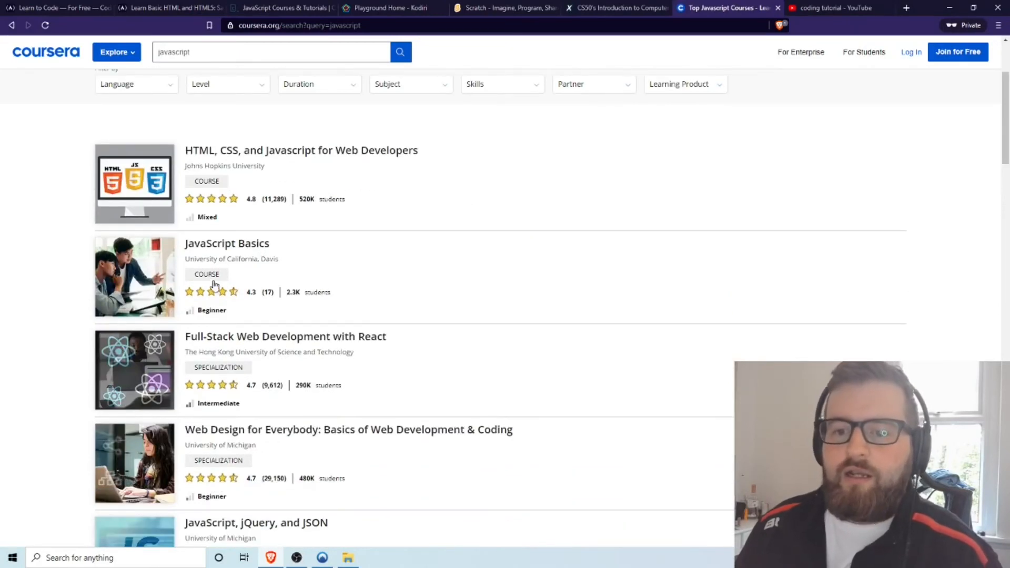
mouse_move(258, 182)
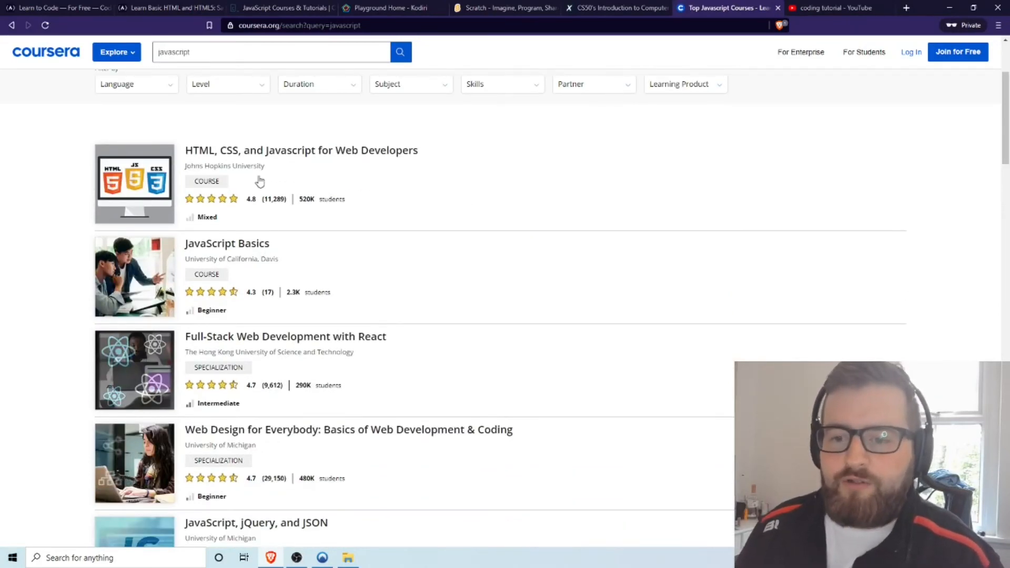
mouse_move(249, 267)
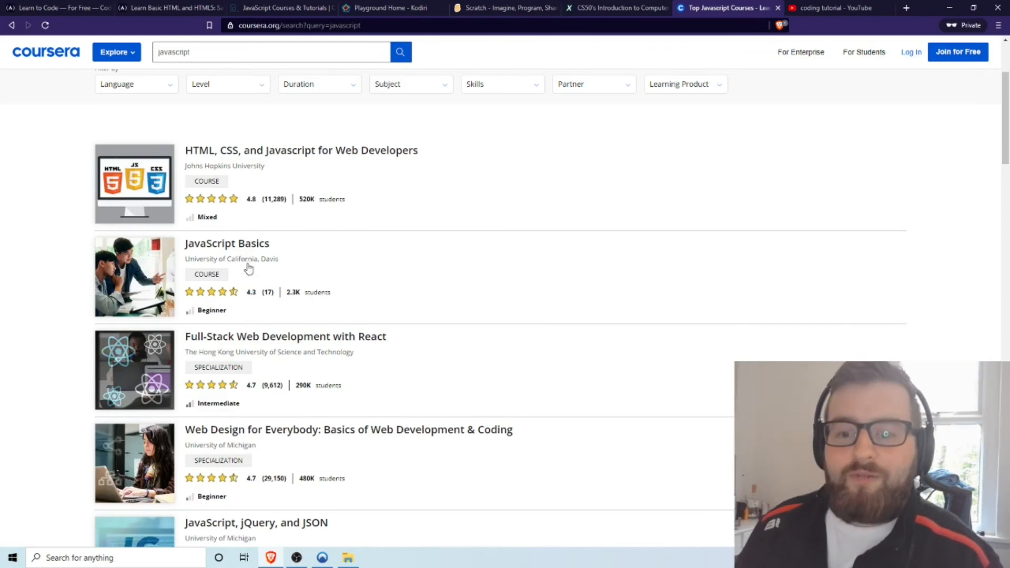
mouse_move(333, 370)
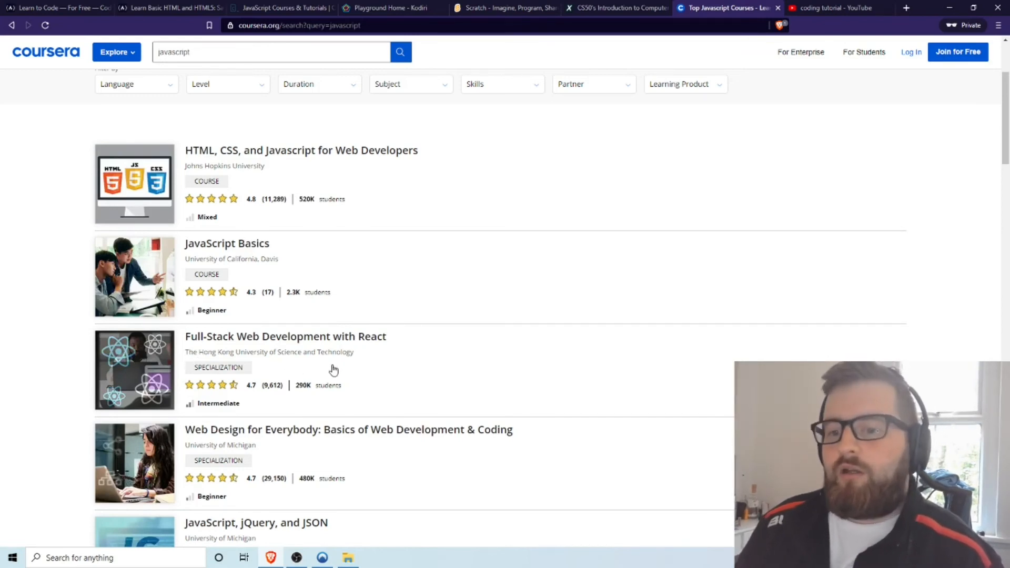
mouse_move(354, 344)
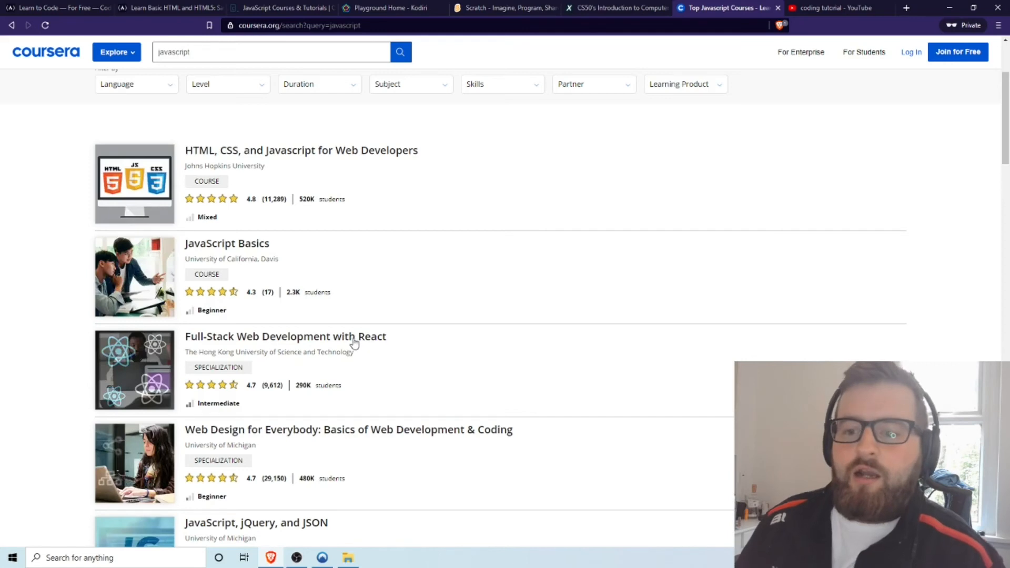
left_click(284, 336)
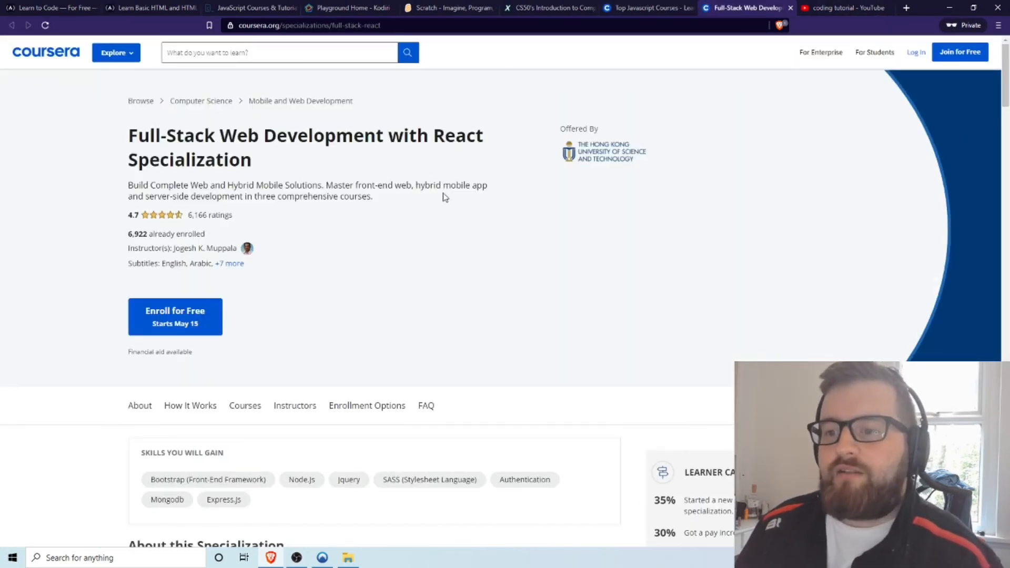
mouse_move(459, 203)
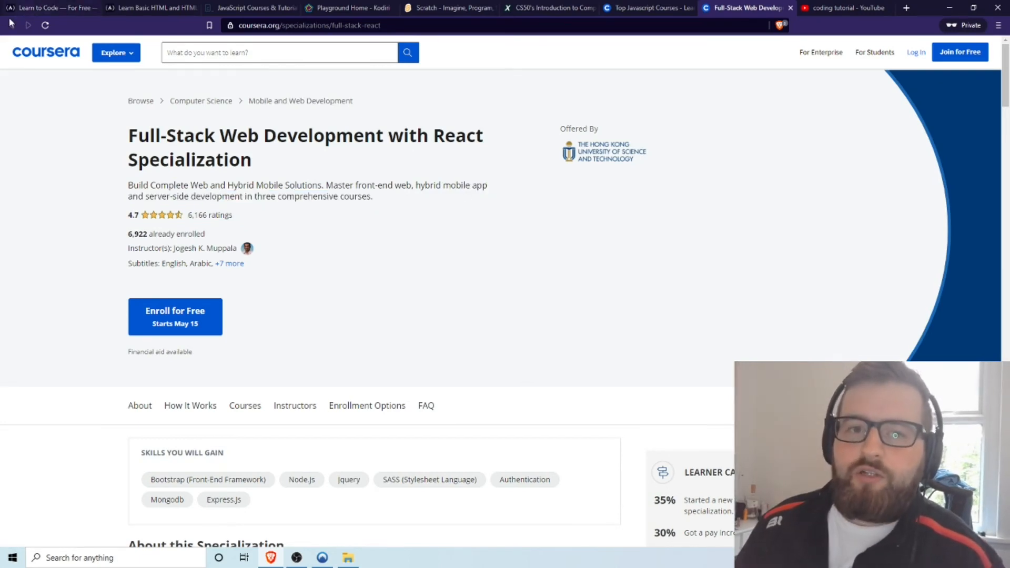
scroll("down", 3)
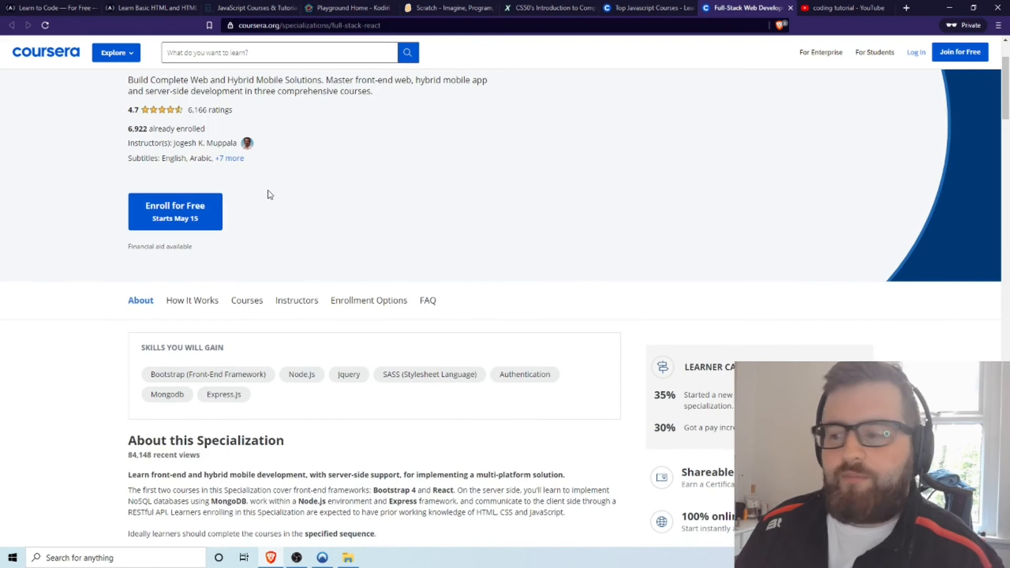
mouse_move(292, 204)
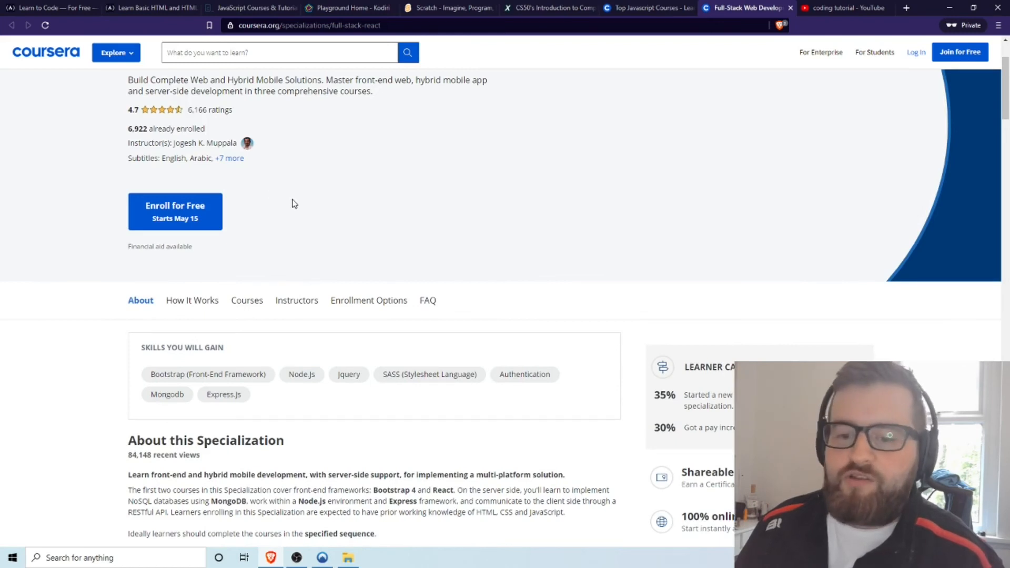
scroll("up", 3)
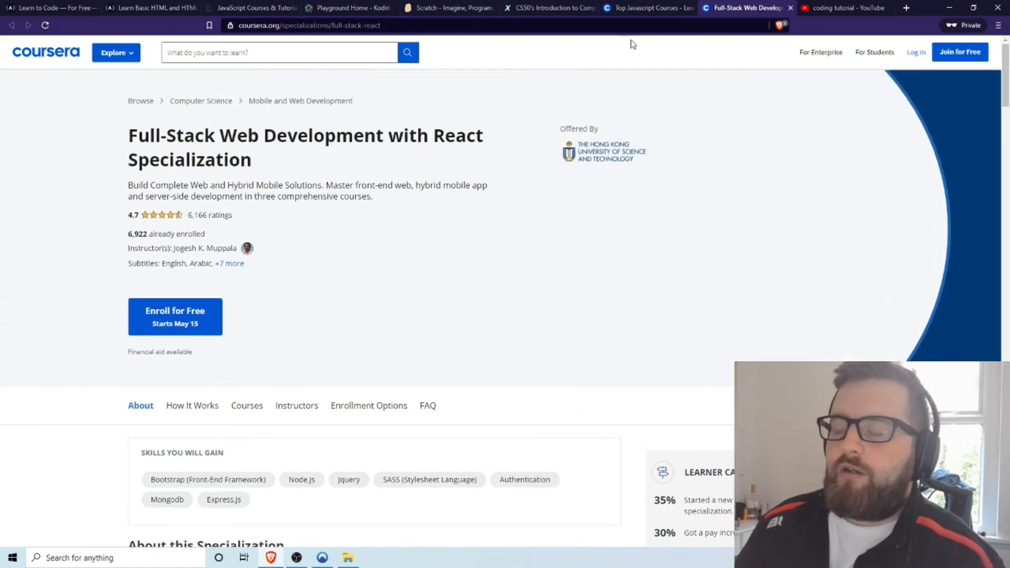
mouse_move(585, 264)
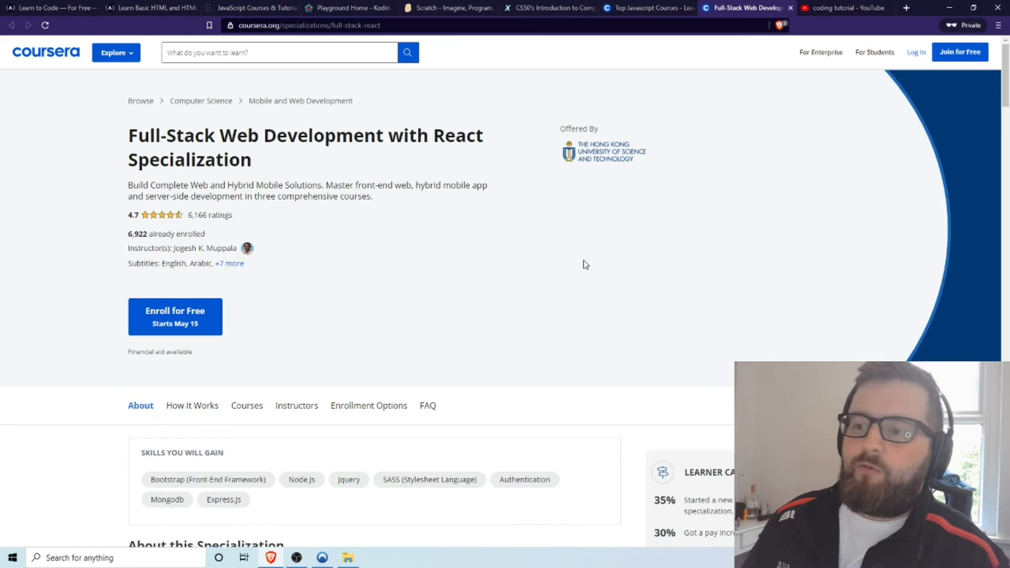
mouse_move(393, 174)
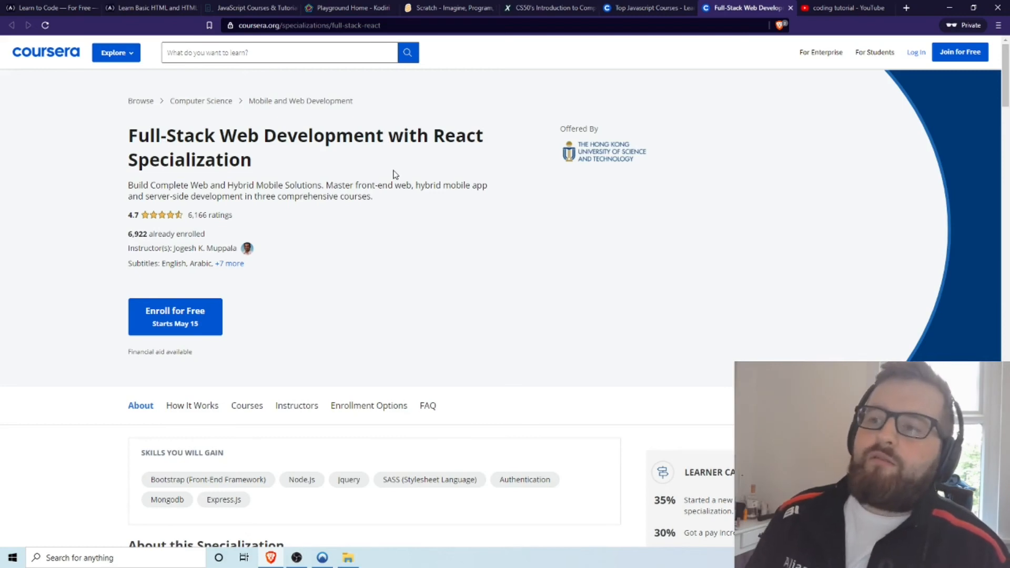
mouse_move(66, 43)
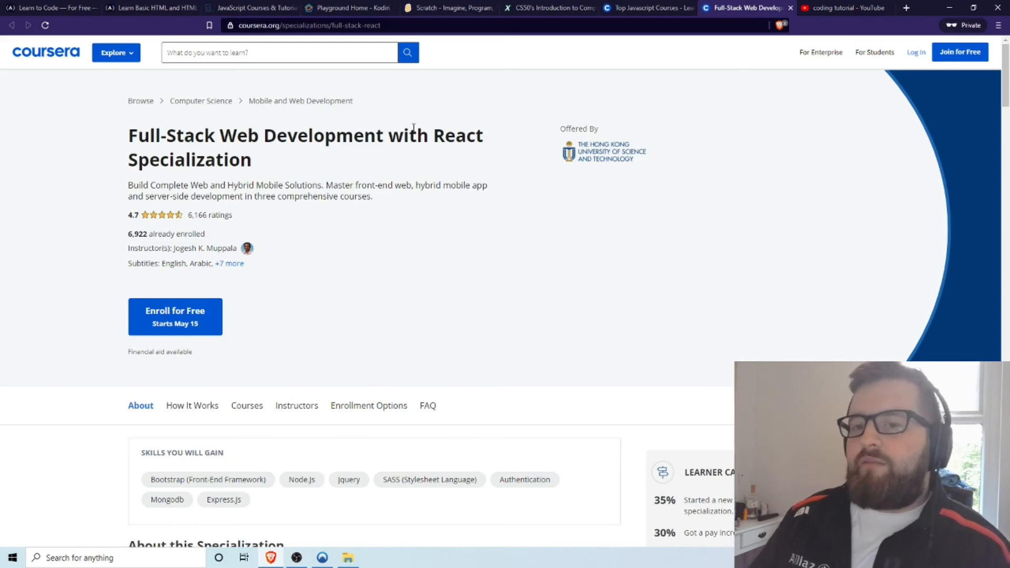
Open YouTube's 'coding tutorial' results, check the applied filters, and close the filter panel.
left_click(844, 8)
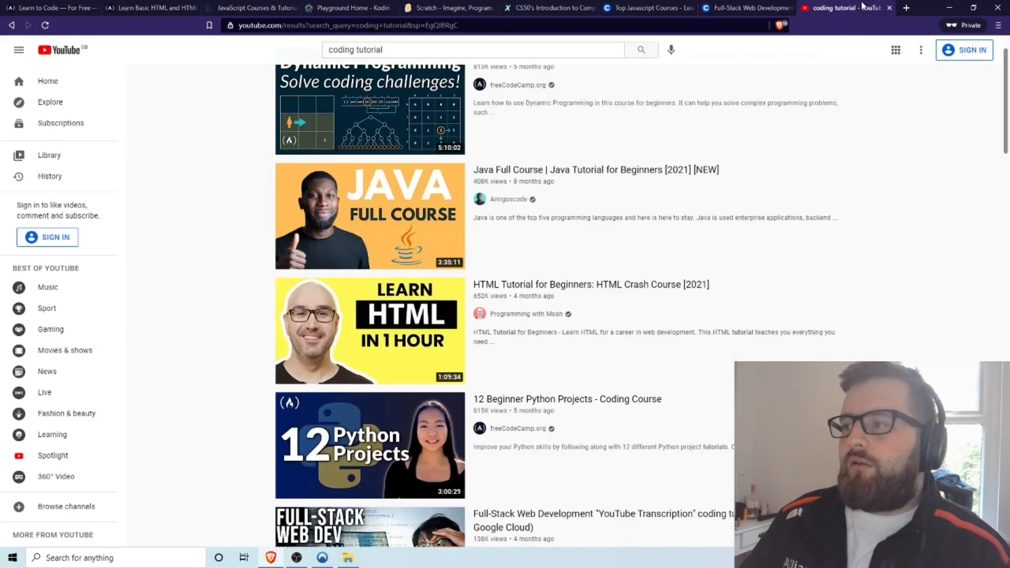
scroll("up", 3)
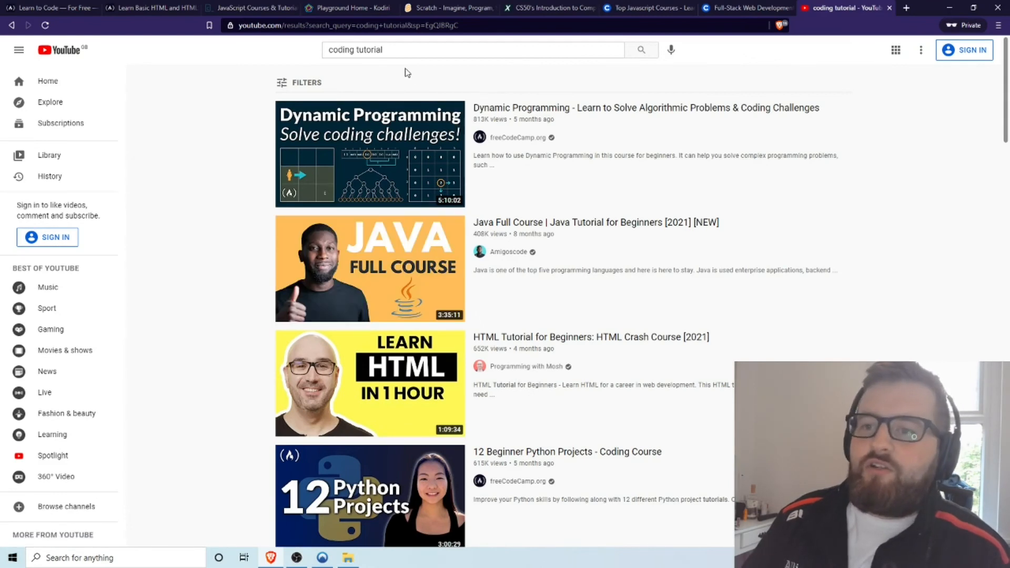
mouse_move(375, 63)
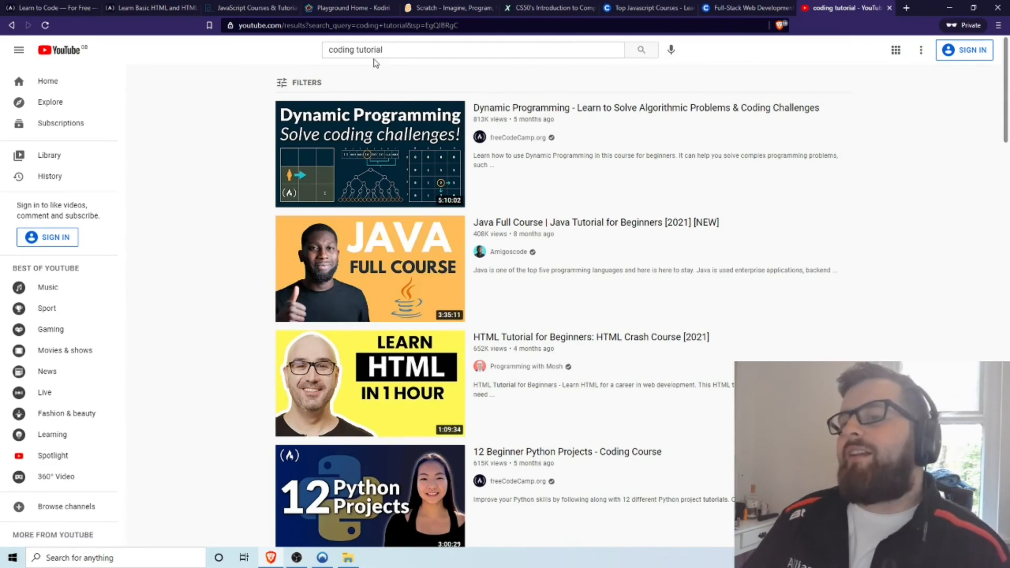
left_click(298, 82)
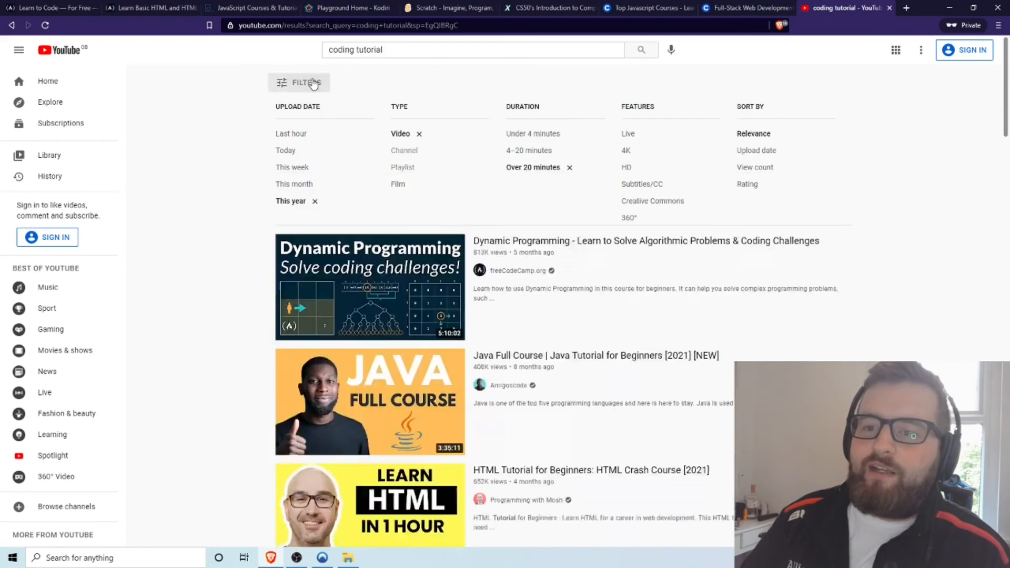
left_click(298, 83)
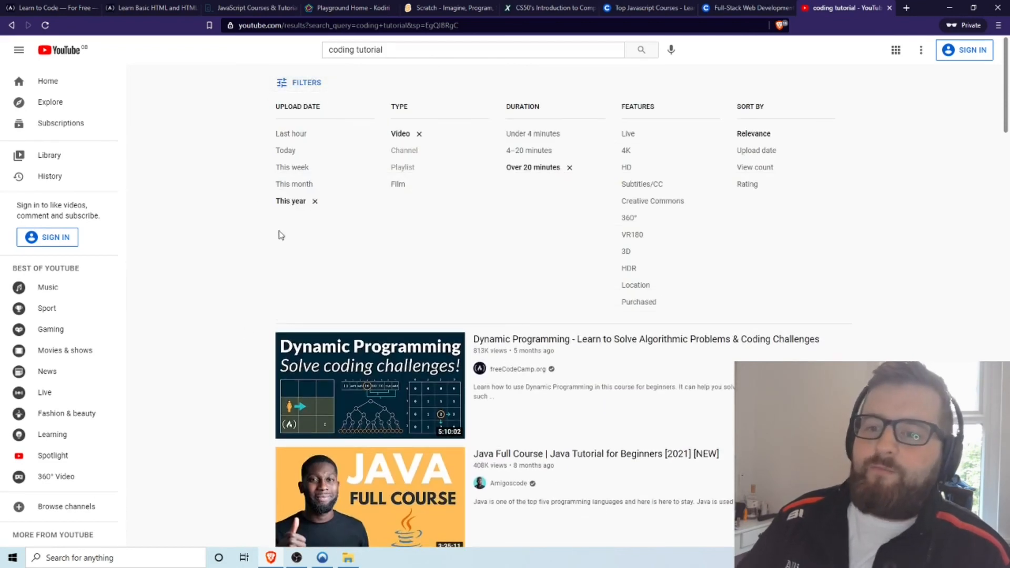
mouse_move(634, 198)
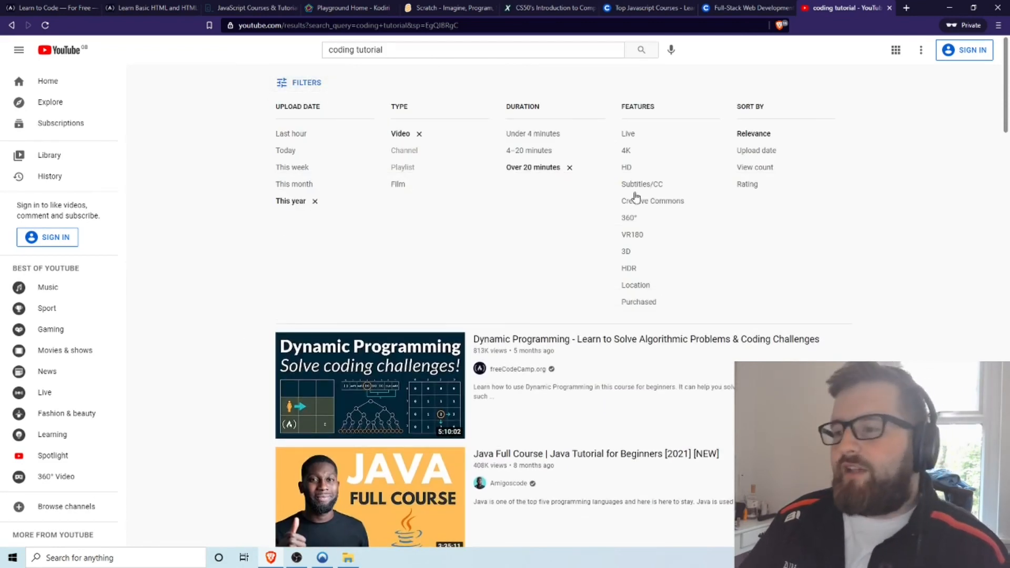
left_click(300, 82)
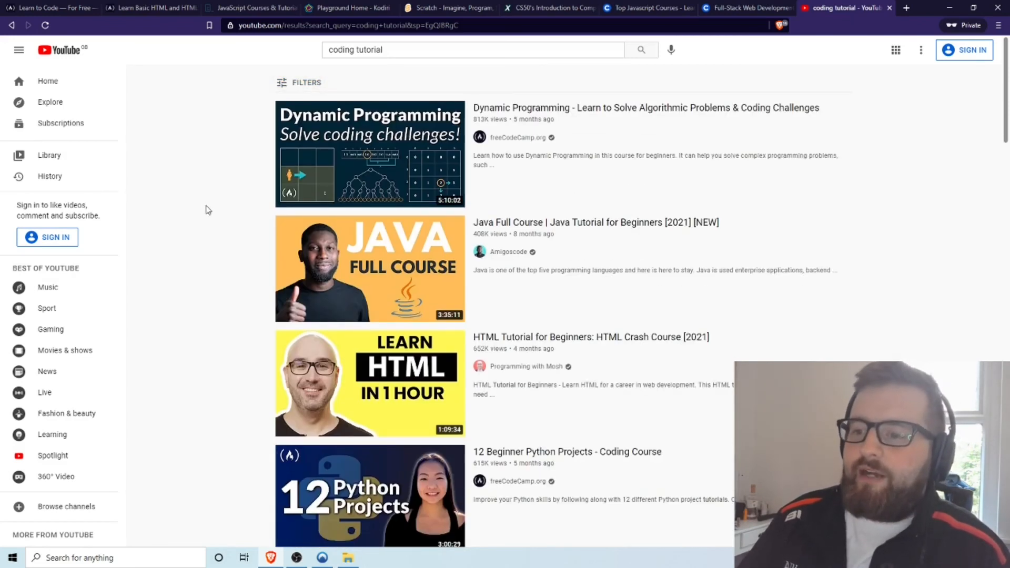
scroll("down", 3)
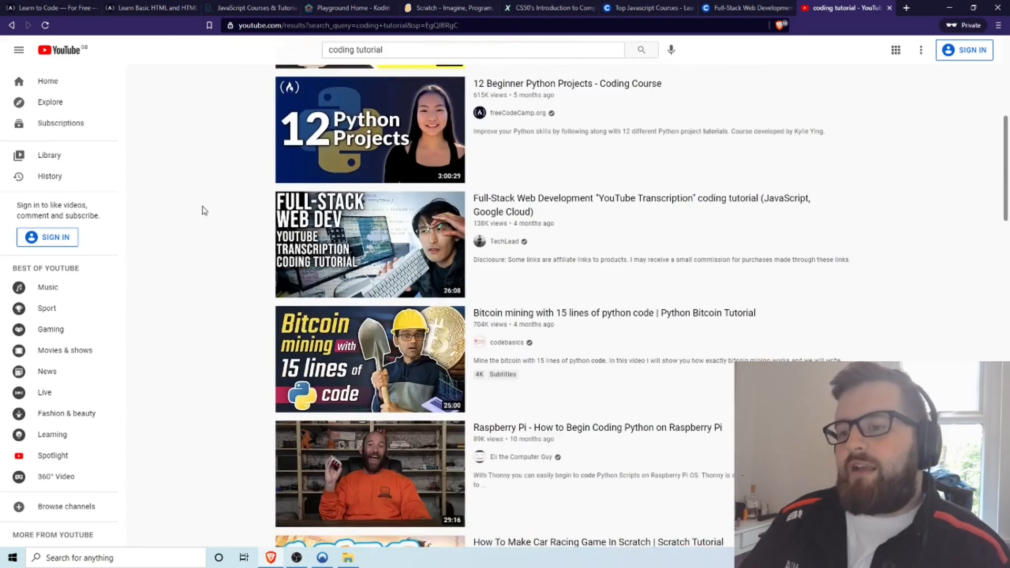
scroll("down", 3)
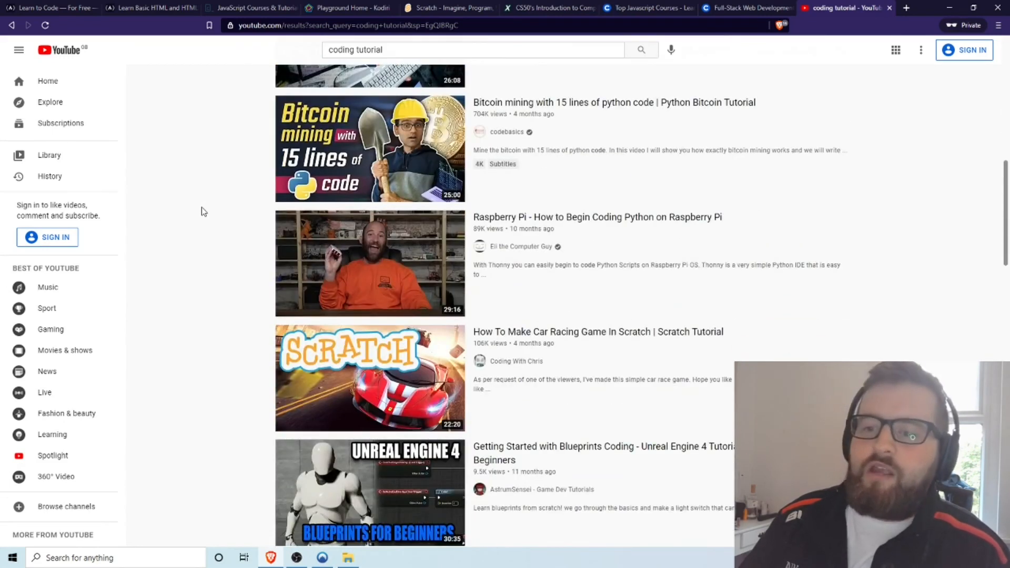
scroll("down", 3)
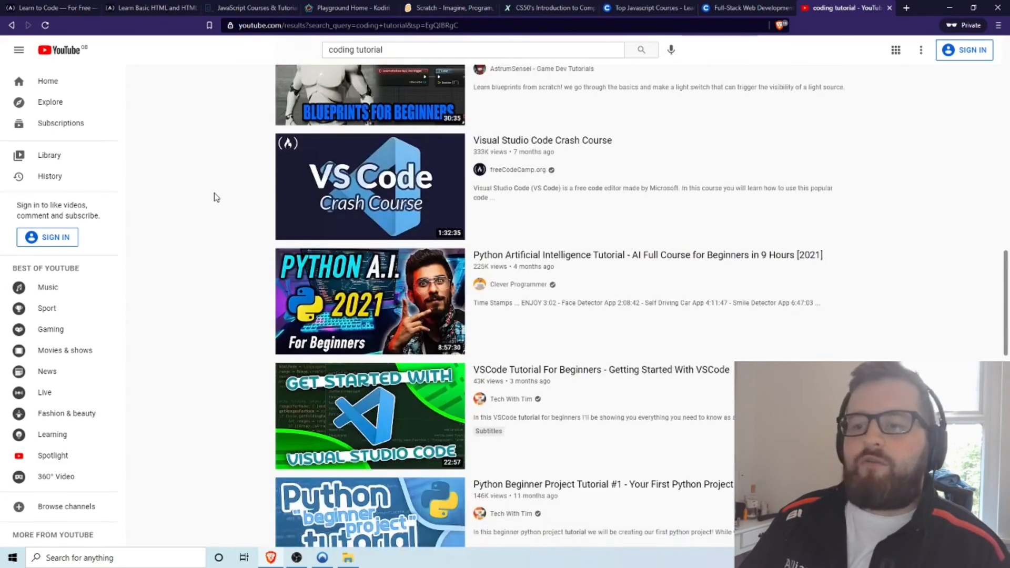
scroll("down", 3)
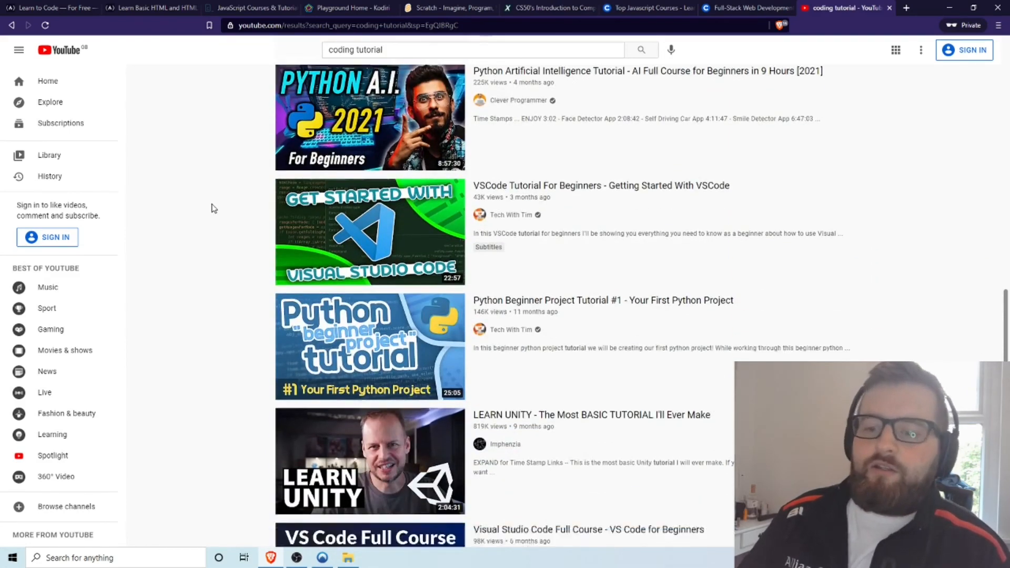
scroll("down", 3)
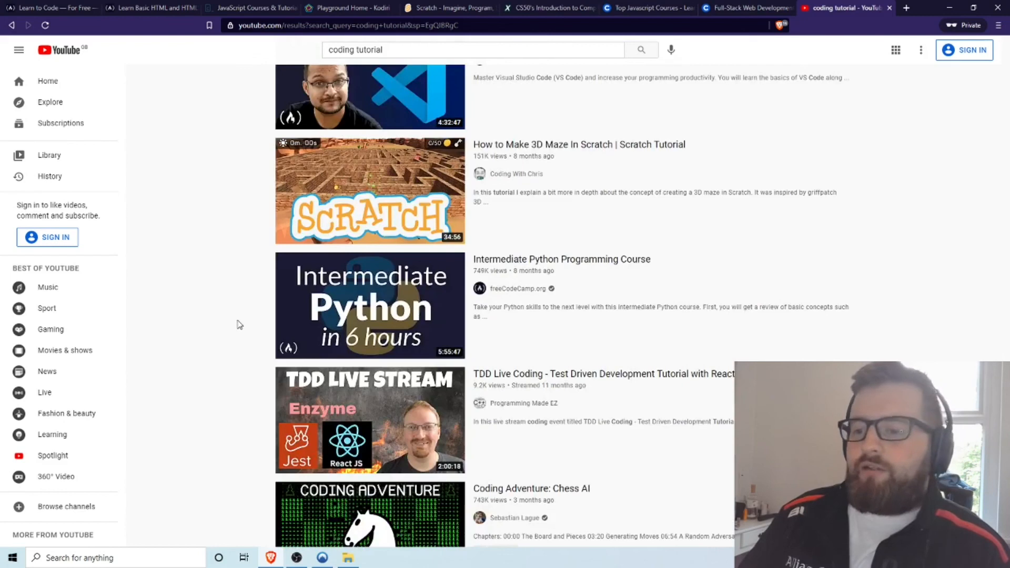
scroll("down", 3)
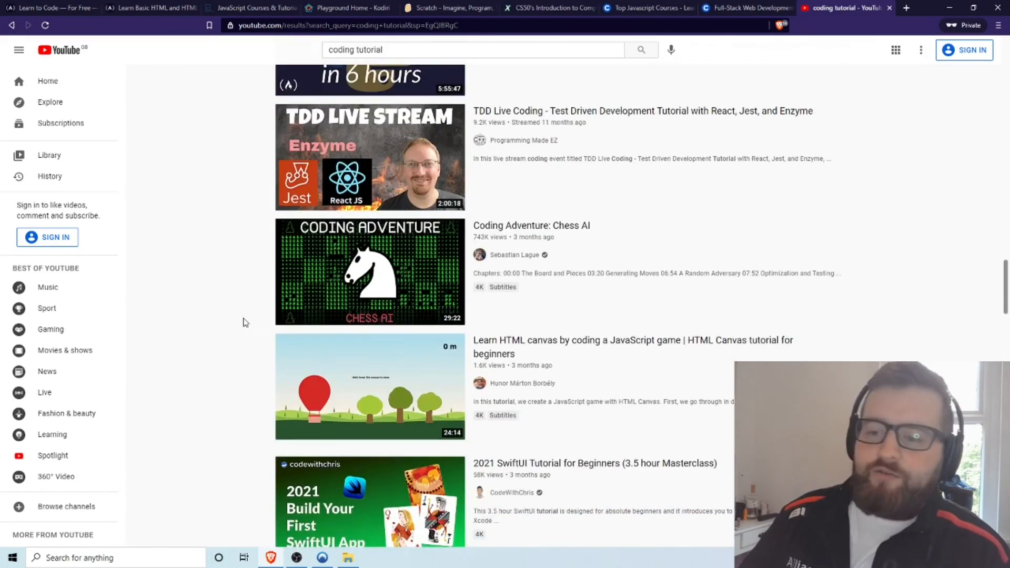
scroll("up", 3)
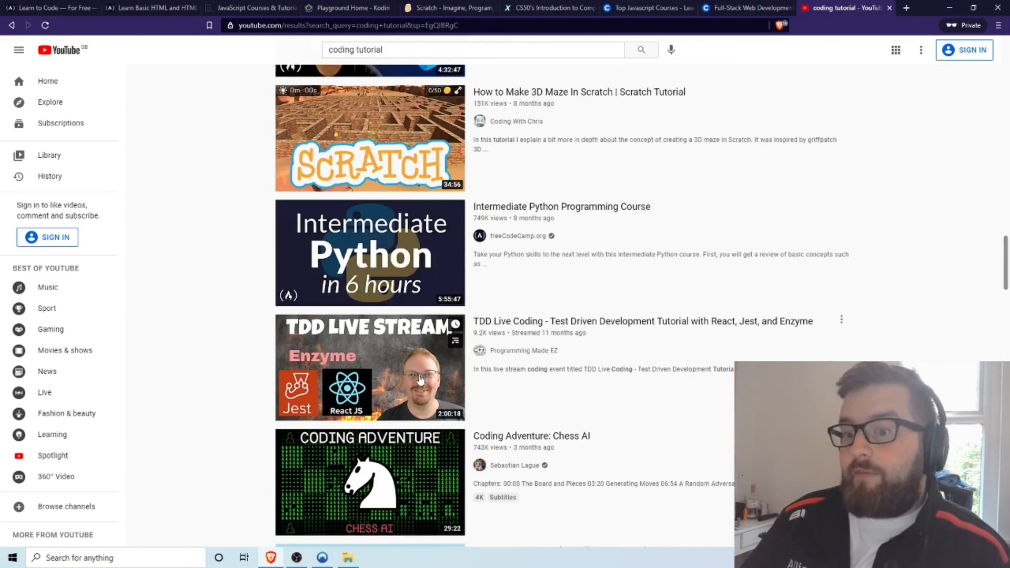
mouse_move(369, 367)
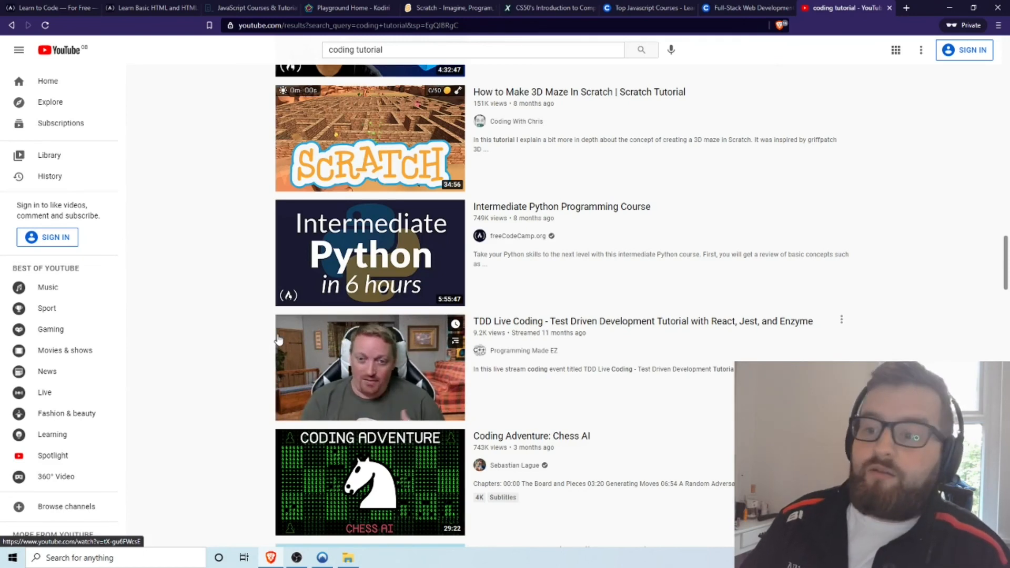
scroll("down", 3)
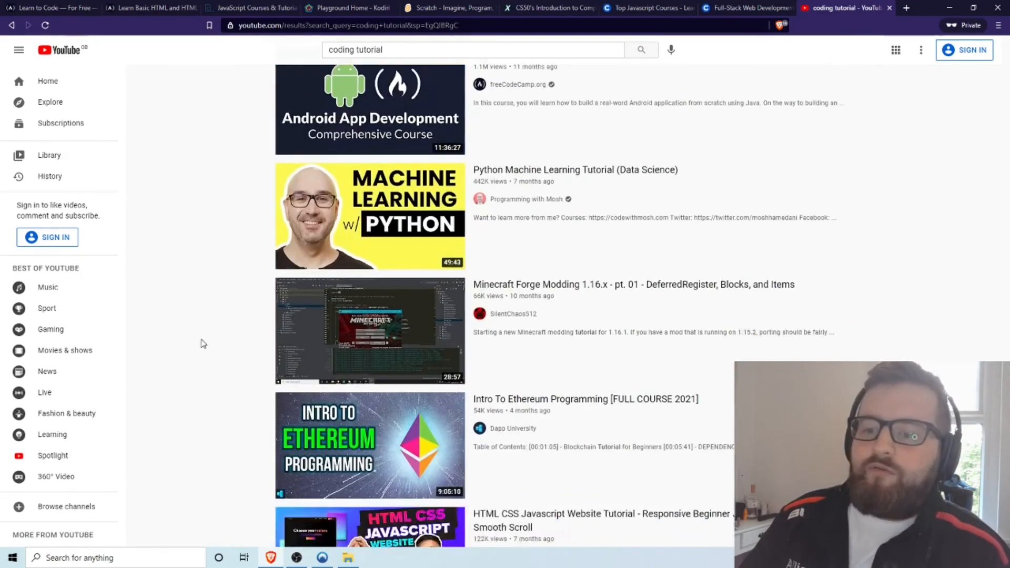
scroll("up", 3)
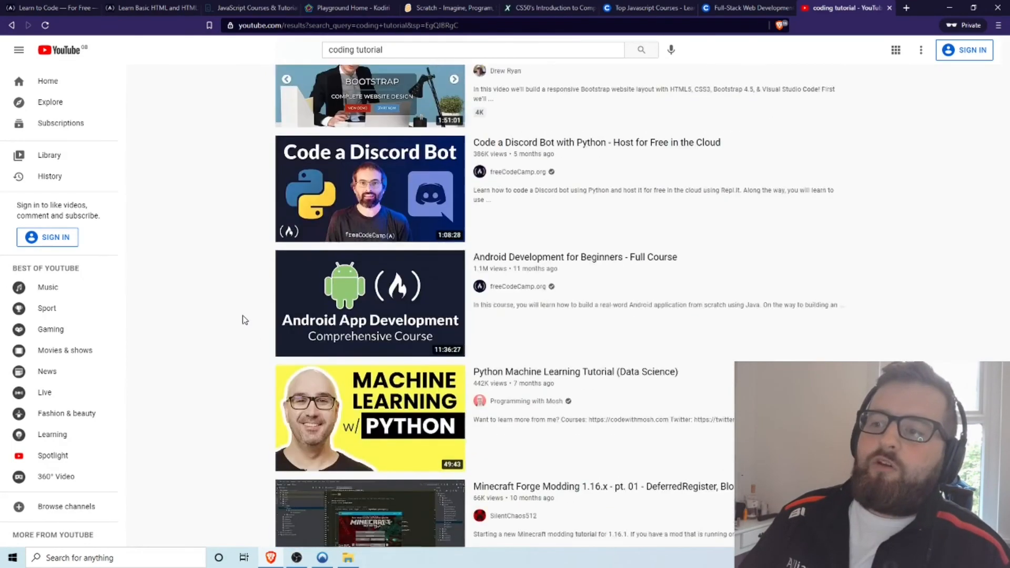
scroll("down", 3)
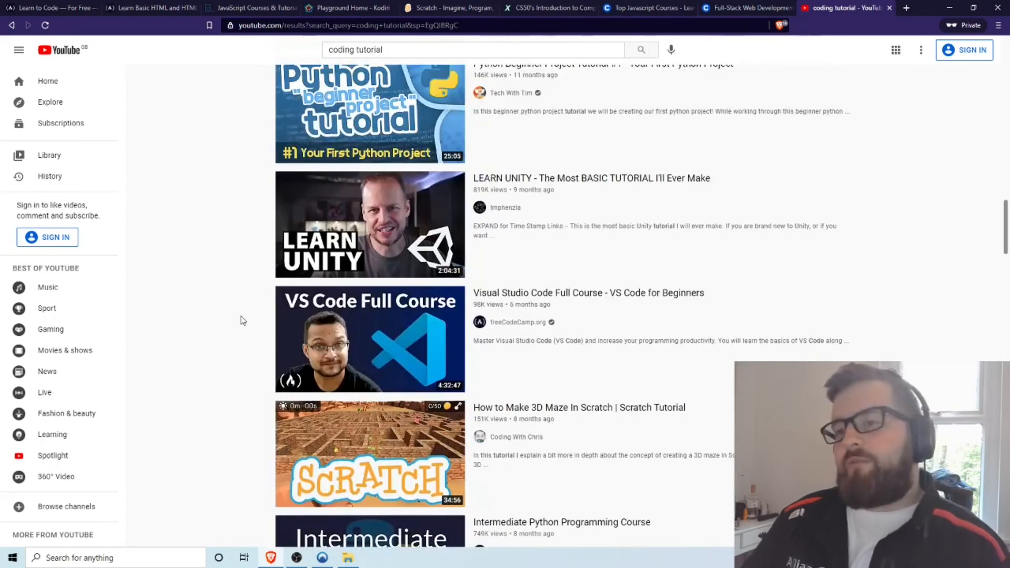
mouse_move(237, 321)
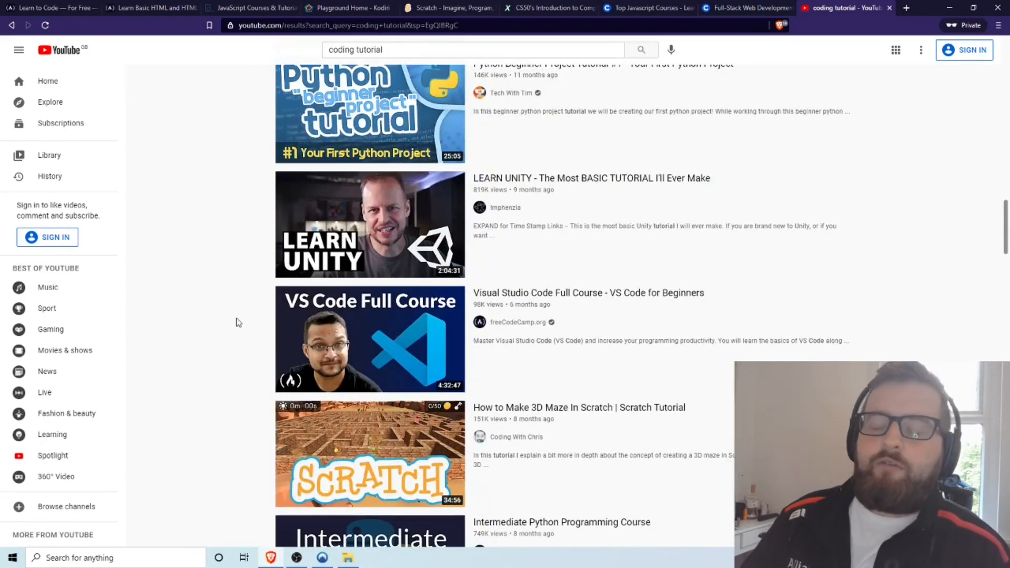
scroll("down", 3)
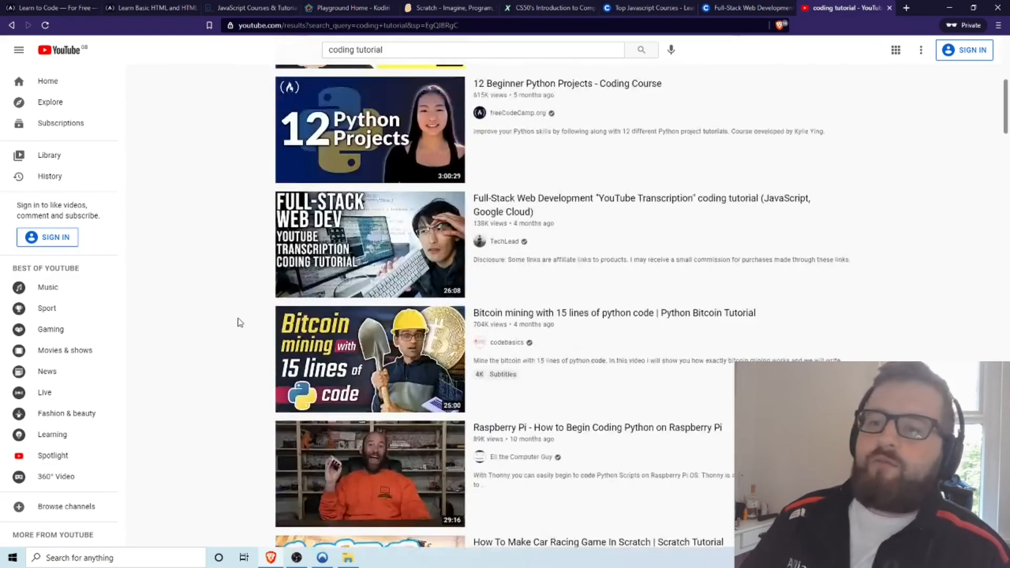
scroll("up", 3)
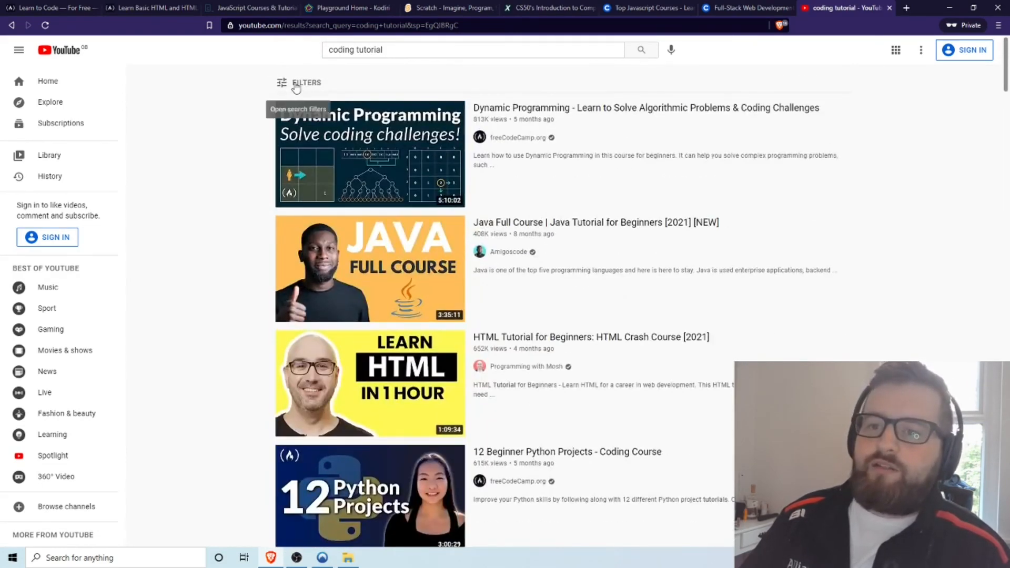
Reopen the filter panel to show the Video, This year and Over 20 minutes filters.
left_click(306, 83)
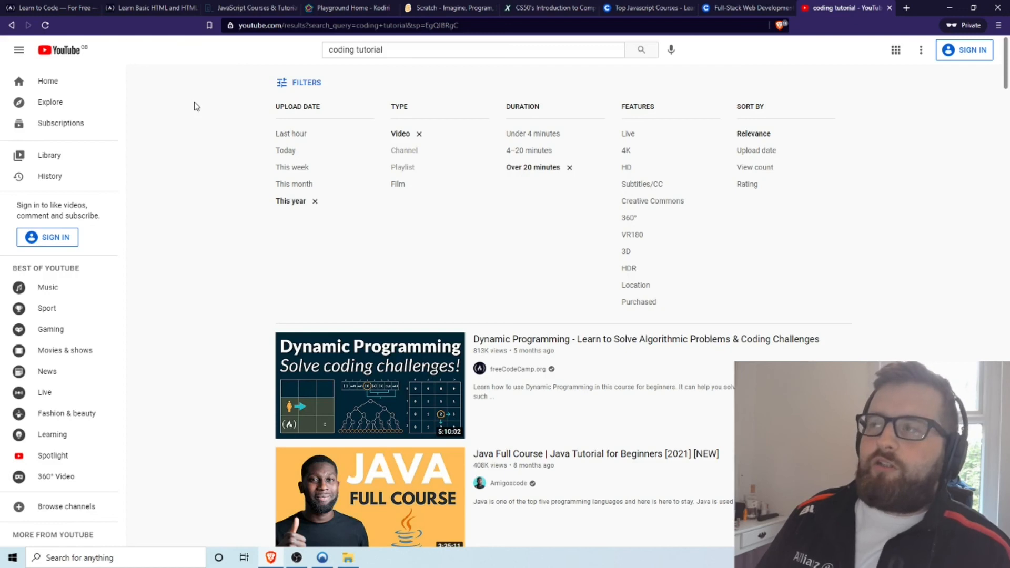
mouse_move(346, 135)
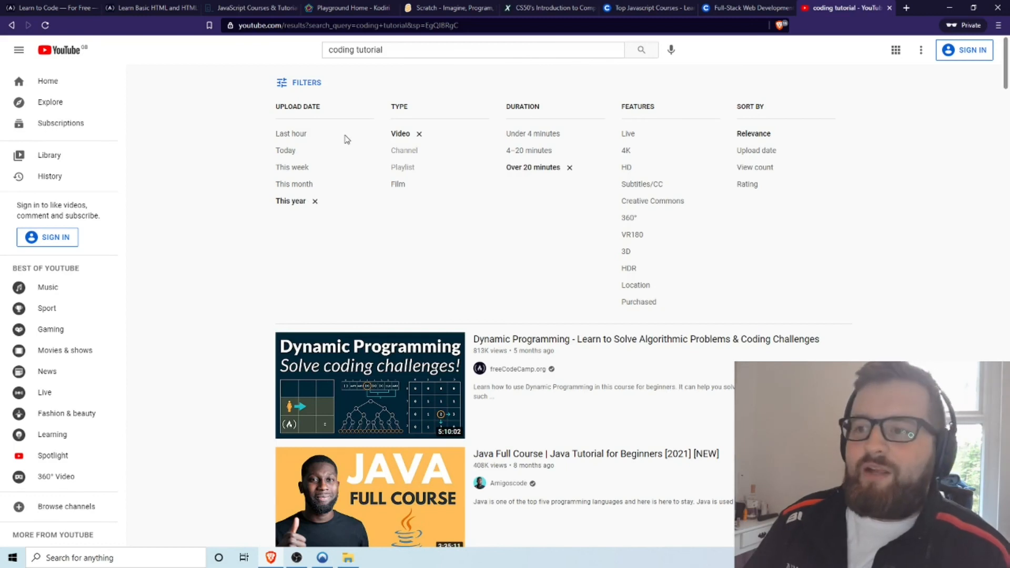
mouse_move(346, 150)
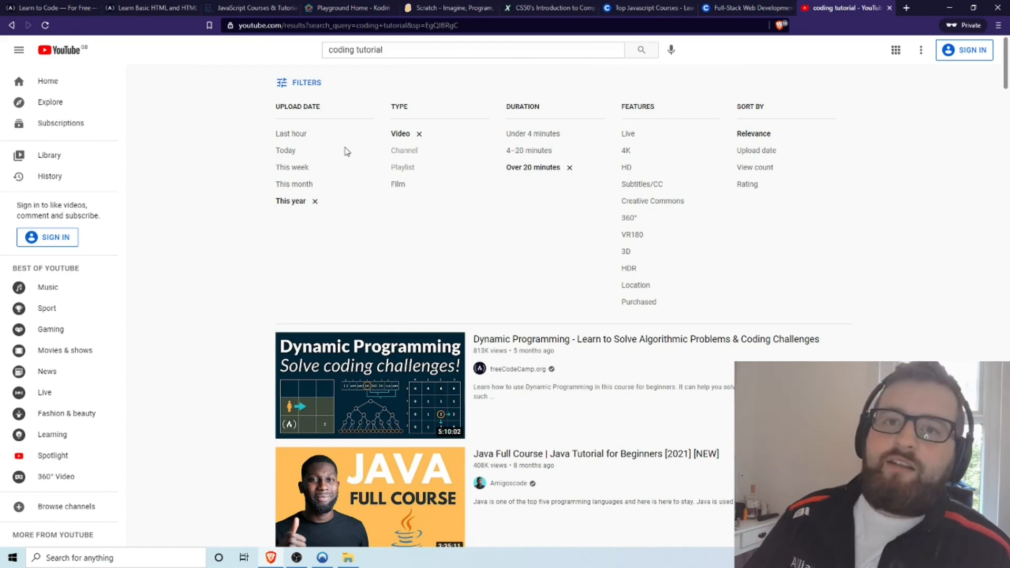
mouse_move(321, 171)
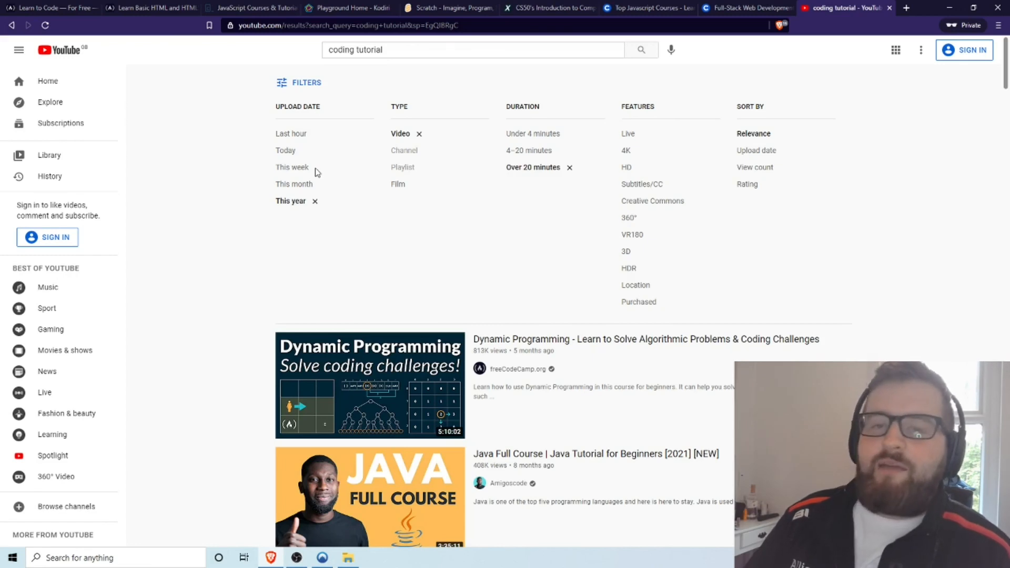
mouse_move(291, 167)
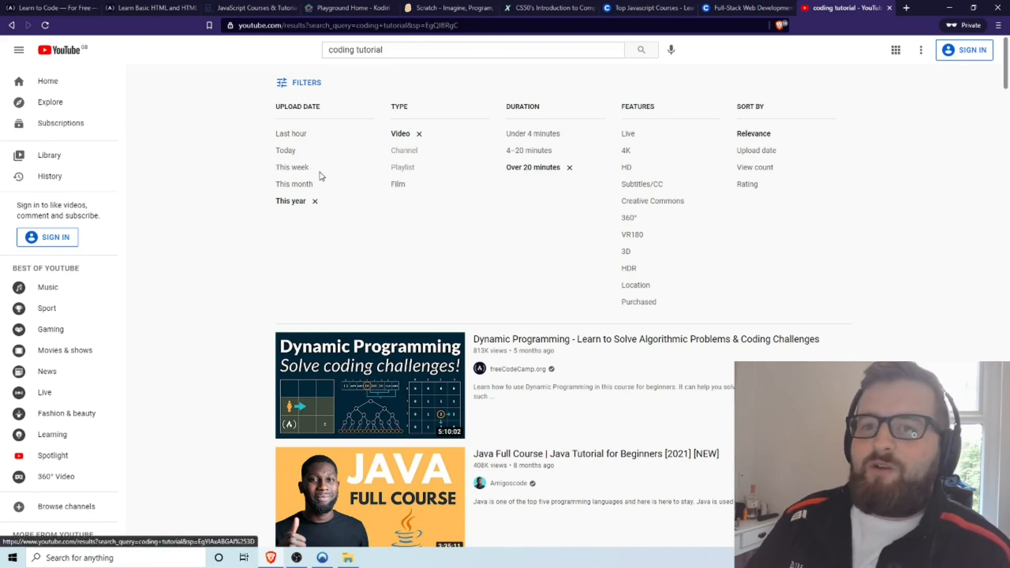